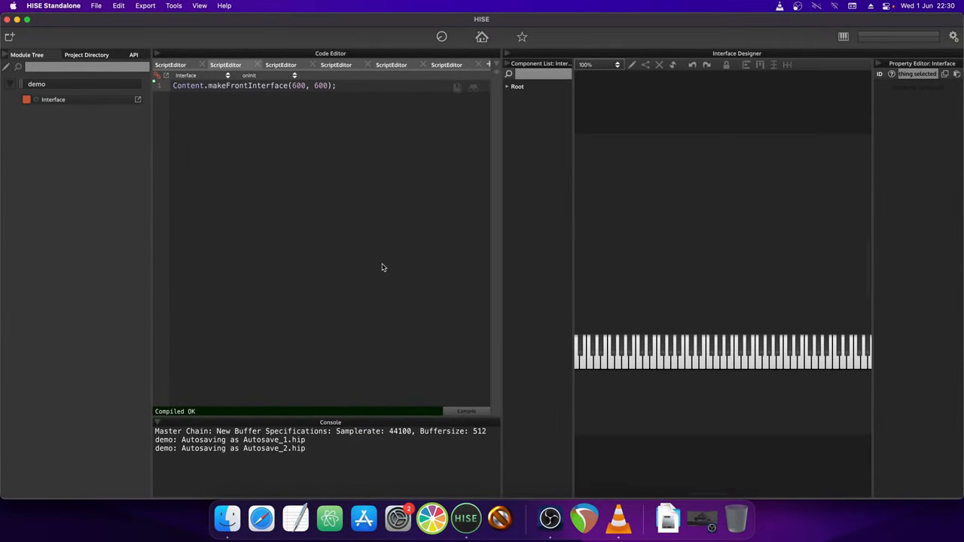
Dismiss the HISE Standalone window so the desktop and demo folder show.
{"action": "left_click", "coordinate": [336, 85]}
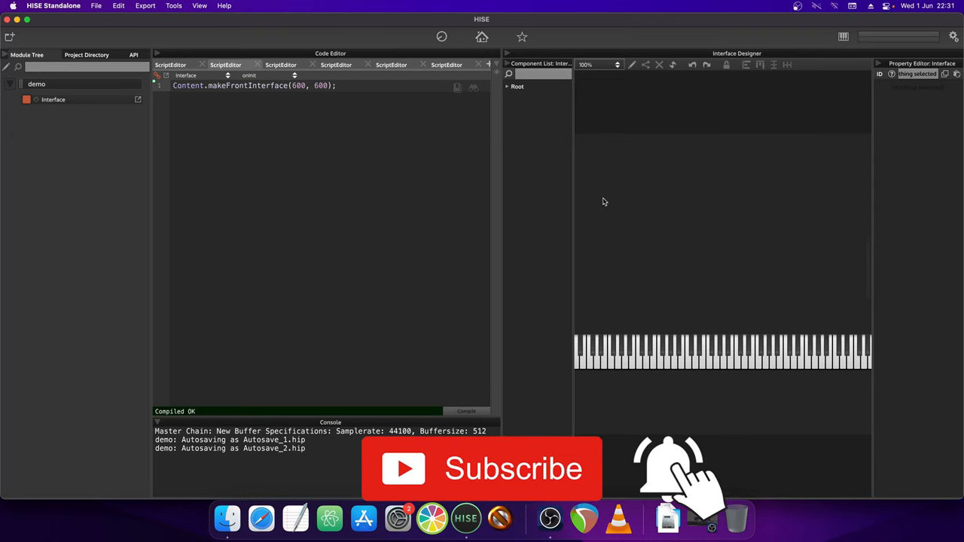
{"action": "mouse_move", "coordinate": [677, 406]}
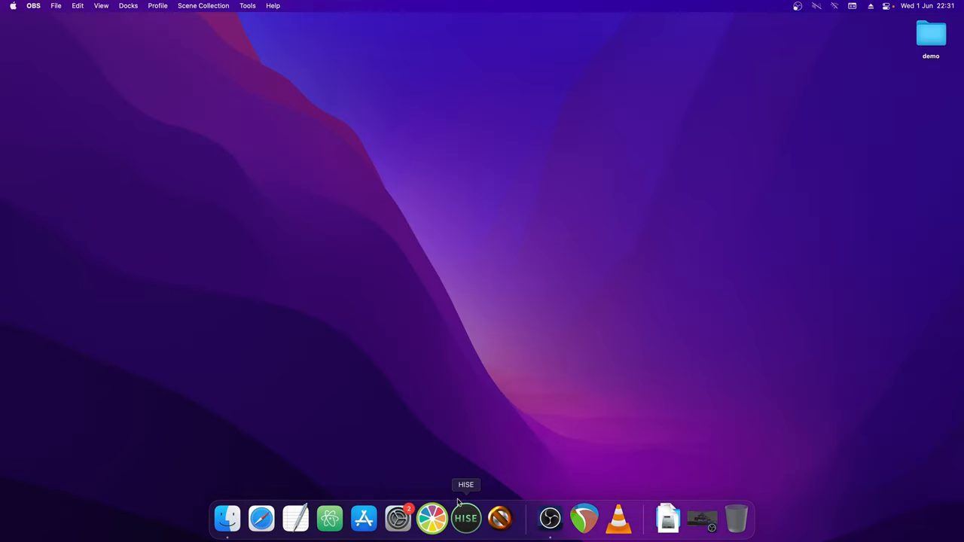
Open the demo folder from the desktop, then its Packaging subfolder.
{"action": "left_click", "coordinate": [931, 36]}
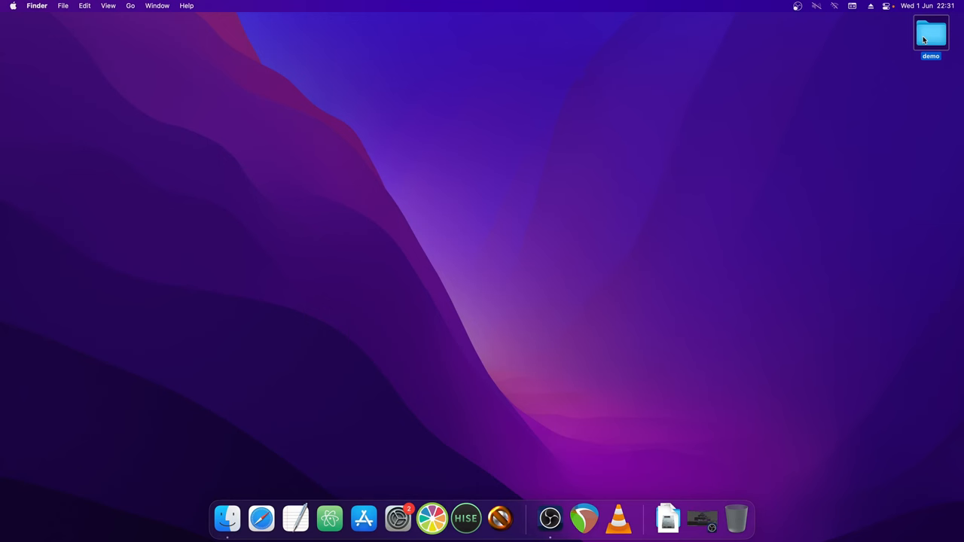
{"action": "double_click", "coordinate": [930, 33]}
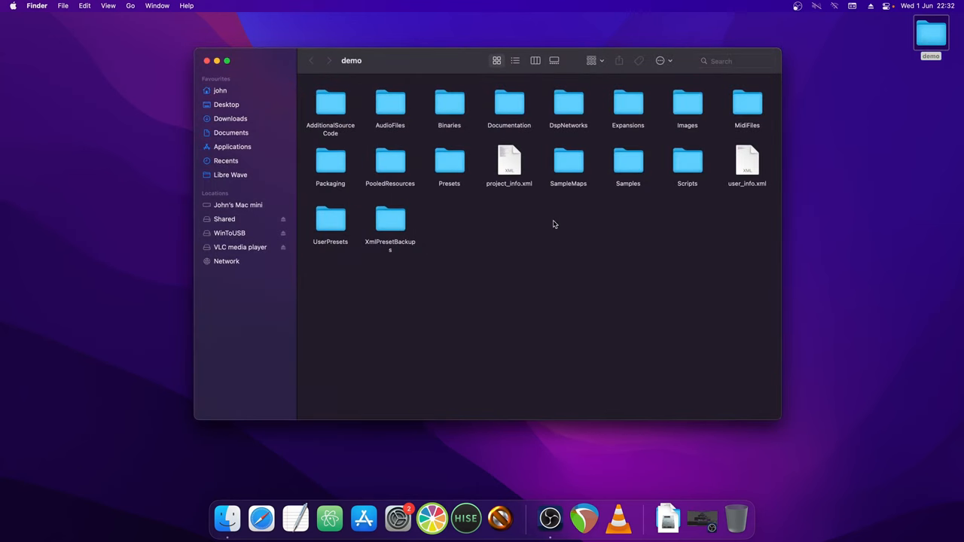
{"action": "left_click", "coordinate": [329, 161]}
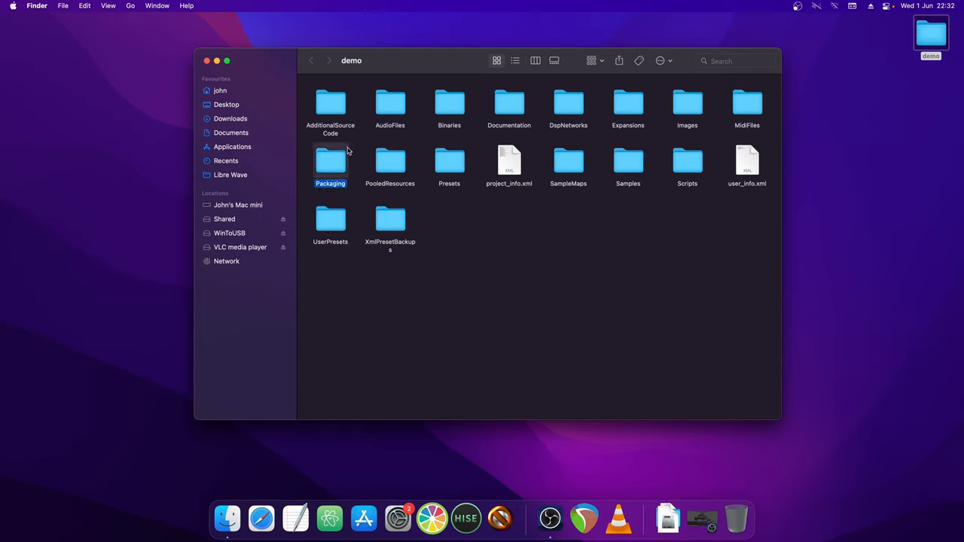
{"action": "mouse_move", "coordinate": [349, 177]}
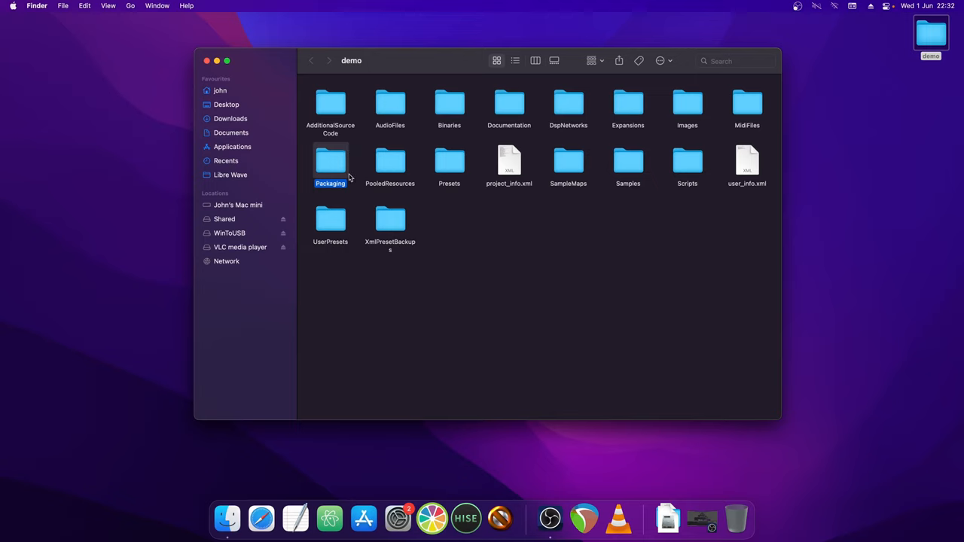
{"action": "double_click", "coordinate": [330, 161]}
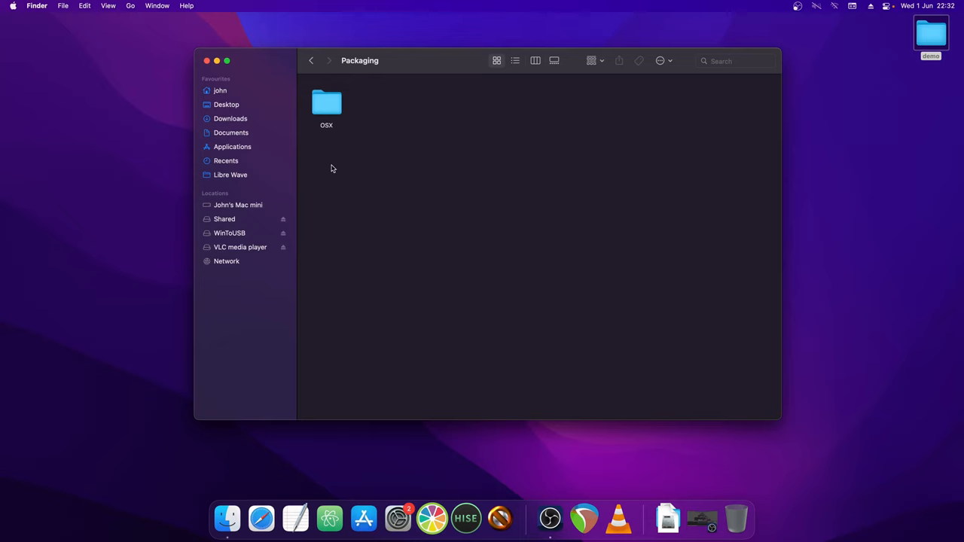
{"action": "mouse_move", "coordinate": [376, 150]}
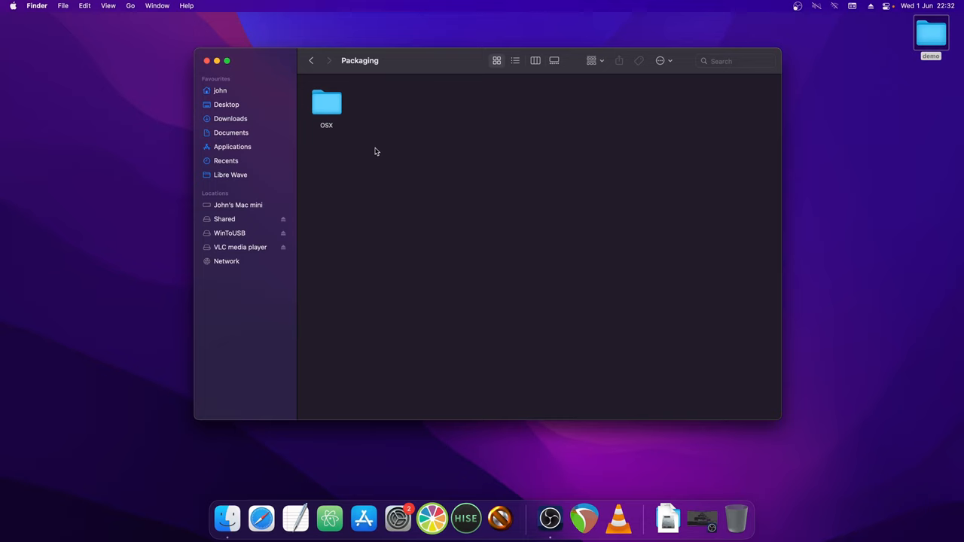
{"action": "mouse_move", "coordinate": [406, 116]}
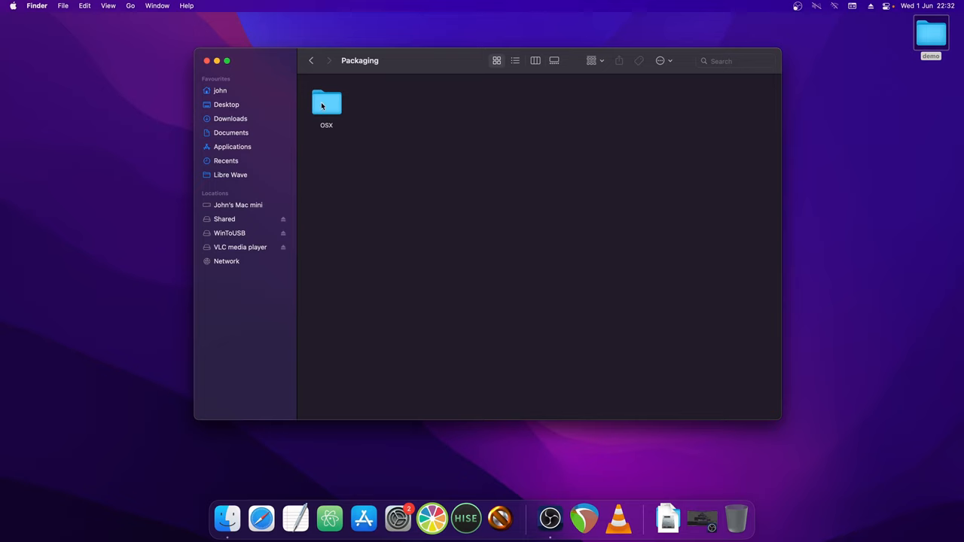
Open the OSX folder and select License.txt, then Demo.pkgproj.
{"action": "left_click", "coordinate": [326, 106]}
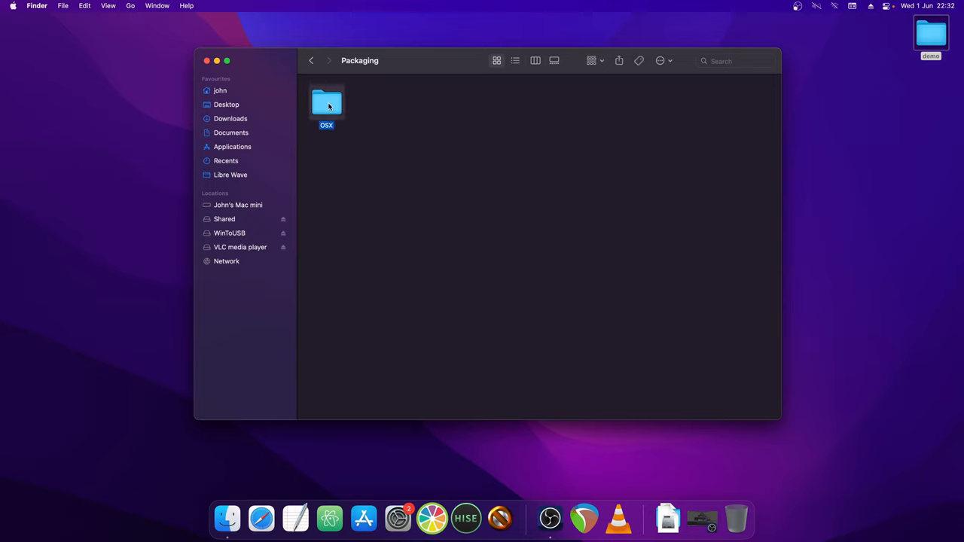
{"action": "double_click", "coordinate": [326, 103]}
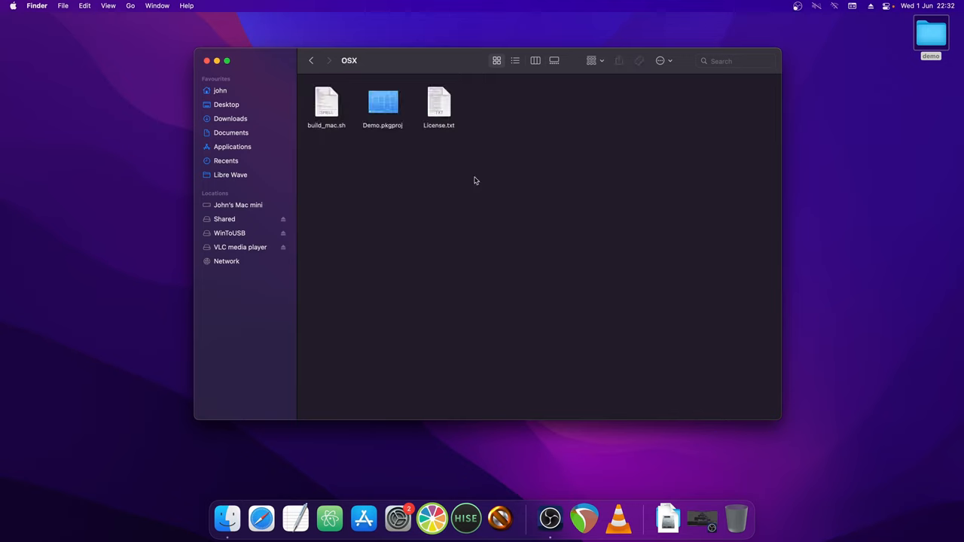
{"action": "key", "text": "cmd+a"}
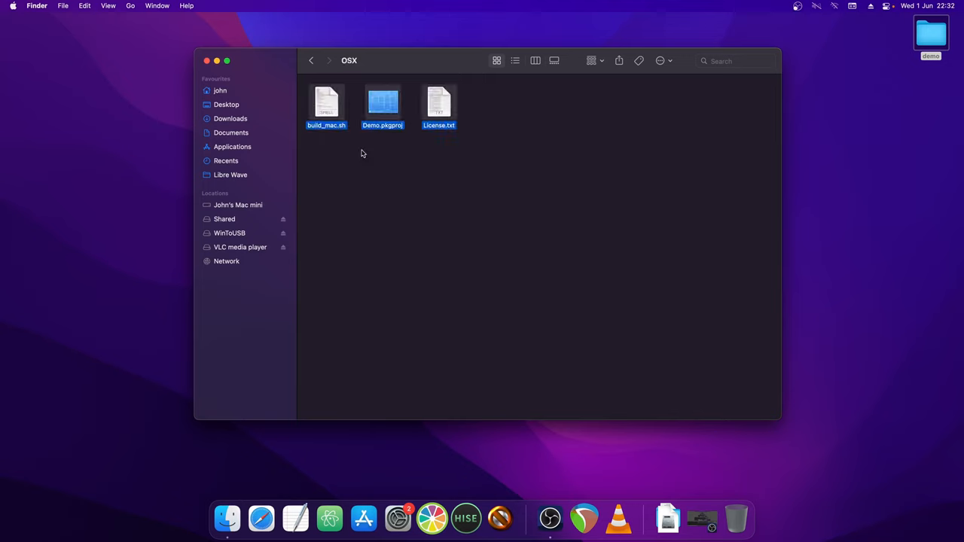
{"action": "left_click", "coordinate": [439, 104]}
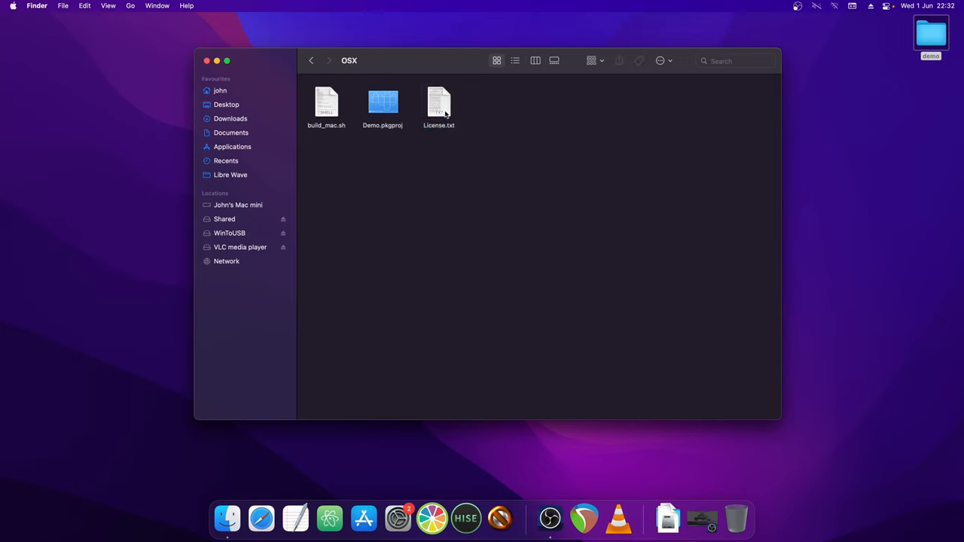
{"action": "left_click", "coordinate": [438, 102]}
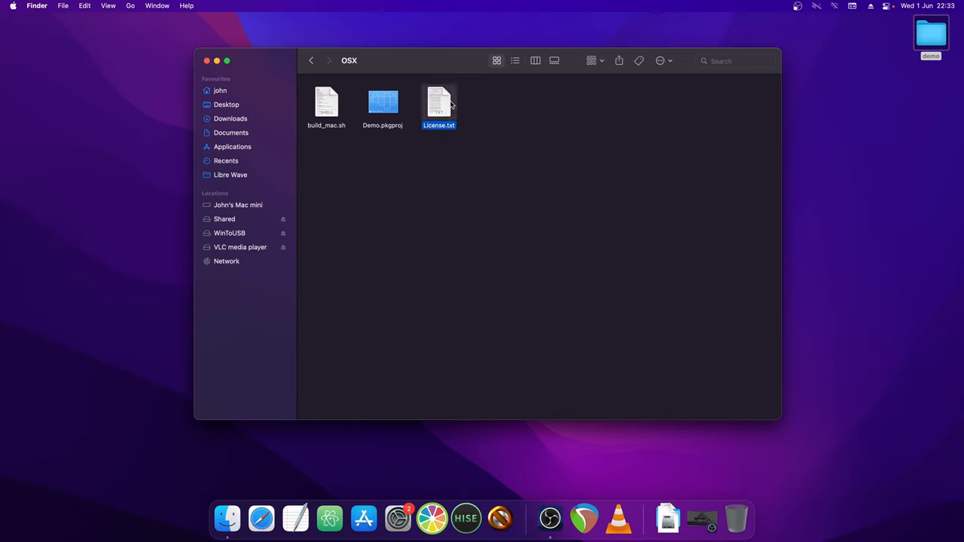
{"action": "mouse_move", "coordinate": [467, 150]}
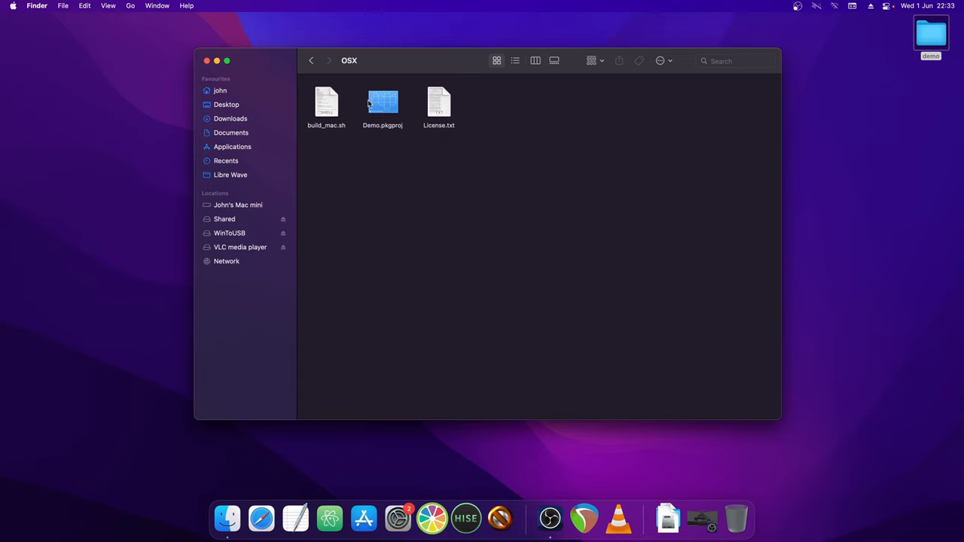
{"action": "left_click", "coordinate": [382, 104]}
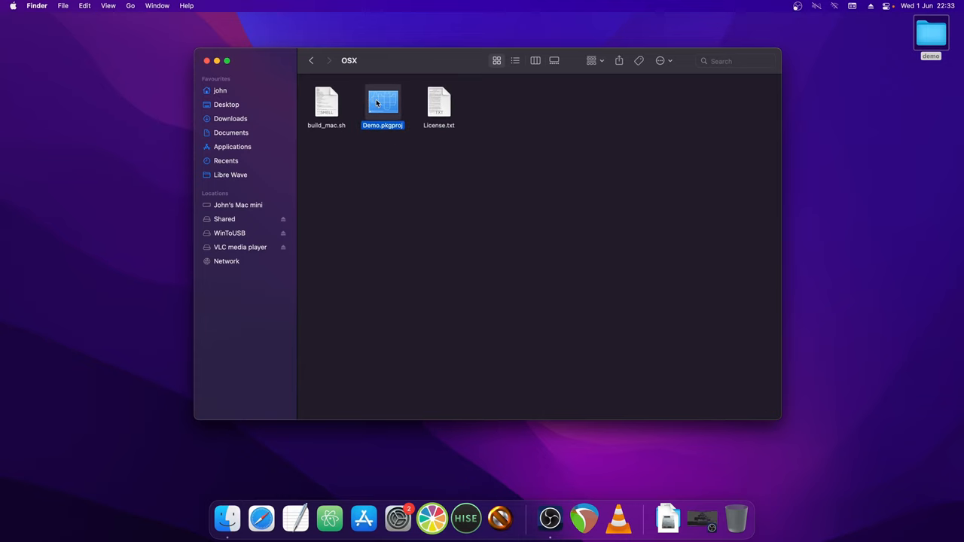
Open Demo.pkgproj in Packages and centre the project window.
{"action": "double_click", "coordinate": [382, 106]}
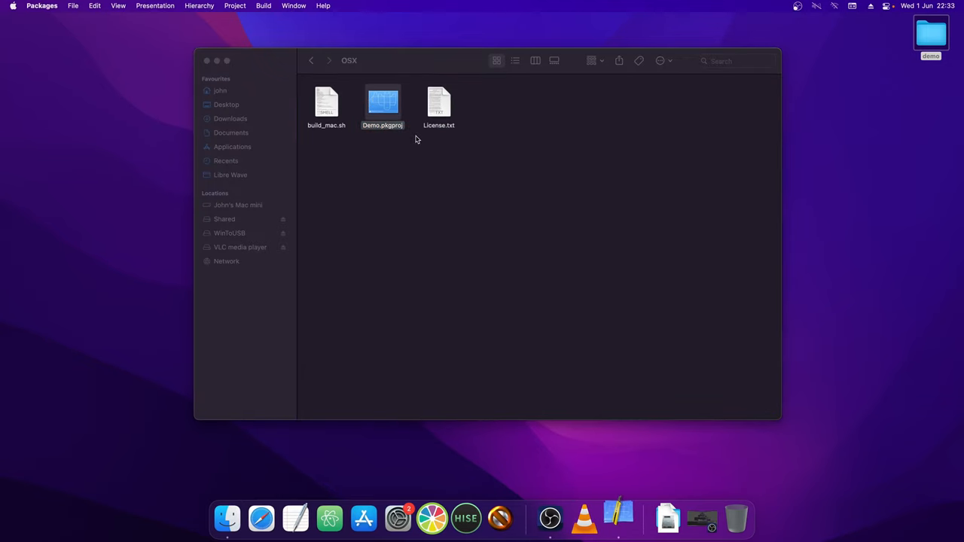
{"action": "double_click", "coordinate": [383, 103]}
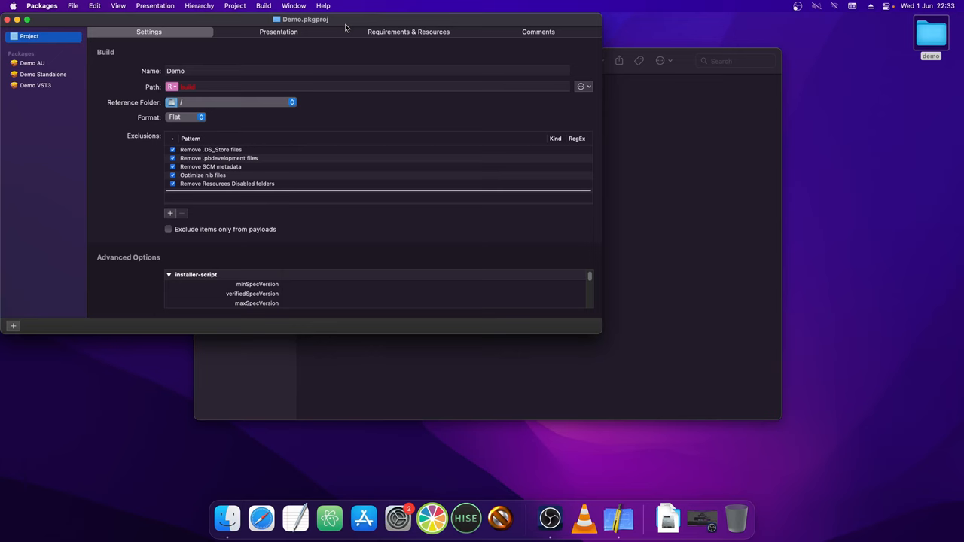
{"action": "left_click_drag", "start_coordinate": [305, 19], "coordinate": [467, 60]}
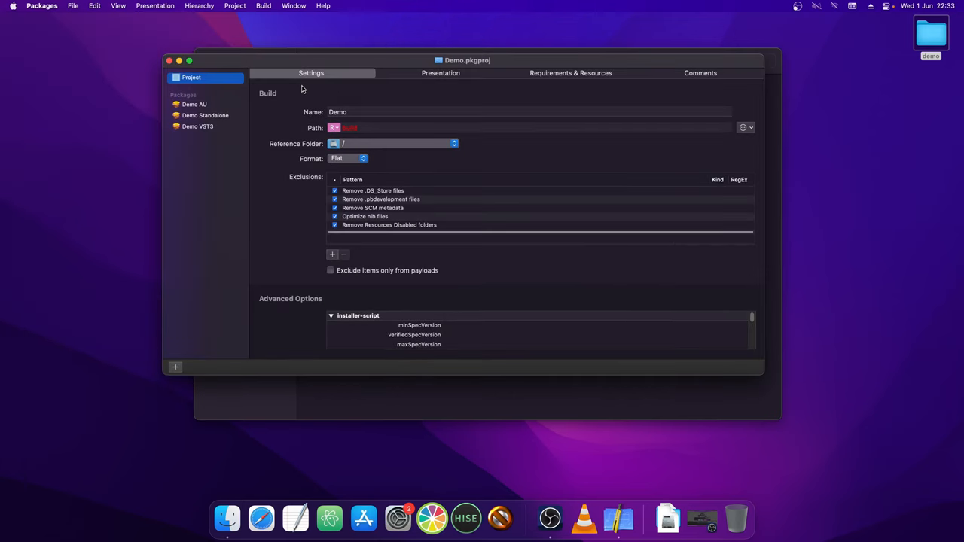
{"action": "left_click", "coordinate": [527, 112]}
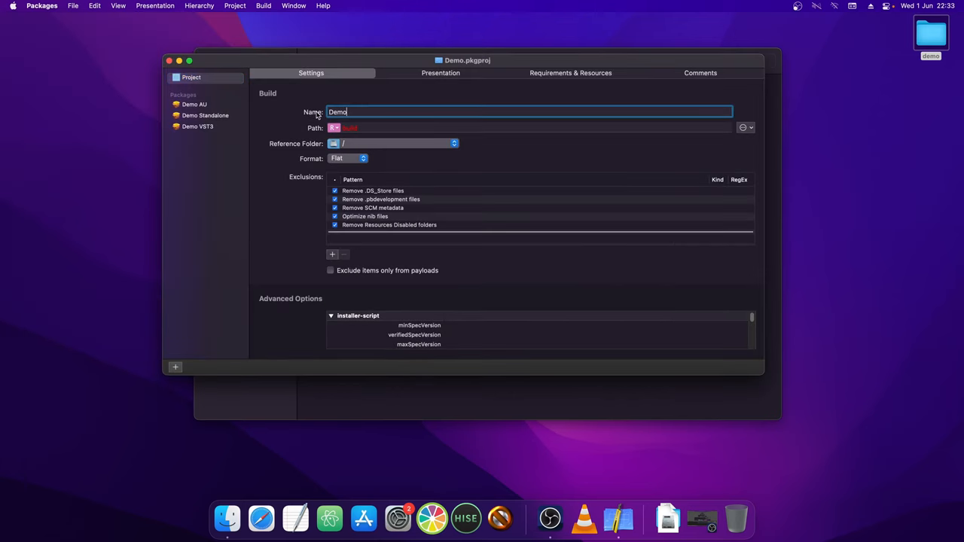
Compare the Demo AU, Standalone and VST3 package settings, then add an untitled package.
{"action": "left_click", "coordinate": [194, 104]}
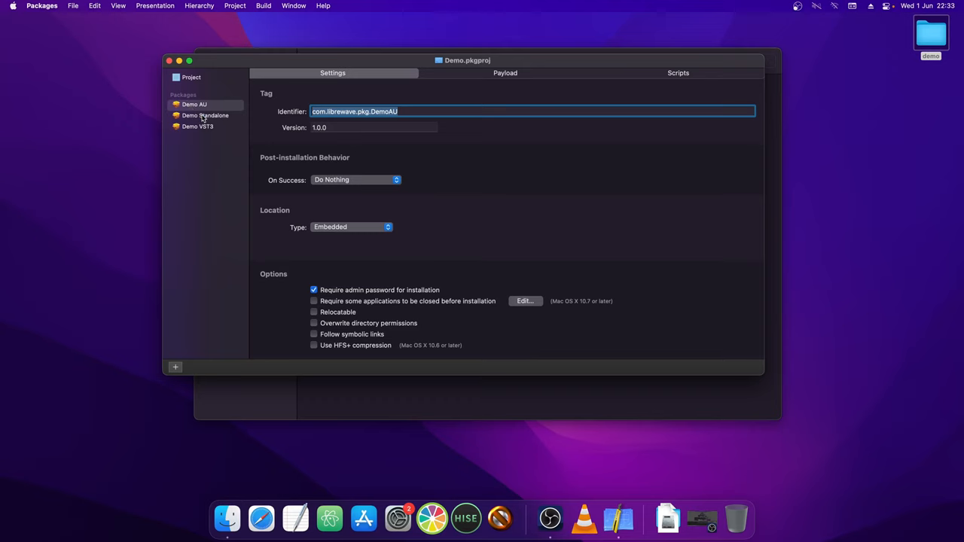
{"action": "left_click", "coordinate": [197, 126]}
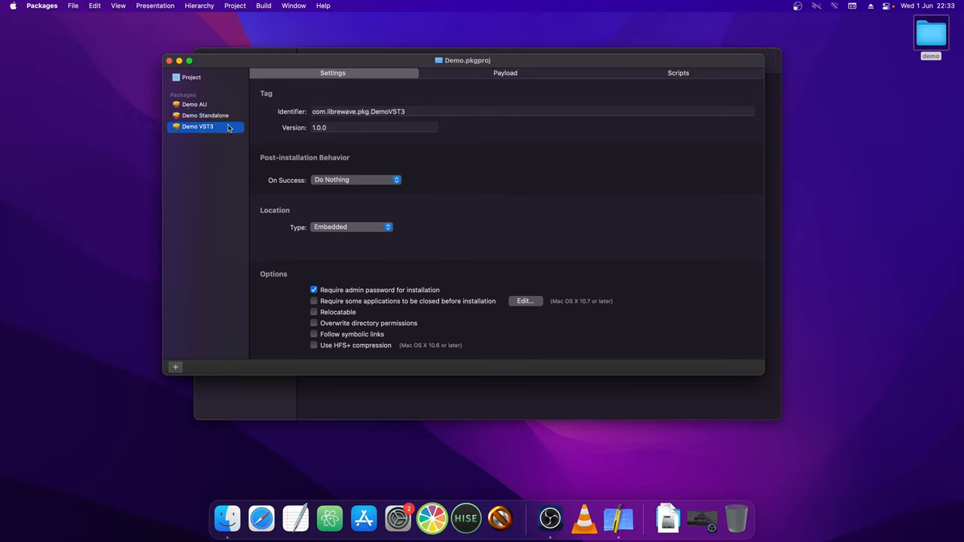
{"action": "left_click", "coordinate": [205, 115]}
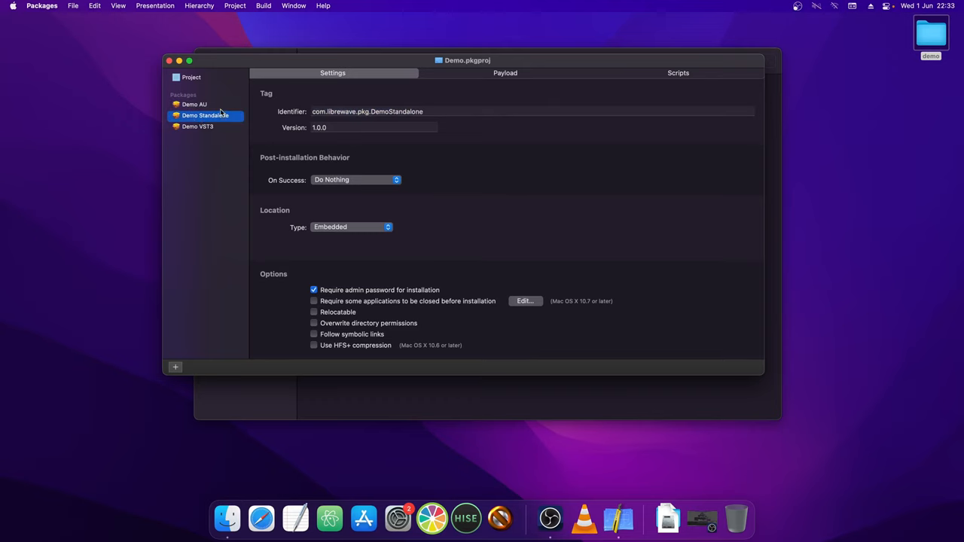
{"action": "left_click", "coordinate": [194, 104]}
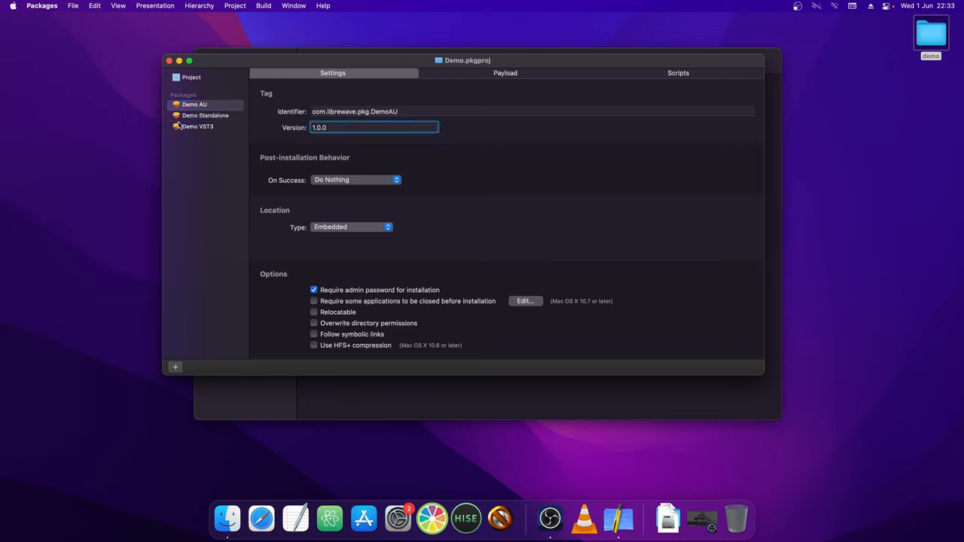
{"action": "left_click", "coordinate": [198, 126]}
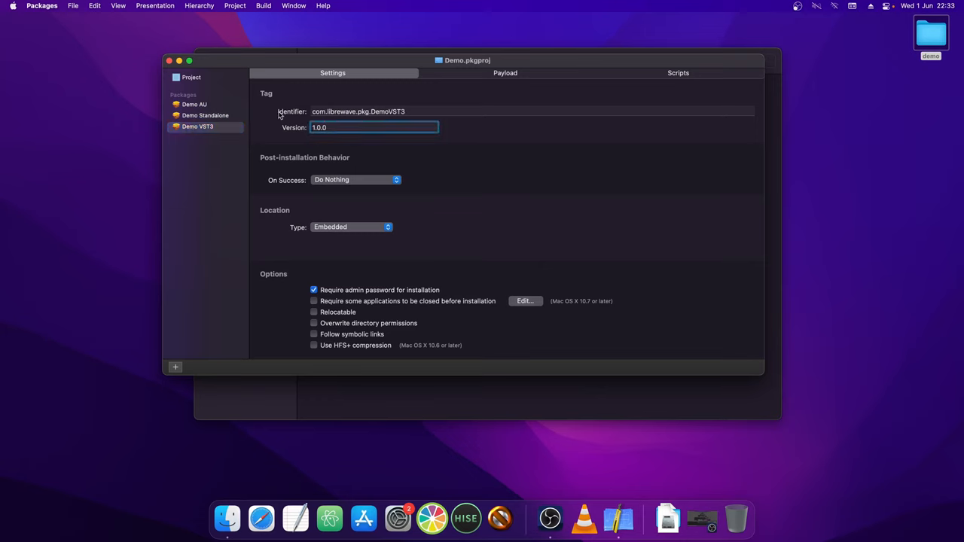
{"action": "left_click", "coordinate": [194, 104]}
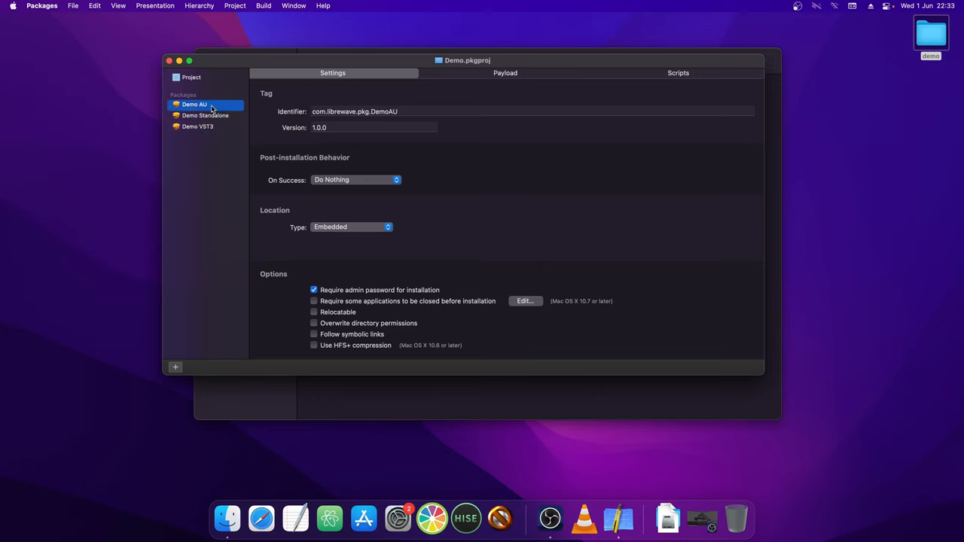
{"action": "left_click", "coordinate": [197, 127]}
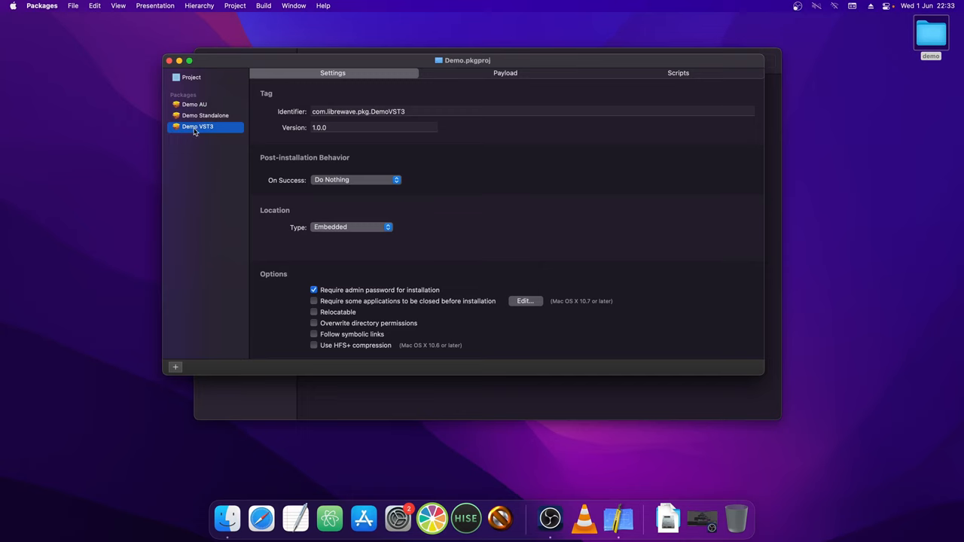
{"action": "right_click", "coordinate": [198, 126]}
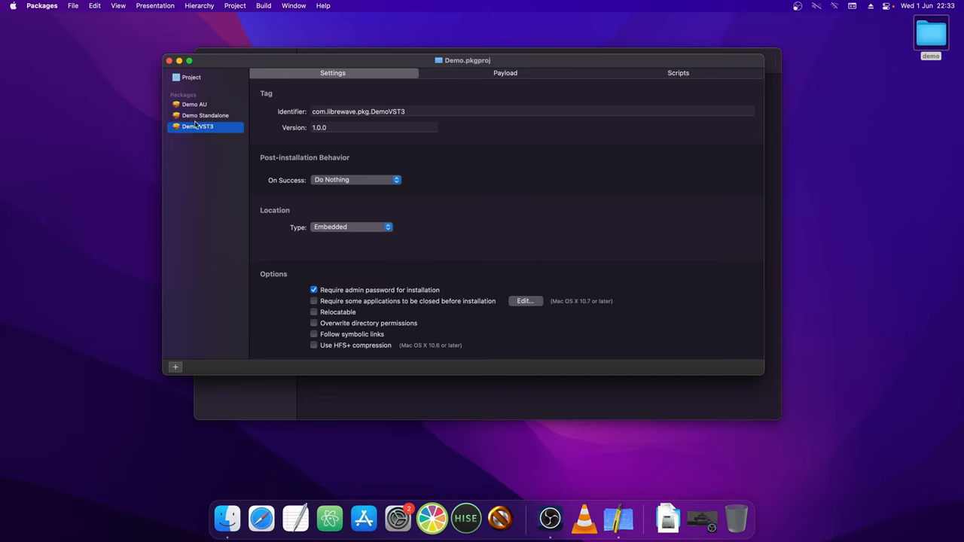
{"action": "left_click", "coordinate": [205, 115]}
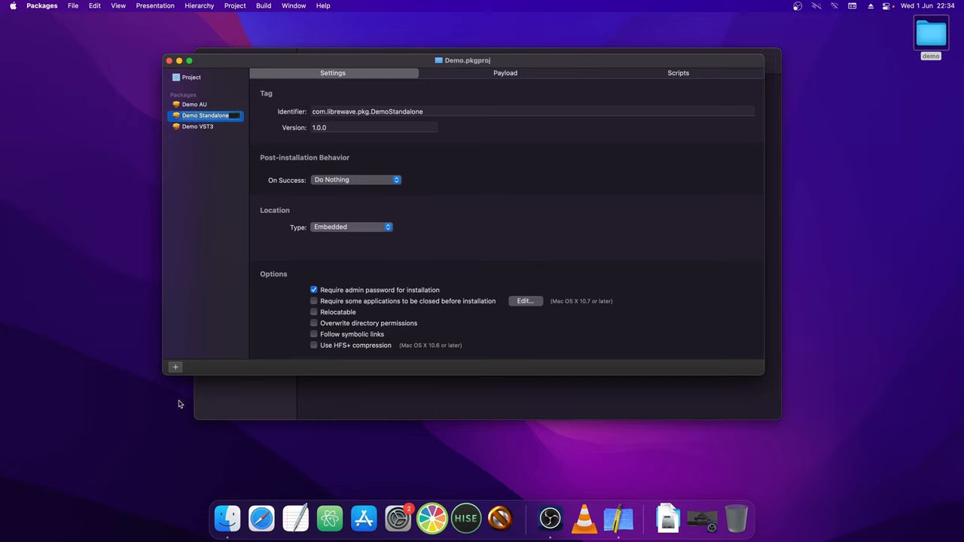
{"action": "left_click", "coordinate": [174, 366]}
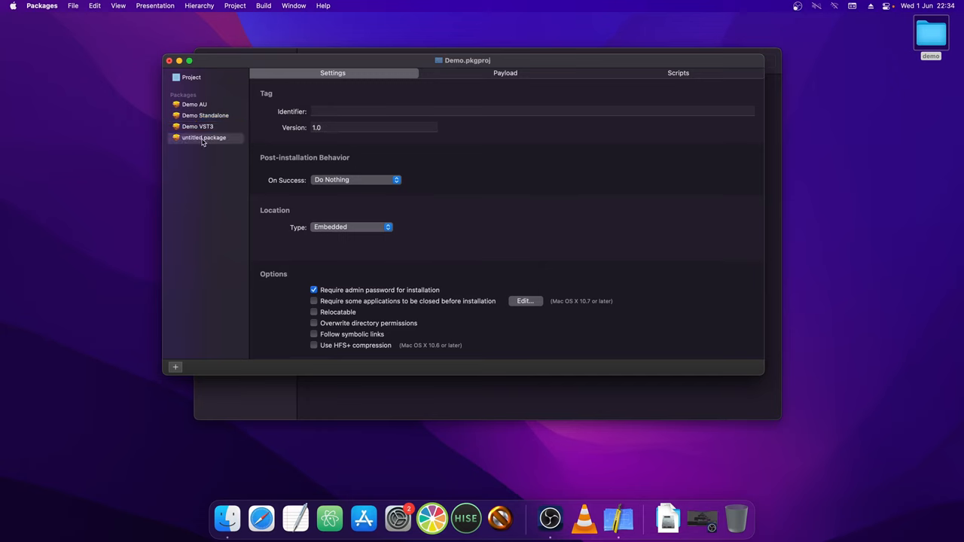
{"action": "left_click", "coordinate": [198, 125]}
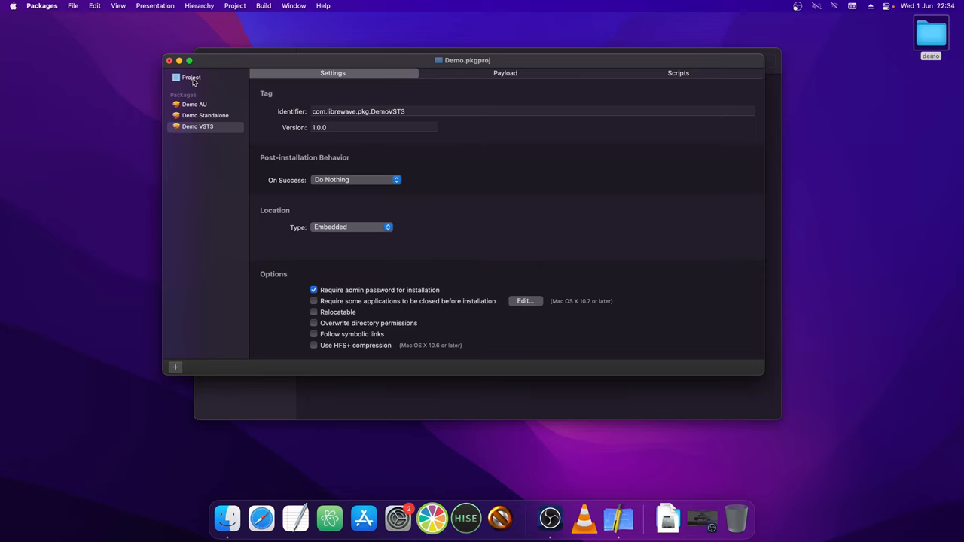
Review the project's Processor requirement unchanged, then open build_mac.sh in Atom.
{"action": "left_click", "coordinate": [191, 77]}
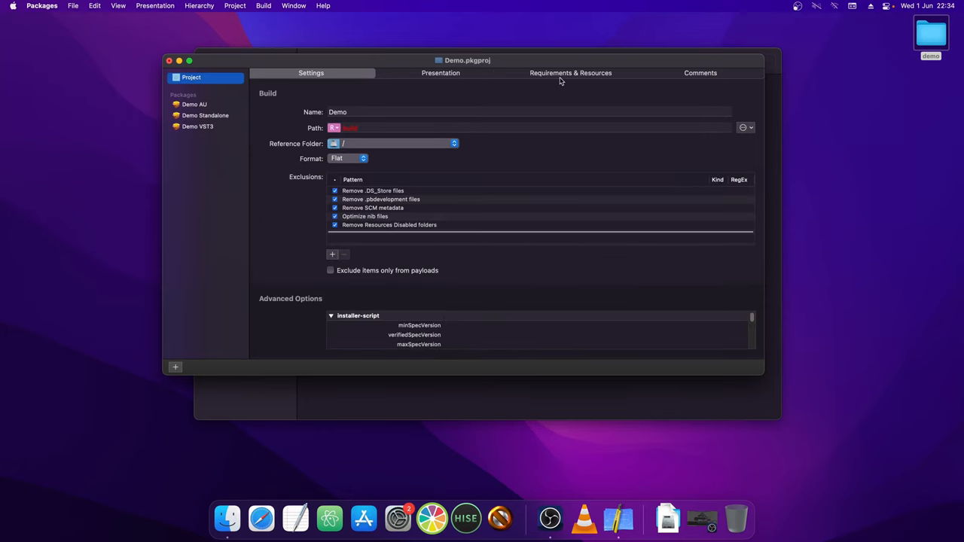
{"action": "left_click", "coordinate": [570, 72]}
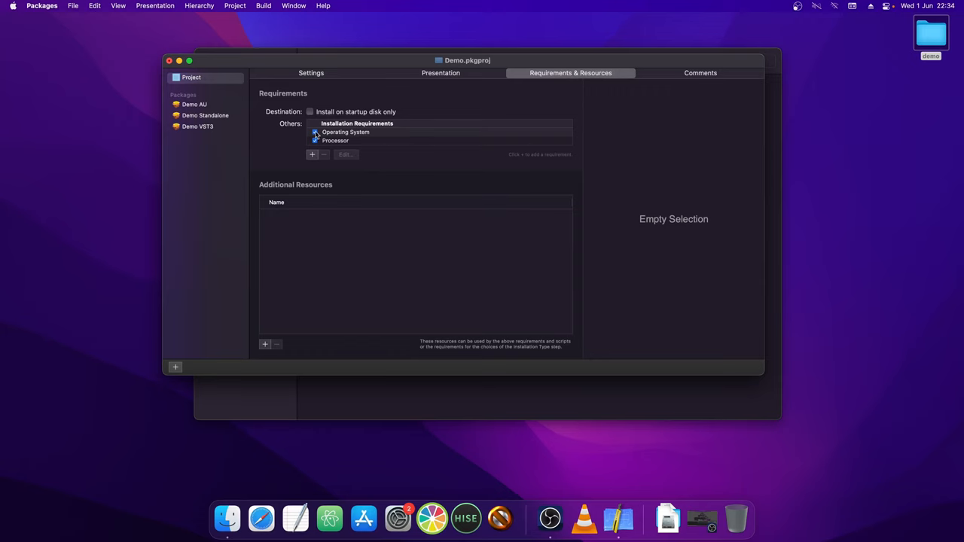
{"action": "left_click", "coordinate": [335, 141]}
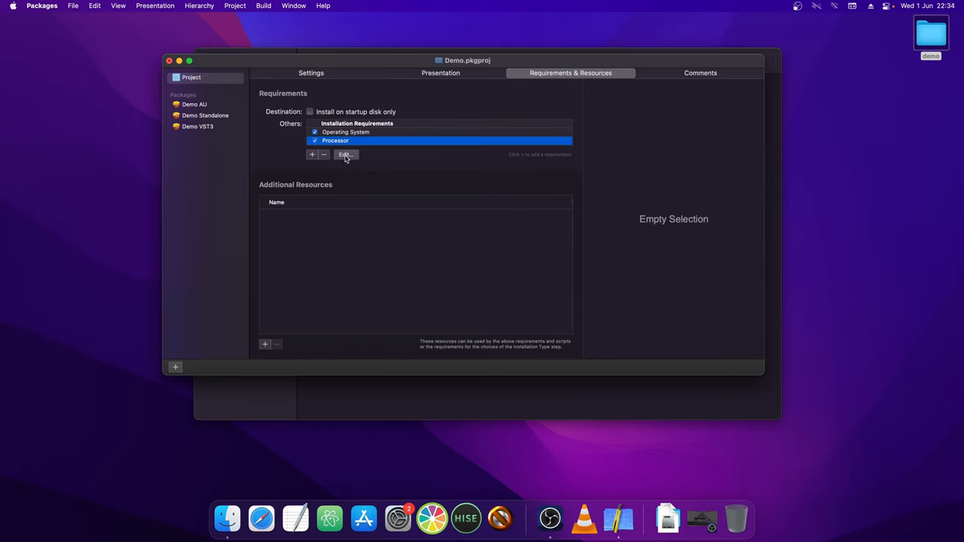
{"action": "left_click", "coordinate": [345, 154]}
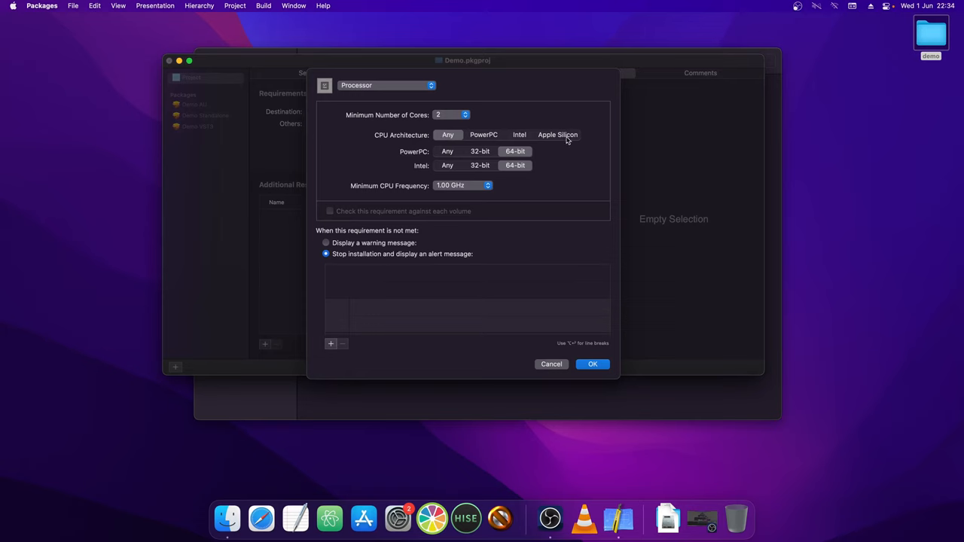
{"action": "mouse_move", "coordinate": [523, 135]}
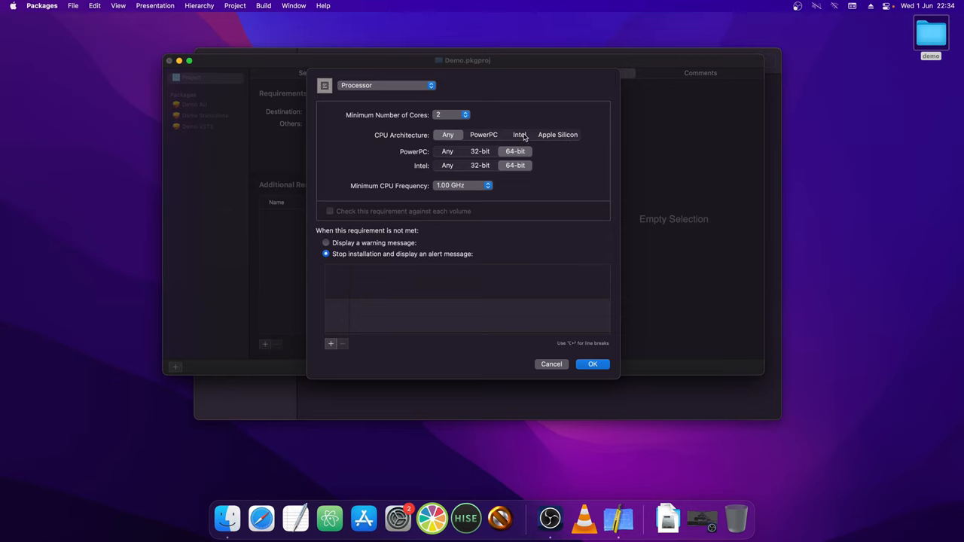
{"action": "mouse_move", "coordinate": [537, 153]}
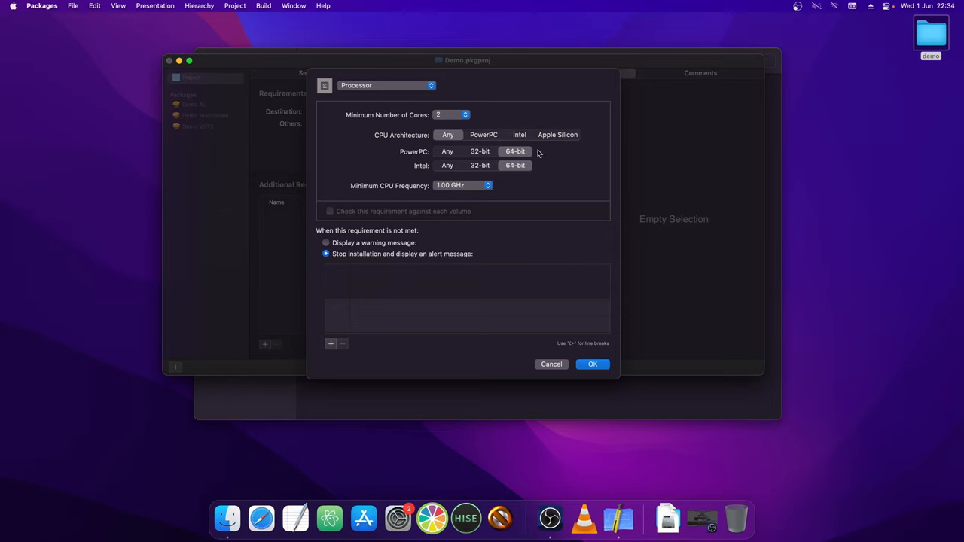
{"action": "left_click", "coordinate": [592, 364]}
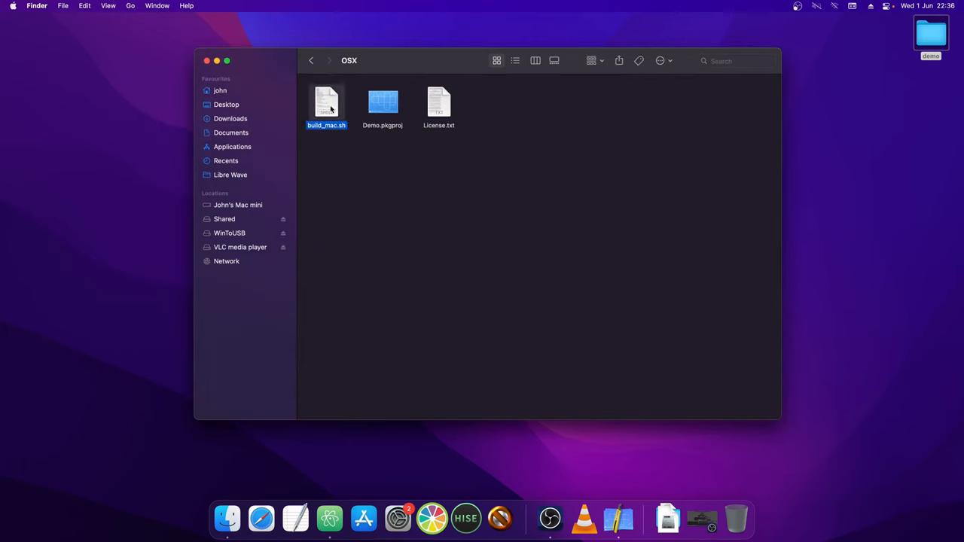
{"action": "left_click_drag", "start_coordinate": [326, 105], "coordinate": [328, 512]}
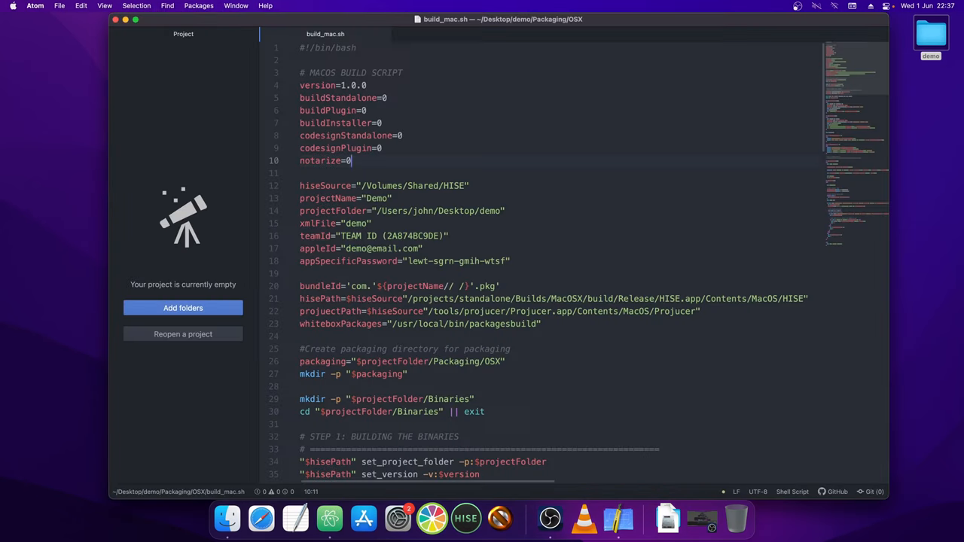
{"action": "mouse_move", "coordinate": [458, 100]}
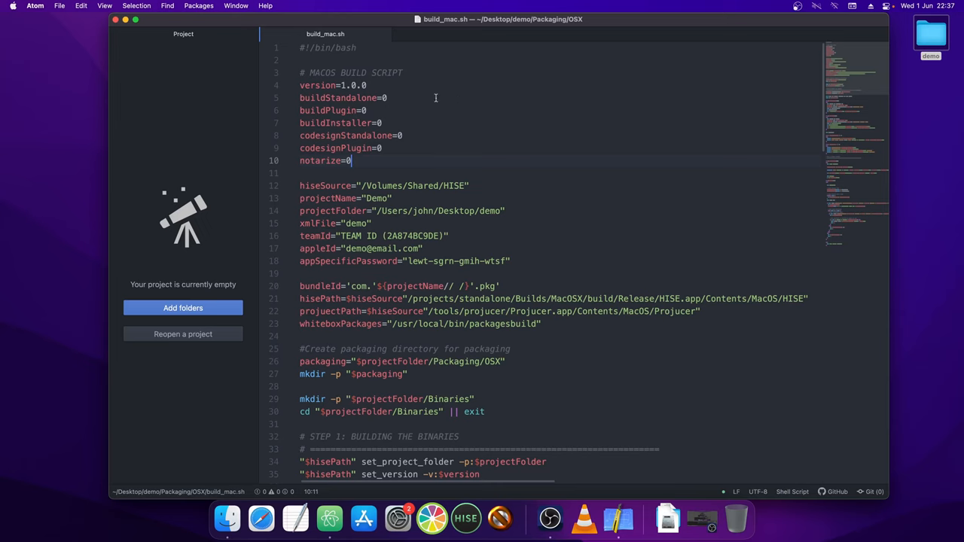
{"action": "mouse_move", "coordinate": [366, 155]}
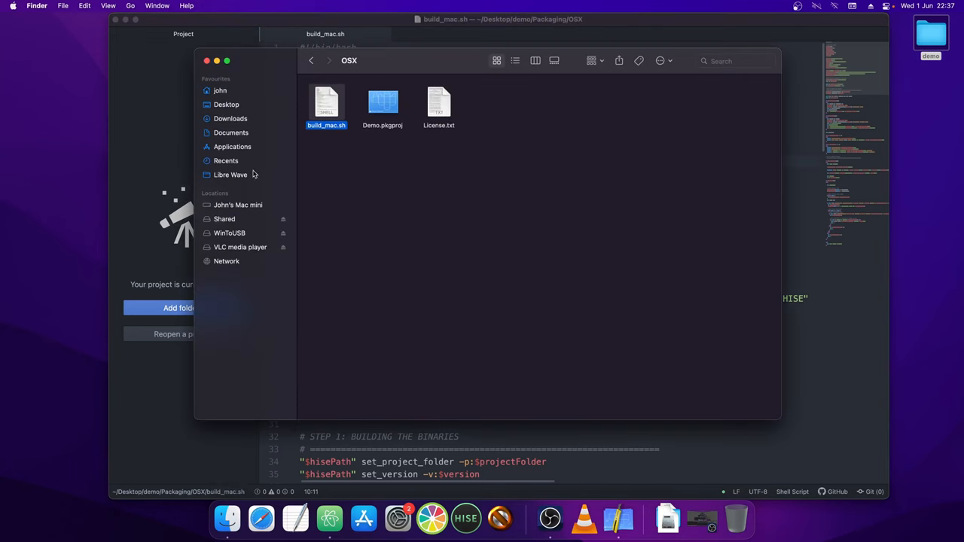
{"action": "left_click", "coordinate": [223, 218]}
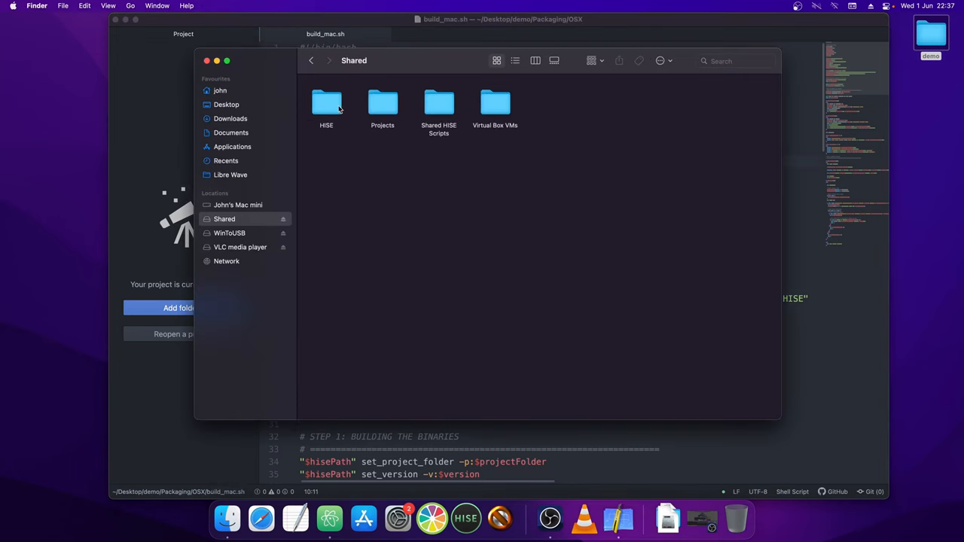
{"action": "double_click", "coordinate": [326, 102]}
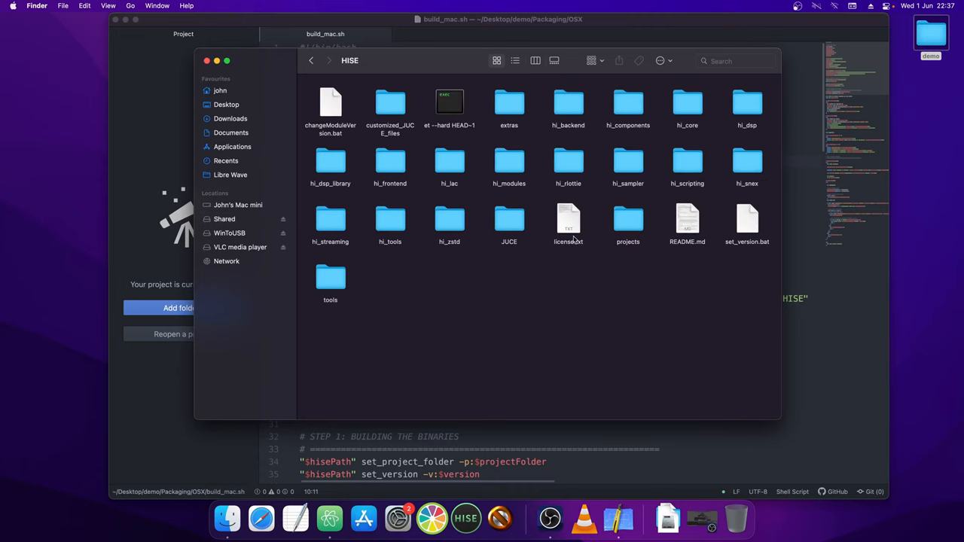
{"action": "left_click", "coordinate": [310, 60]}
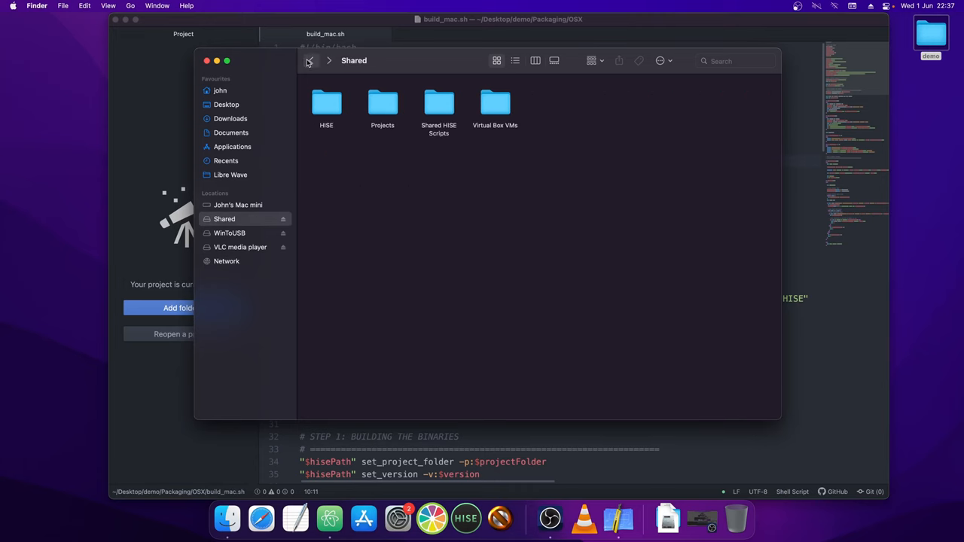
{"action": "left_click", "coordinate": [207, 60]}
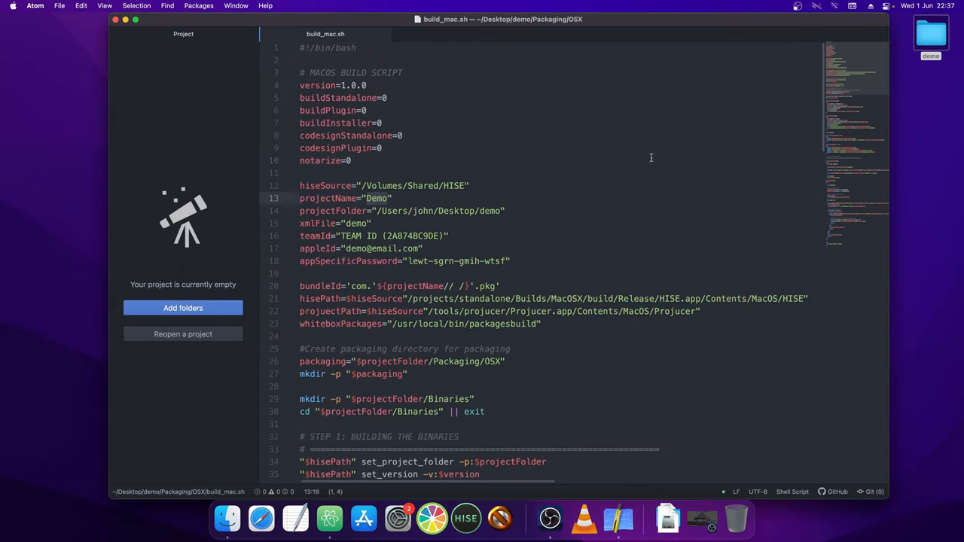
{"action": "mouse_move", "coordinate": [434, 204]}
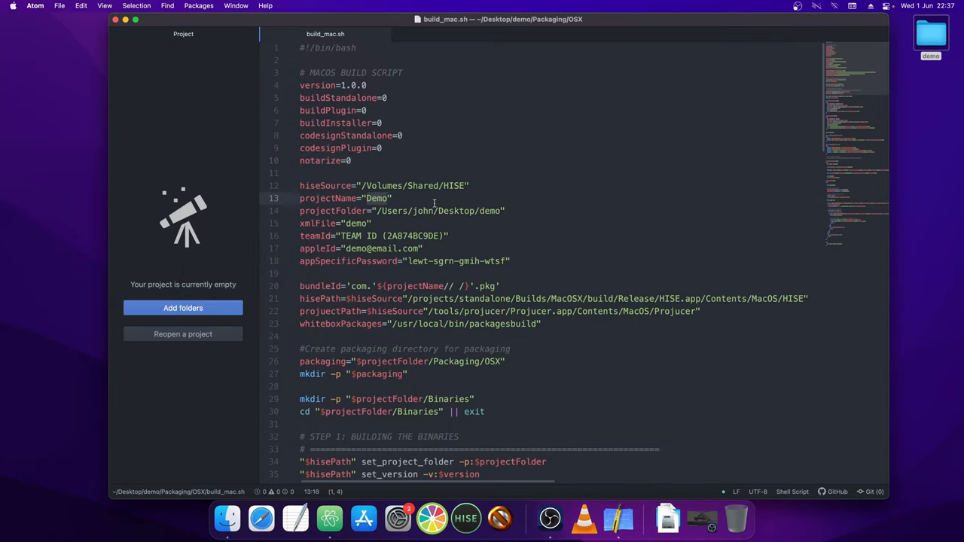
{"action": "left_click", "coordinate": [403, 211]}
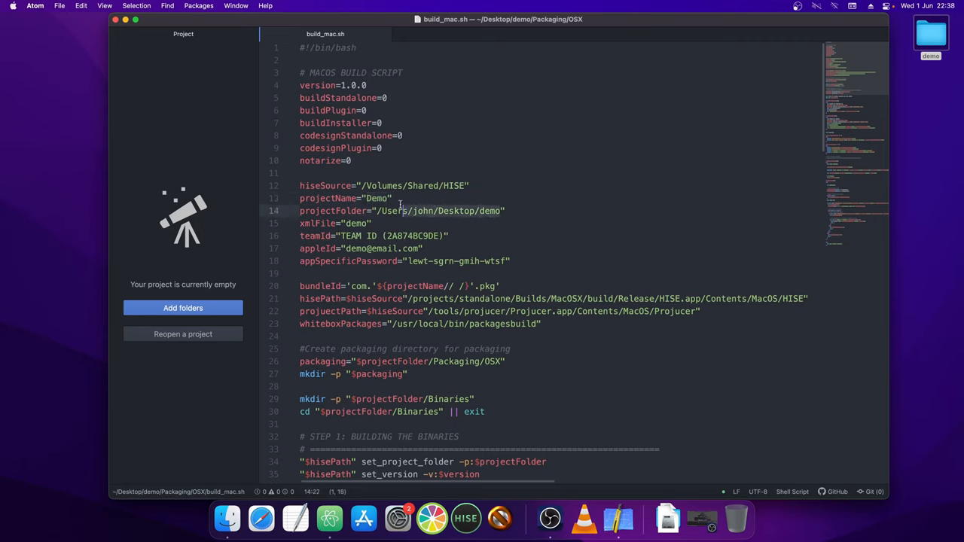
{"action": "left_click", "coordinate": [930, 37]}
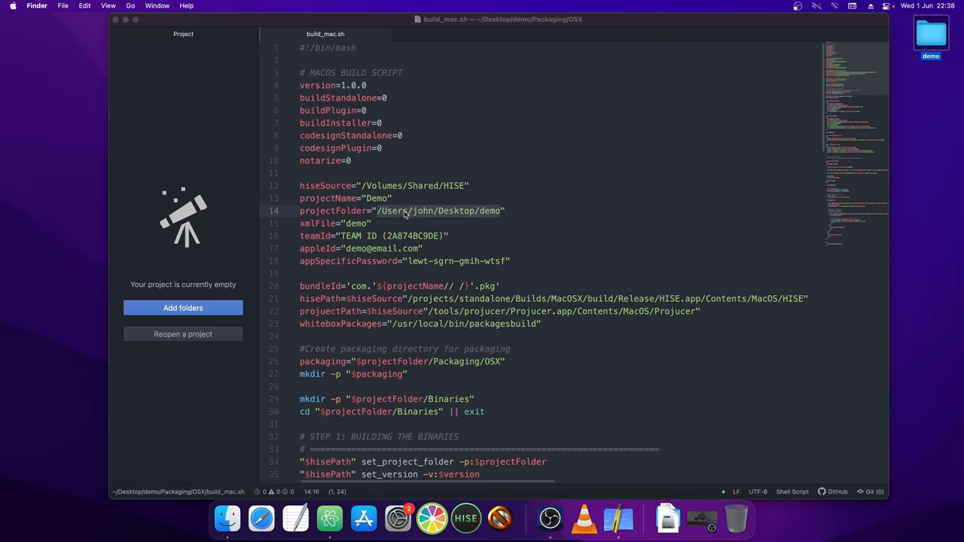
{"action": "left_click", "coordinate": [355, 223]}
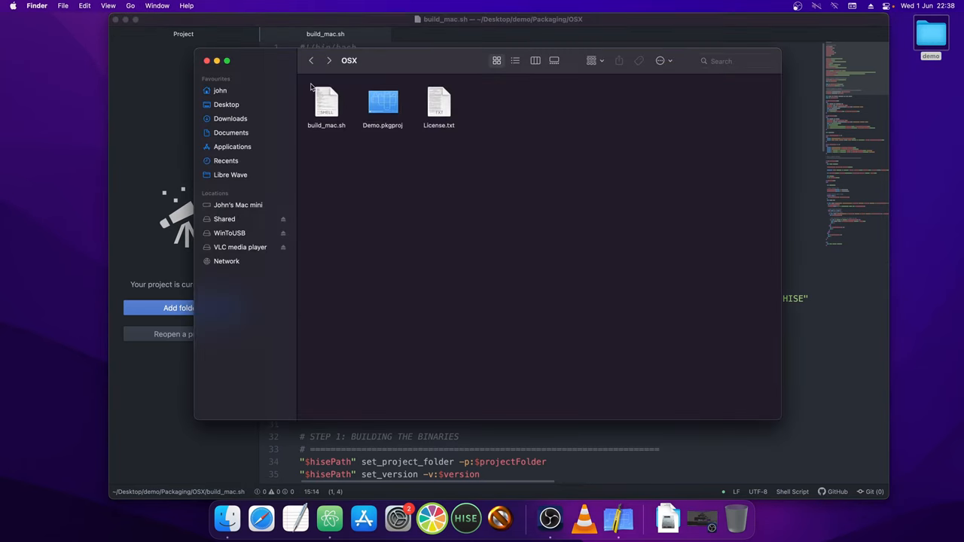
Go up to the demo folder, open XmlPresetBackups to see demo.xml, then go back.
{"action": "left_click", "coordinate": [310, 61]}
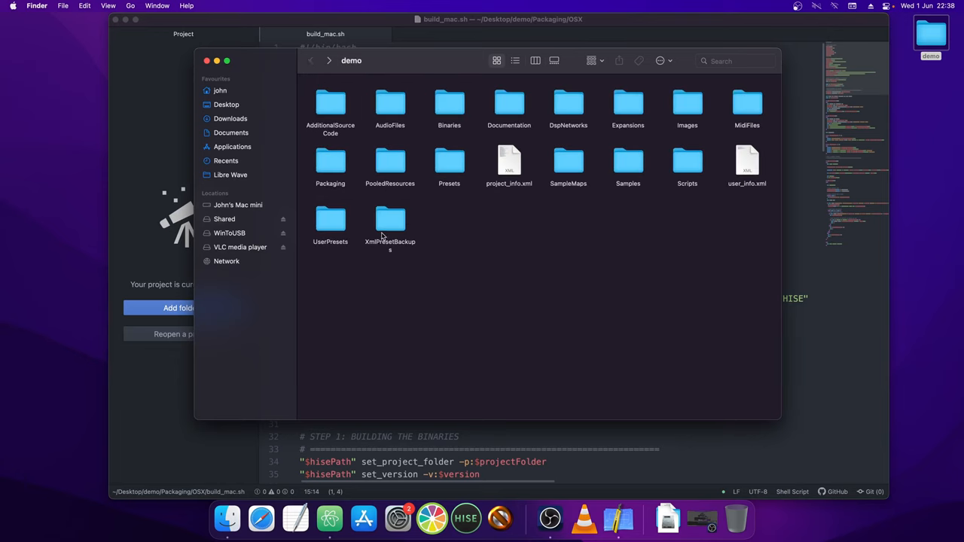
{"action": "double_click", "coordinate": [390, 220]}
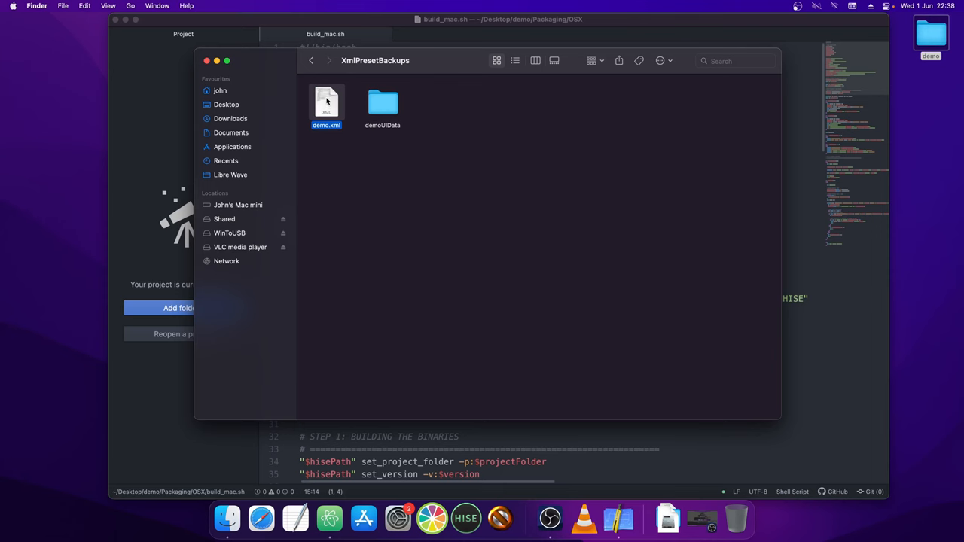
{"action": "left_click", "coordinate": [311, 60]}
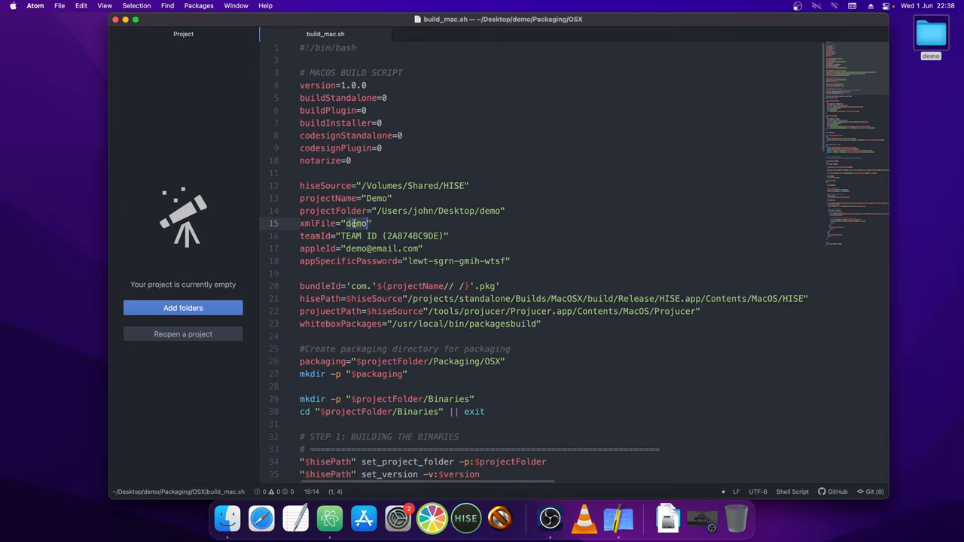
{"action": "left_click", "coordinate": [369, 223]}
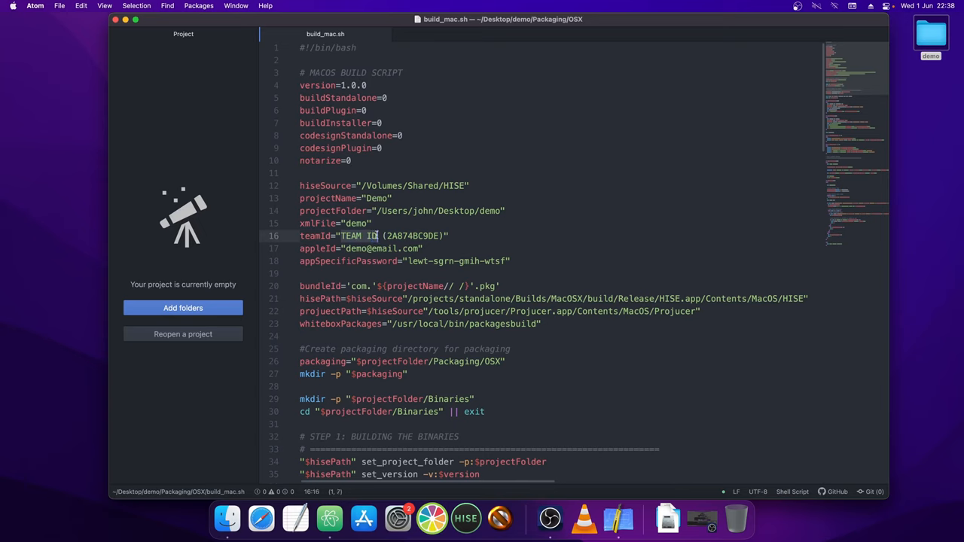
{"action": "left_click", "coordinate": [345, 235]}
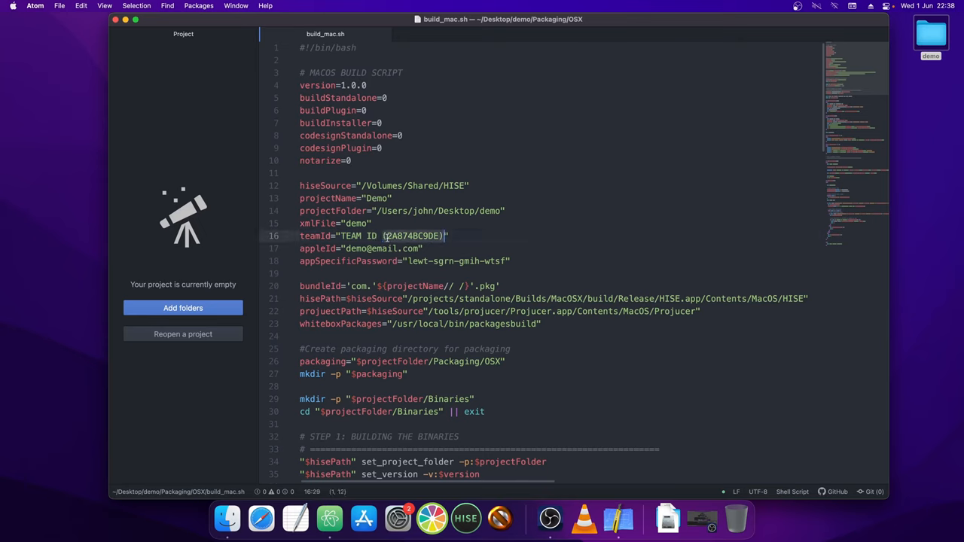
{"action": "left_click", "coordinate": [347, 235]}
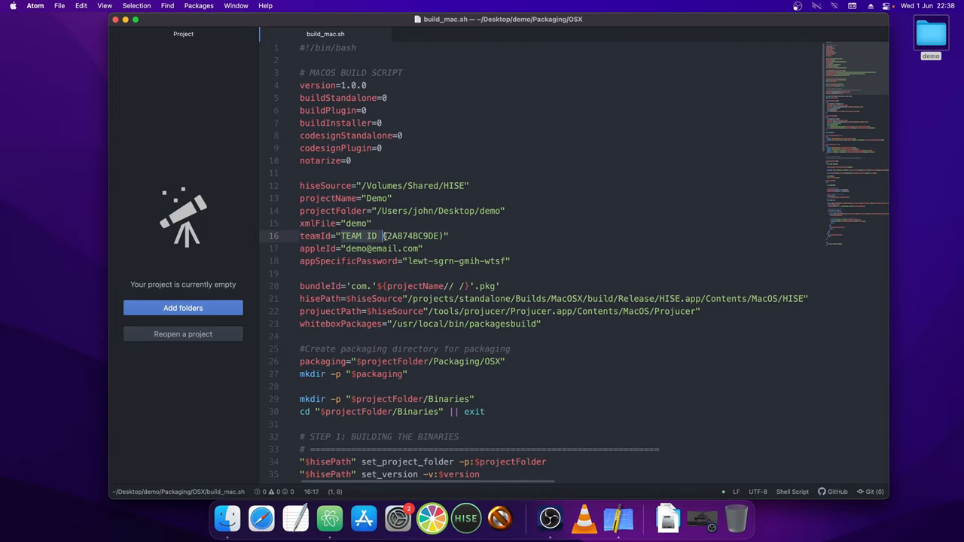
{"action": "left_click", "coordinate": [405, 235]}
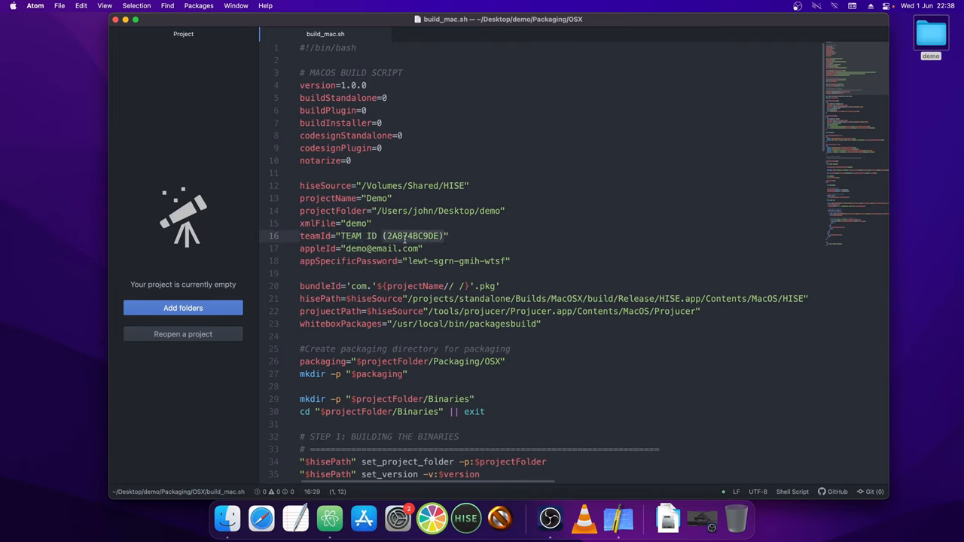
{"action": "left_click", "coordinate": [482, 235]}
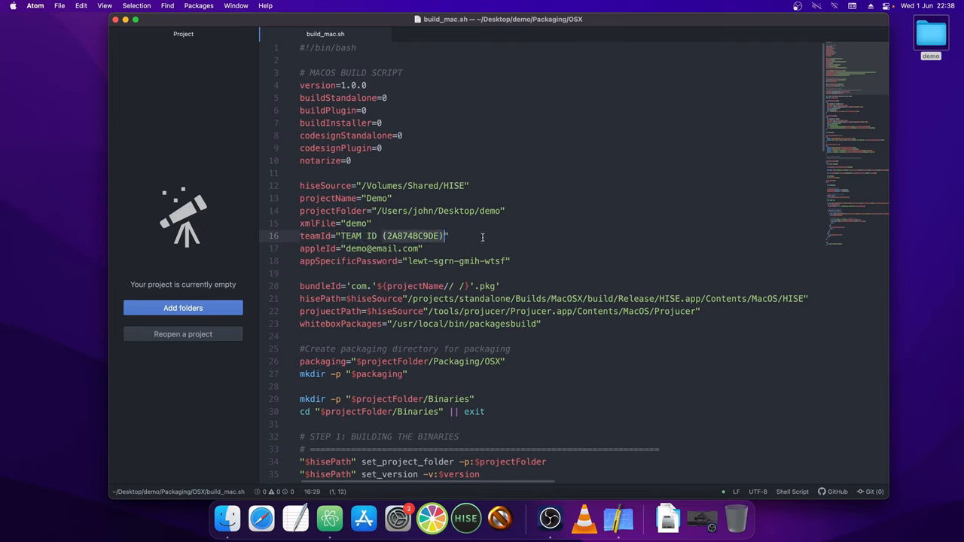
{"action": "left_click", "coordinate": [346, 249]}
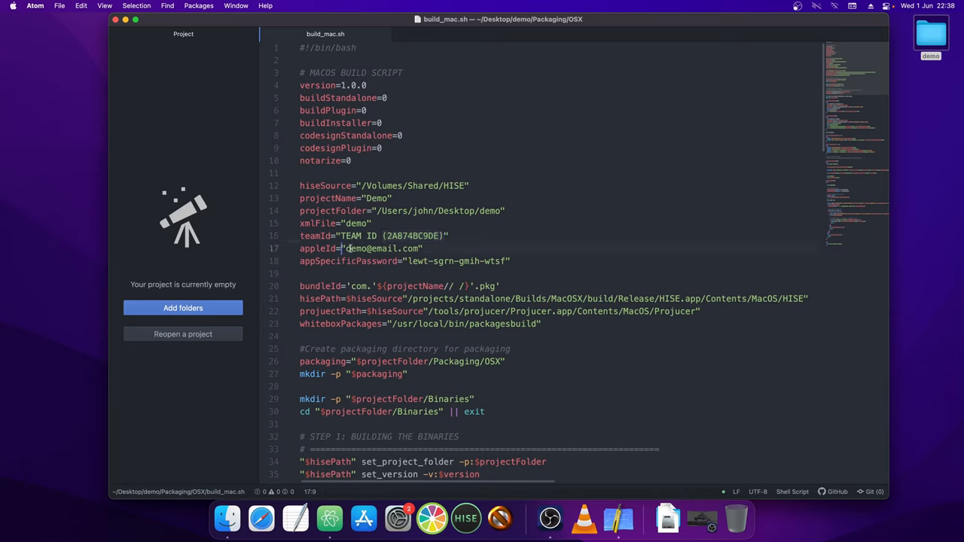
{"action": "left_click", "coordinate": [424, 249]}
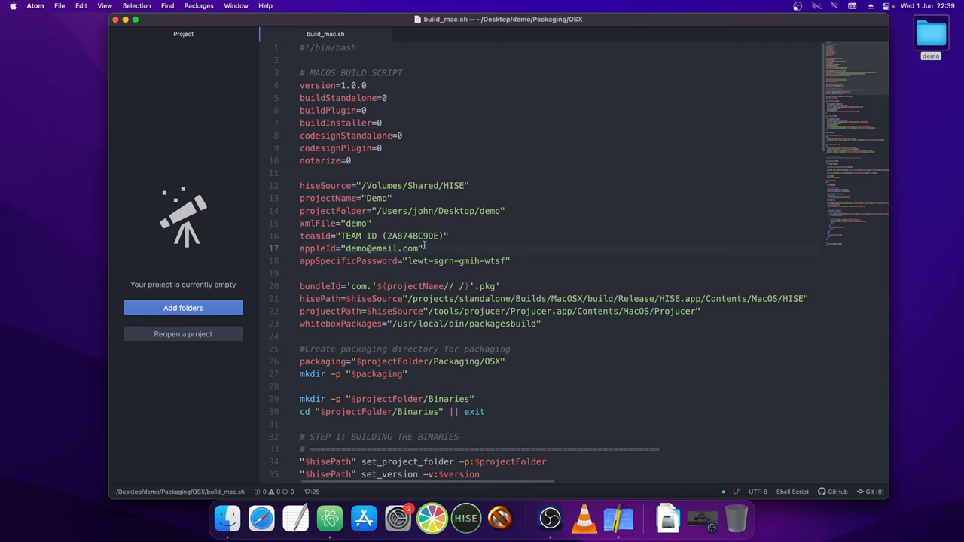
{"action": "left_click", "coordinate": [391, 261]}
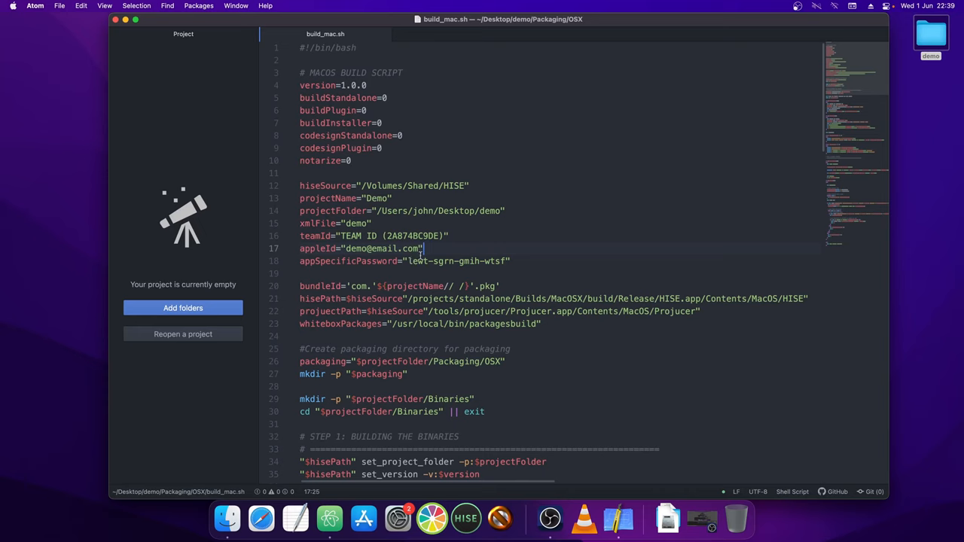
{"action": "left_click", "coordinate": [444, 260]}
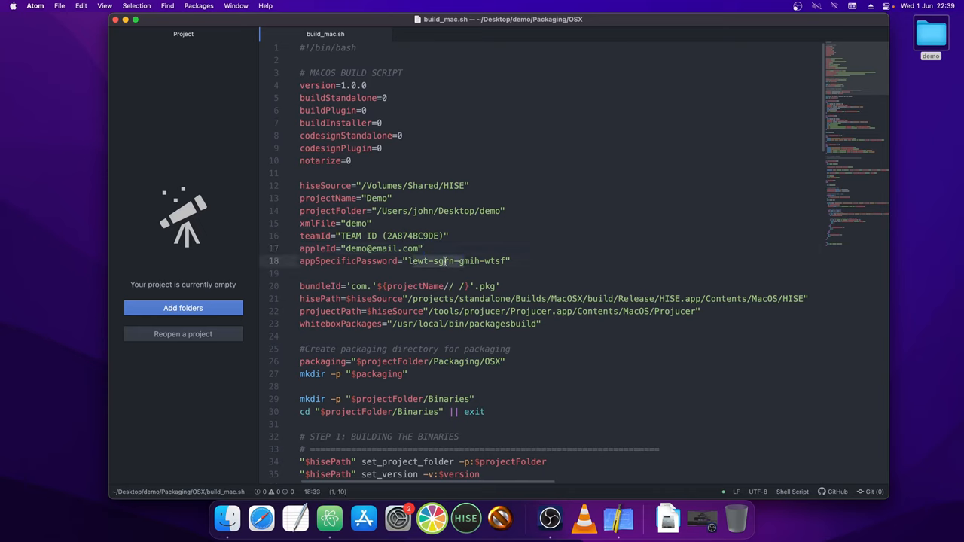
{"action": "left_click", "coordinate": [481, 262]}
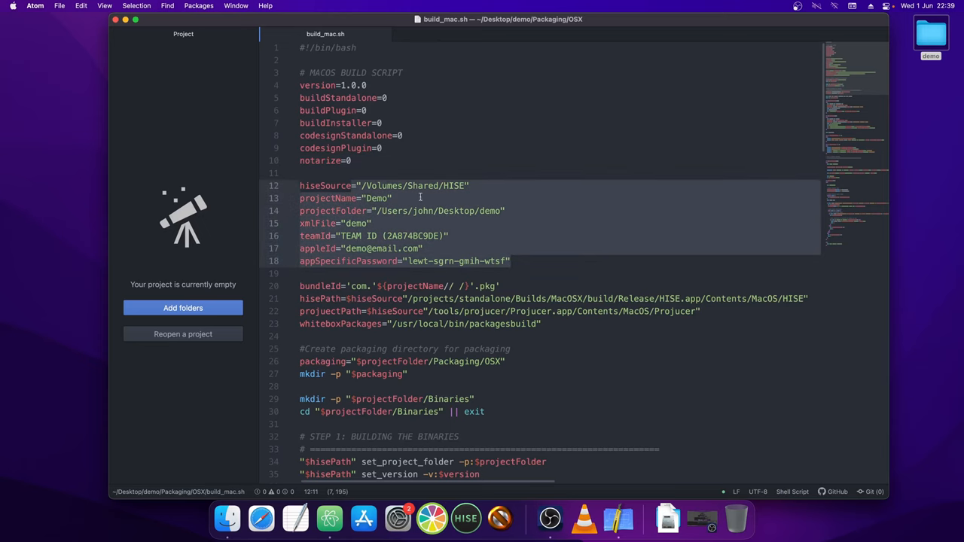
{"action": "left_click", "coordinate": [429, 185]}
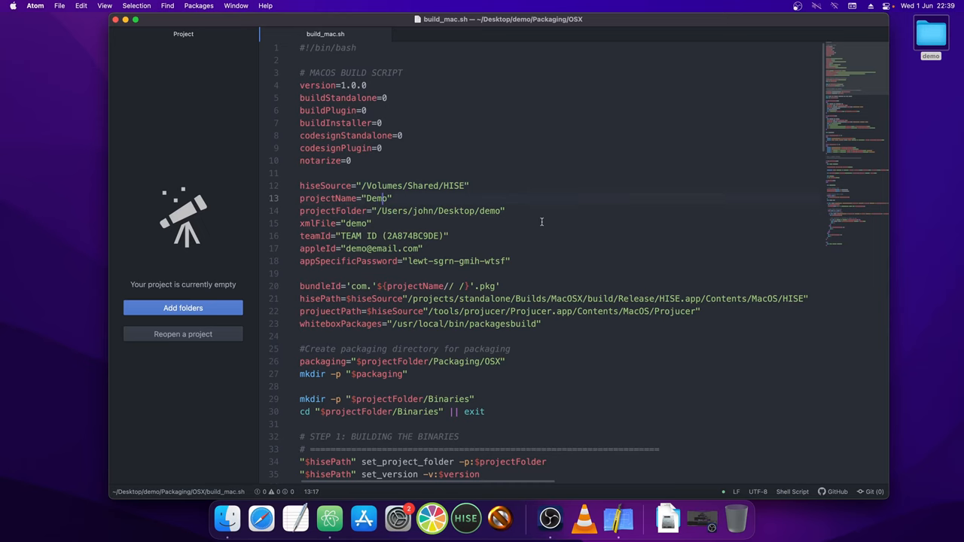
Scroll to the plugin export command and locate its instrument target type.
{"action": "scroll", "scroll_direction": "down", "scroll_amount": 3}
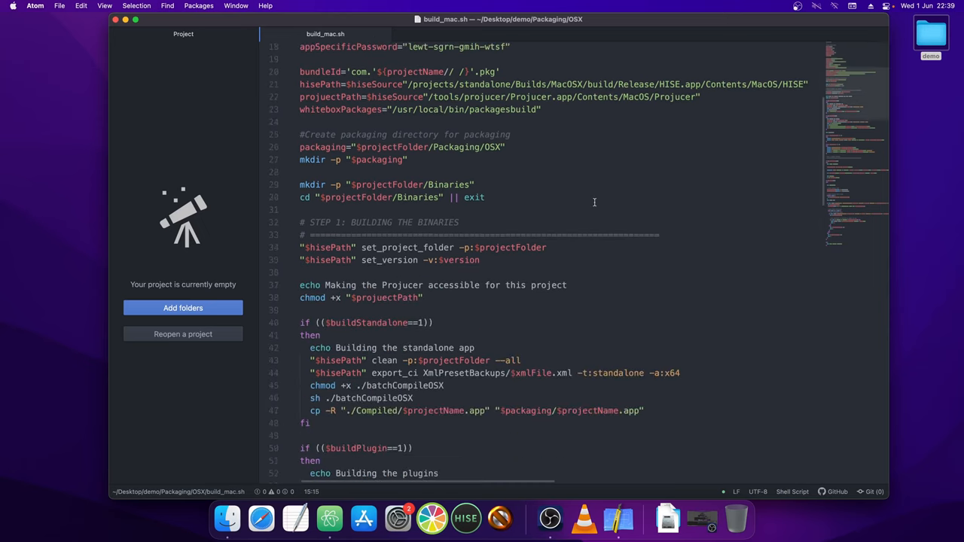
{"action": "scroll", "scroll_direction": "down", "scroll_amount": 3}
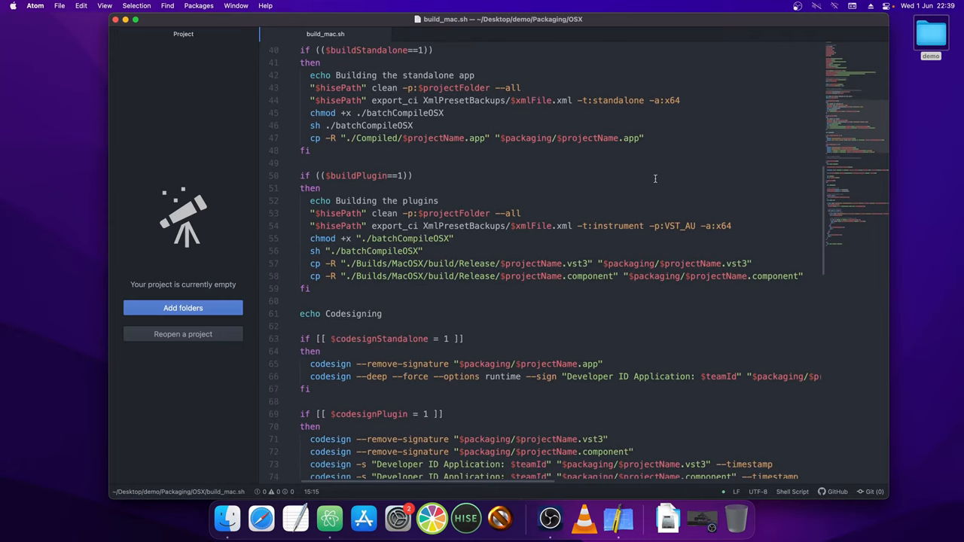
{"action": "scroll", "scroll_direction": "up", "scroll_amount": 3}
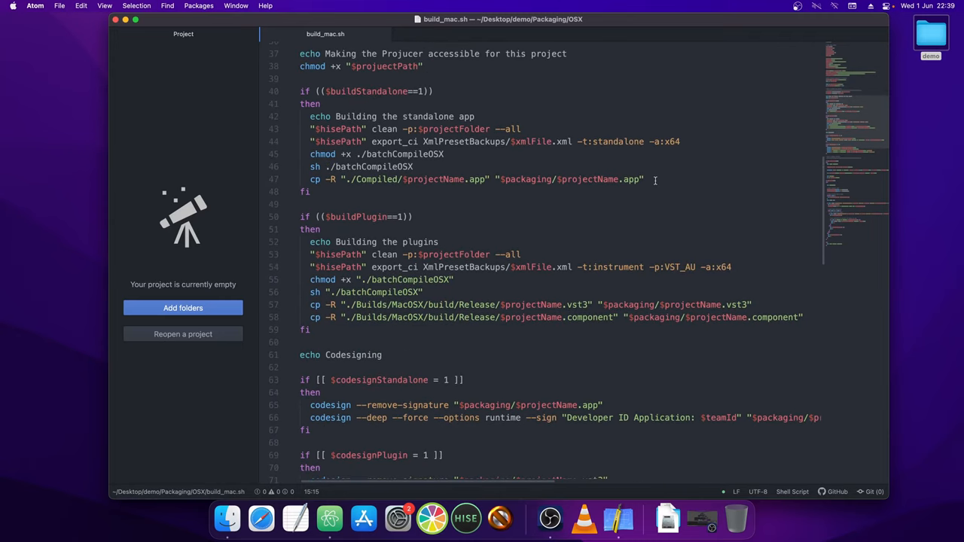
{"action": "scroll", "scroll_direction": "down", "scroll_amount": 3}
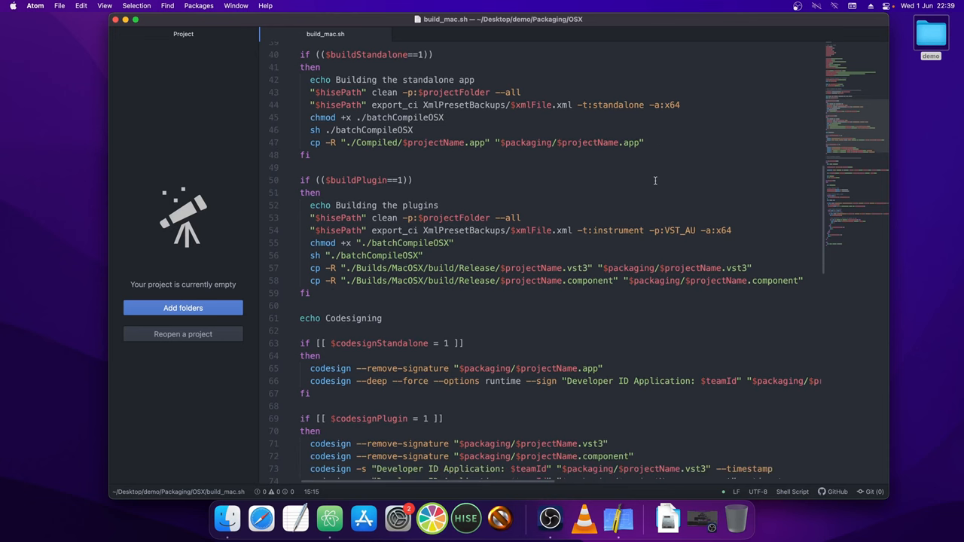
{"action": "scroll", "scroll_direction": "down", "scroll_amount": 3}
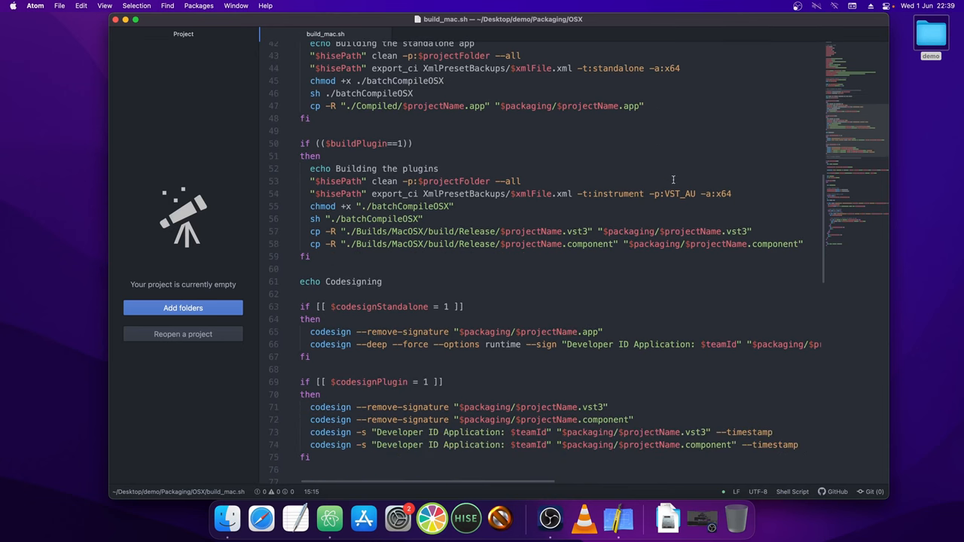
{"action": "mouse_move", "coordinate": [563, 194]}
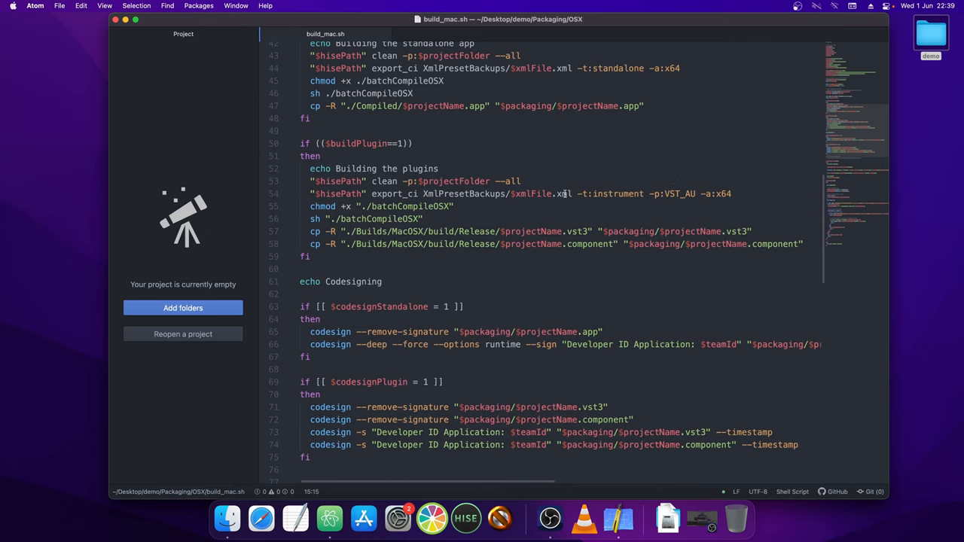
{"action": "left_click", "coordinate": [519, 181]}
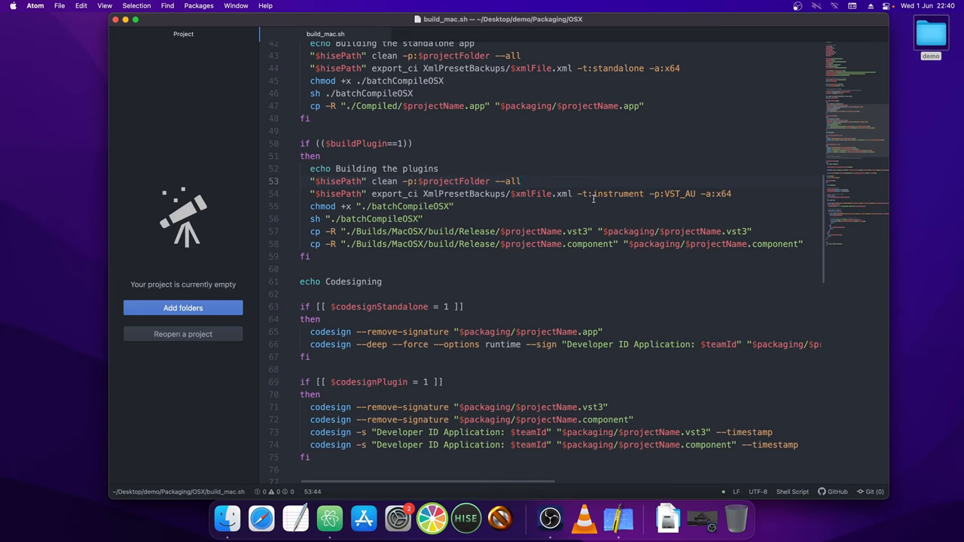
{"action": "left_click", "coordinate": [519, 180]}
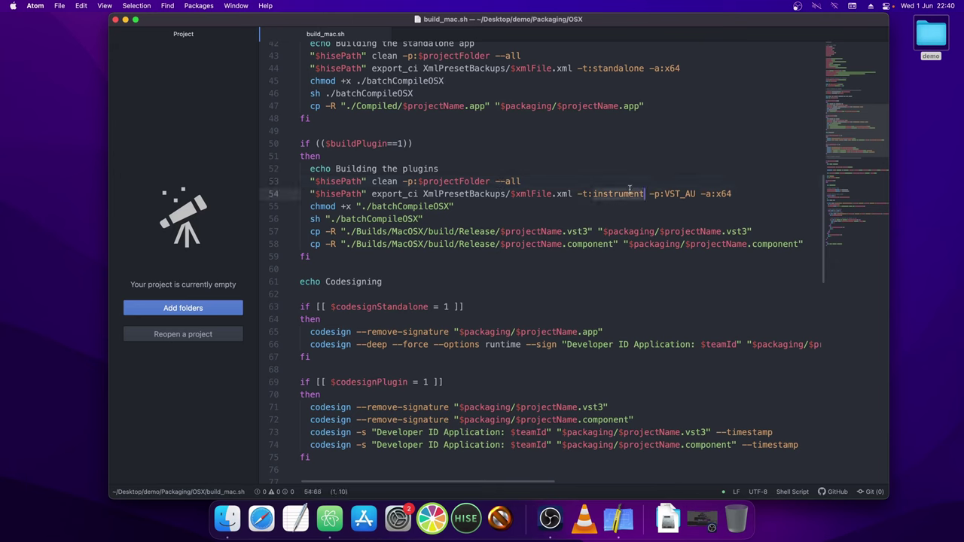
{"action": "left_click", "coordinate": [629, 193]}
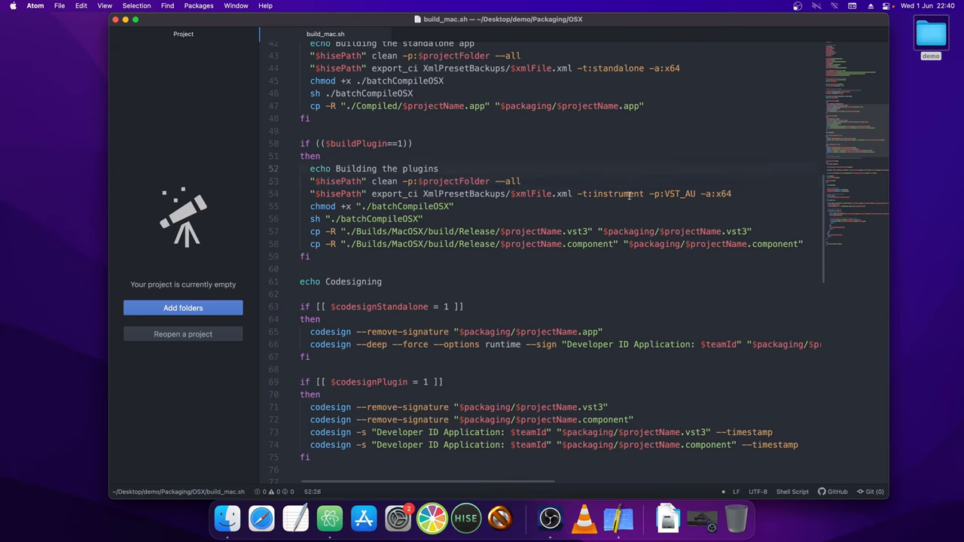
Replace 'instrument' with 'effect' and edit the VST_AU format value.
{"action": "double_click", "coordinate": [613, 194]}
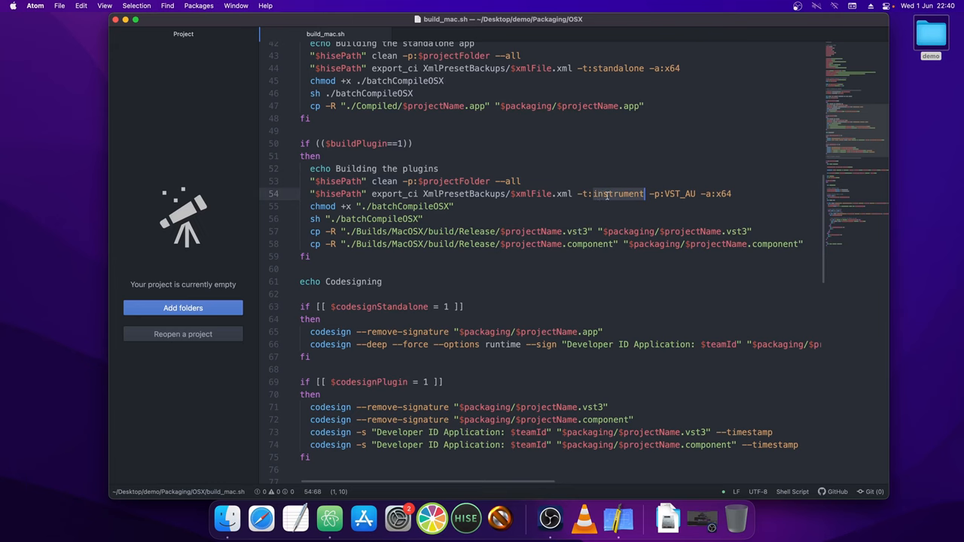
{"action": "mouse_move", "coordinate": [635, 162]}
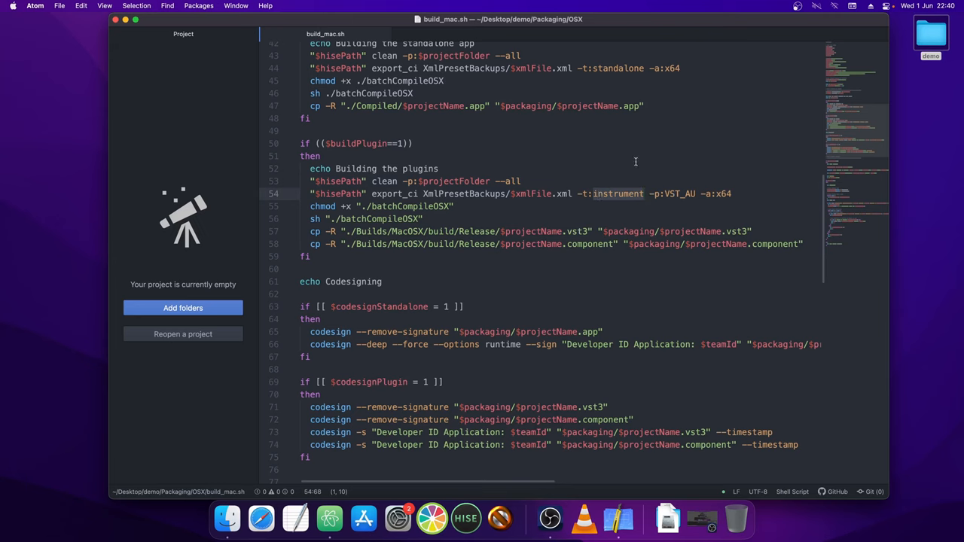
{"action": "double_click", "coordinate": [618, 194]}
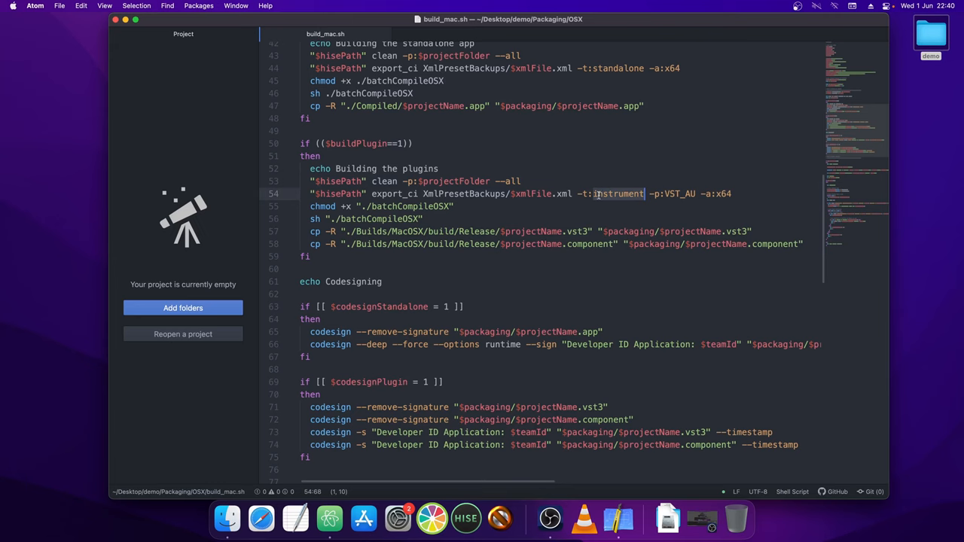
{"action": "left_click", "coordinate": [613, 193]}
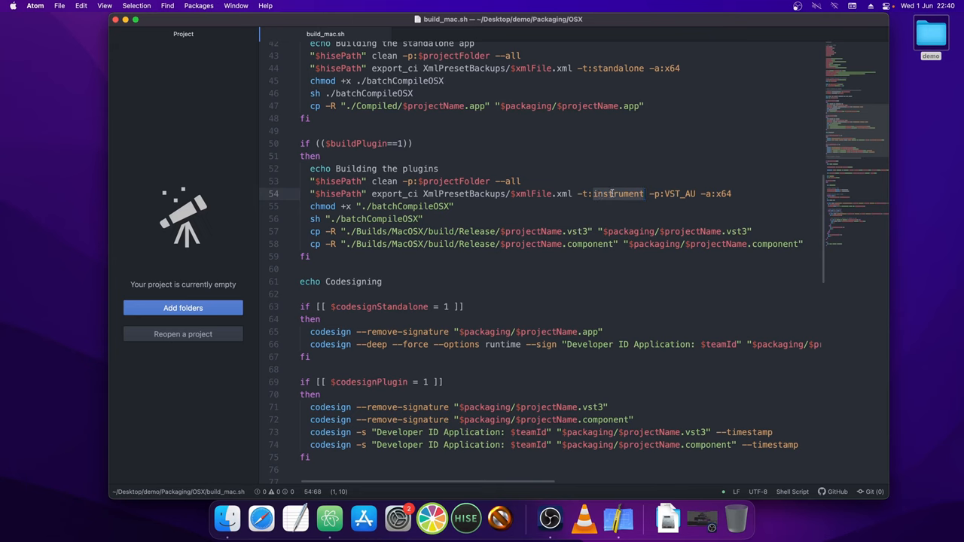
{"action": "type", "text": "effect"}
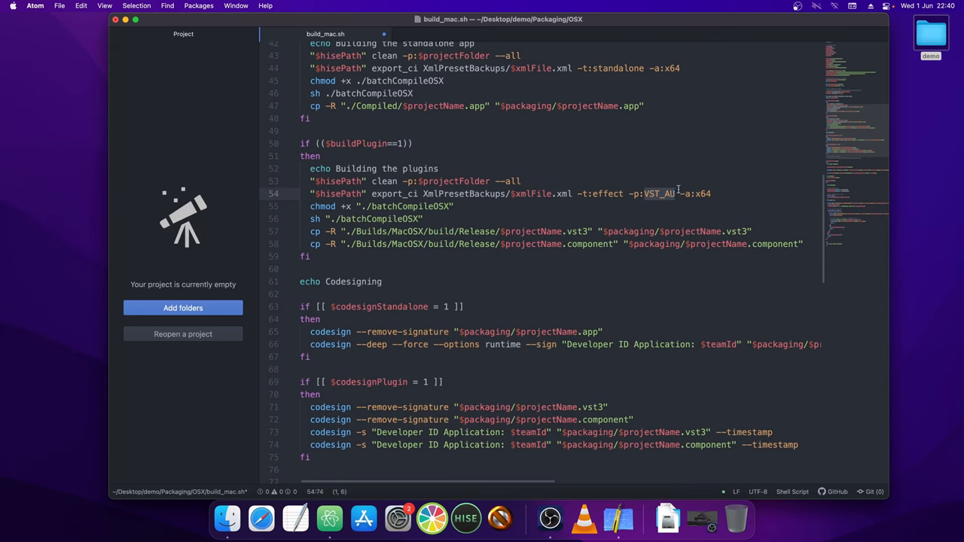
{"action": "left_click", "coordinate": [655, 193]}
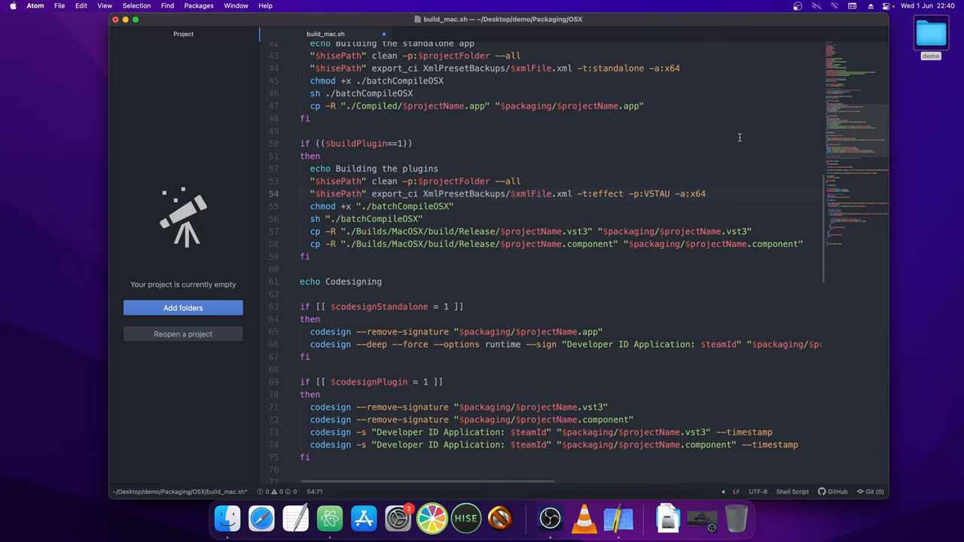
{"action": "type", "text": "23"}
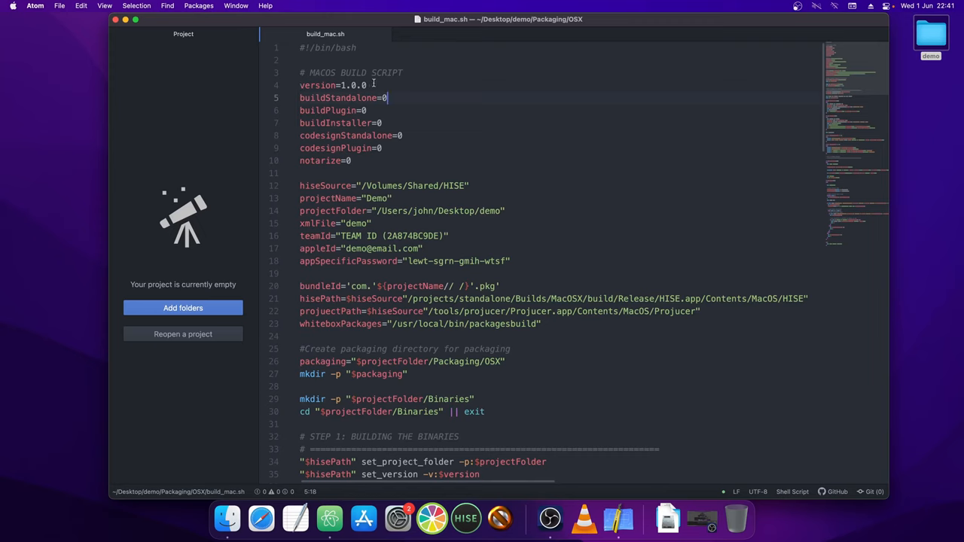
{"action": "left_click", "coordinate": [367, 85]}
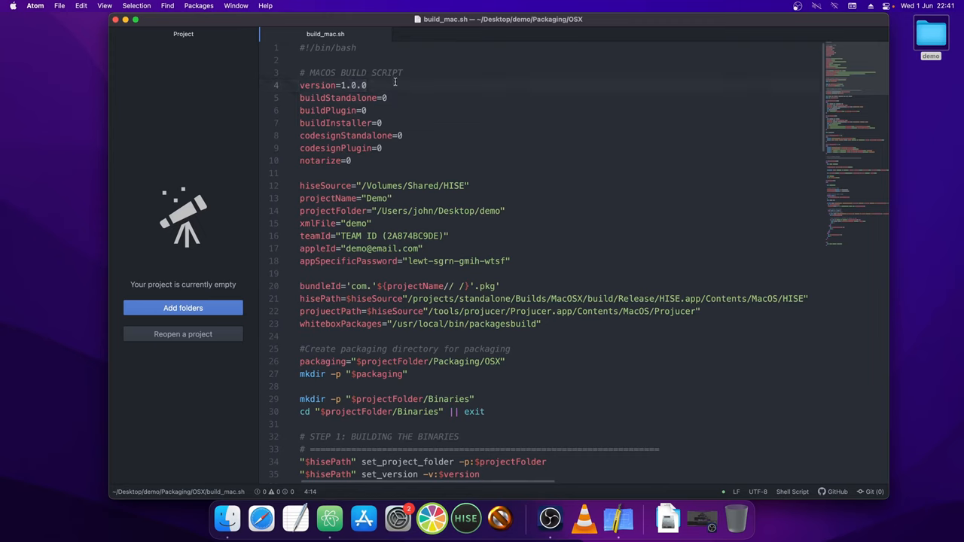
{"action": "type", "text": "1"}
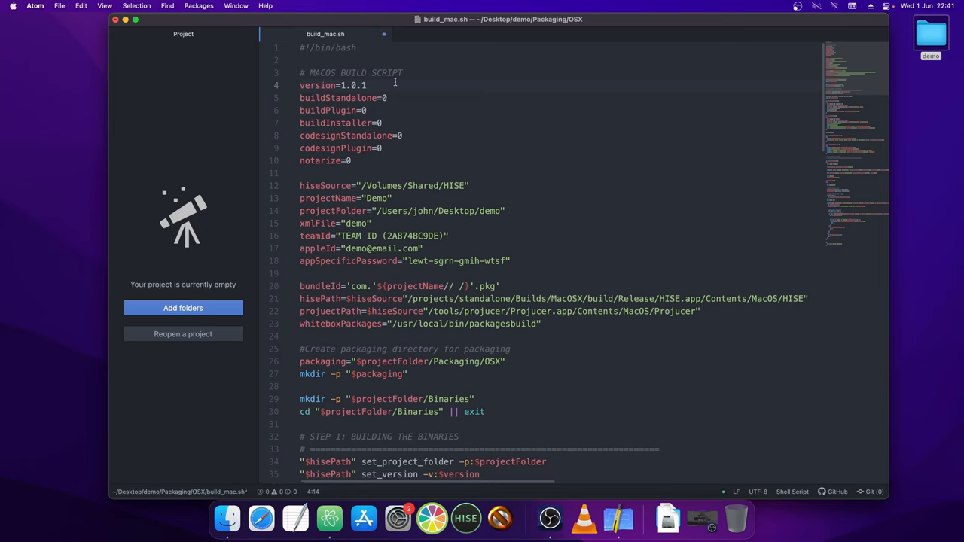
{"action": "left_click", "coordinate": [366, 85]}
{"action": "type", "text": "0"}
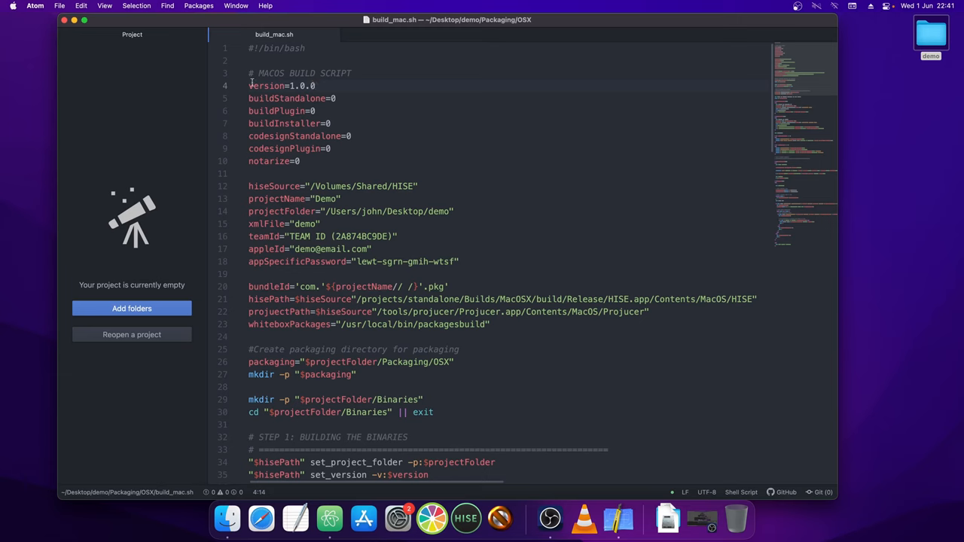
{"action": "left_click", "coordinate": [258, 85]}
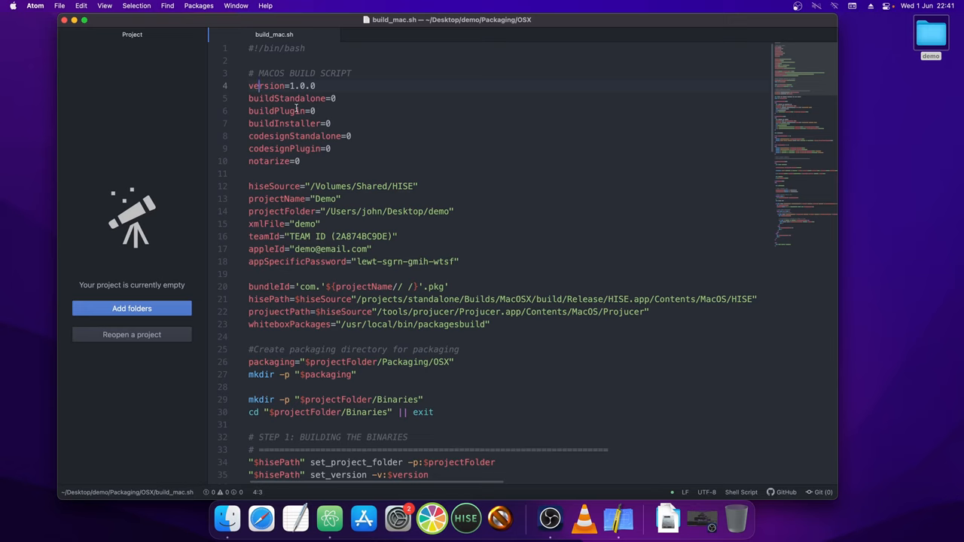
Set the buildStandalone and buildPlugin flags to 1.
{"action": "left_click", "coordinate": [352, 136]}
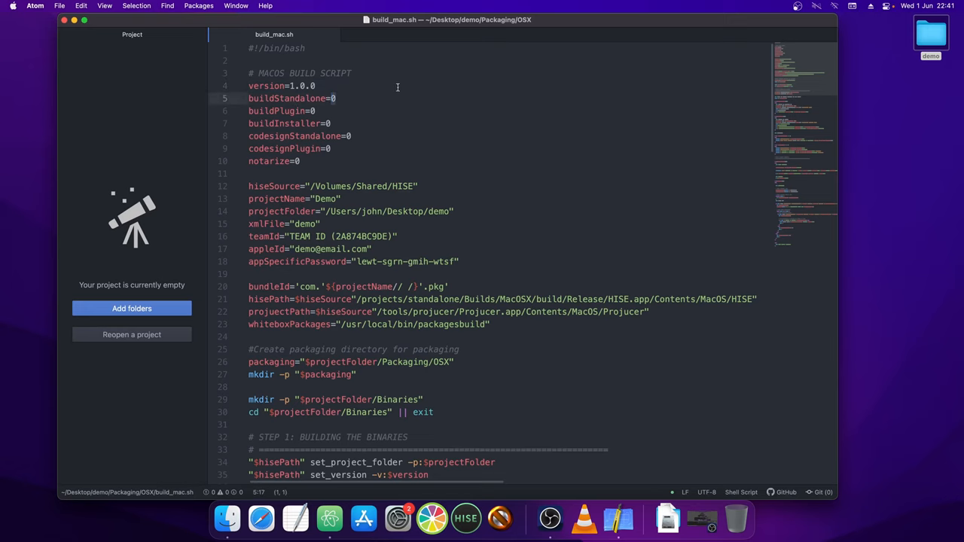
{"action": "type", "text": "1"}
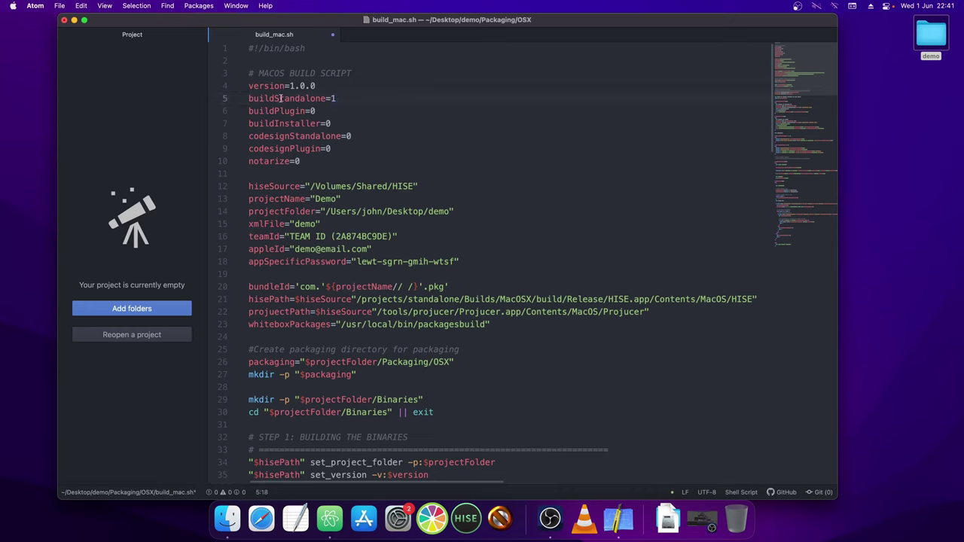
{"action": "left_click", "coordinate": [332, 110]}
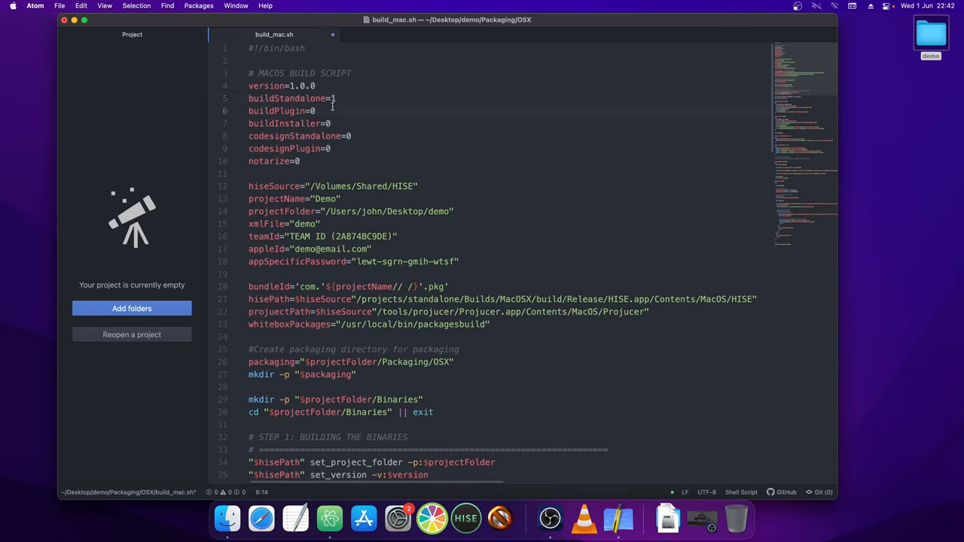
{"action": "type", "text": "1"}
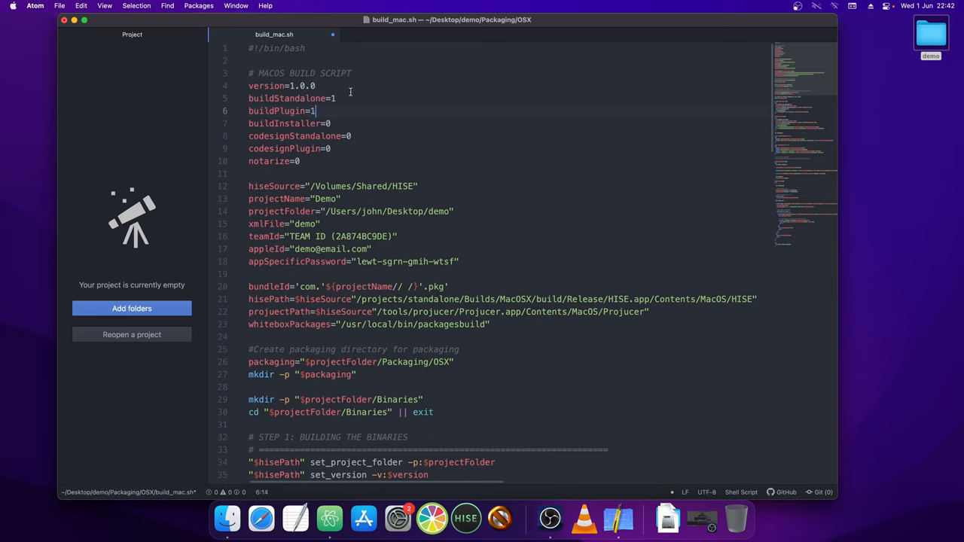
{"action": "left_click", "coordinate": [295, 110]}
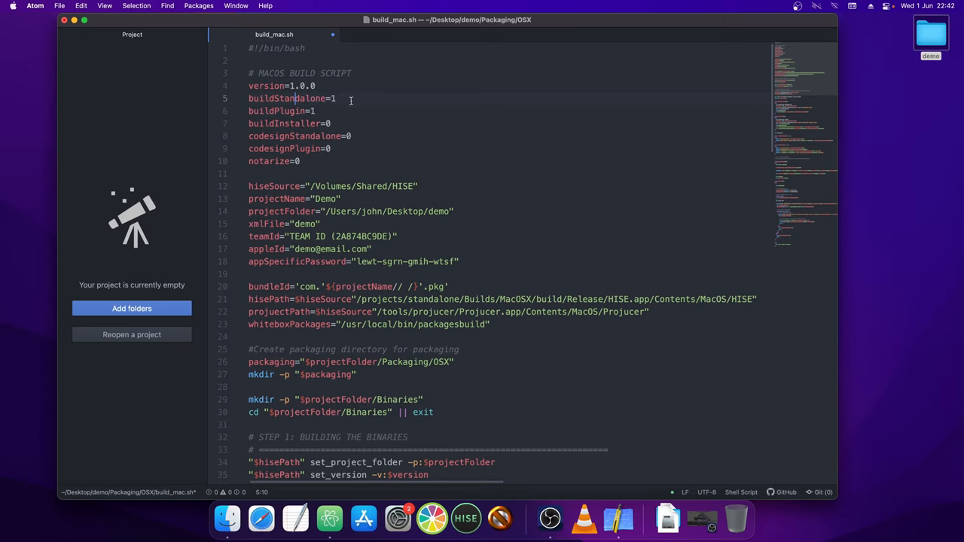
Check the buildPlugin, buildStandalone, buildInstaller and notarize flags, then return to the OSX folder.
{"action": "left_click", "coordinate": [347, 110]}
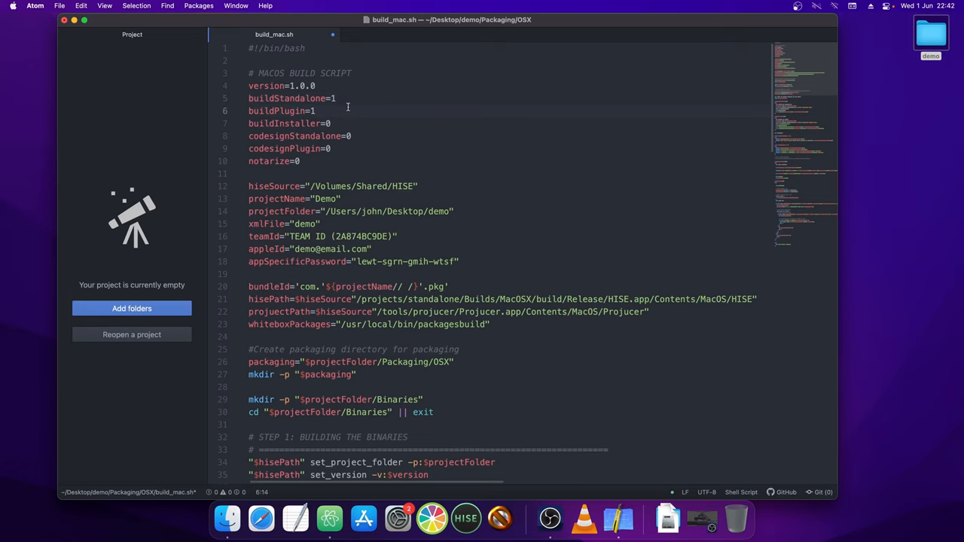
{"action": "left_click", "coordinate": [307, 97]}
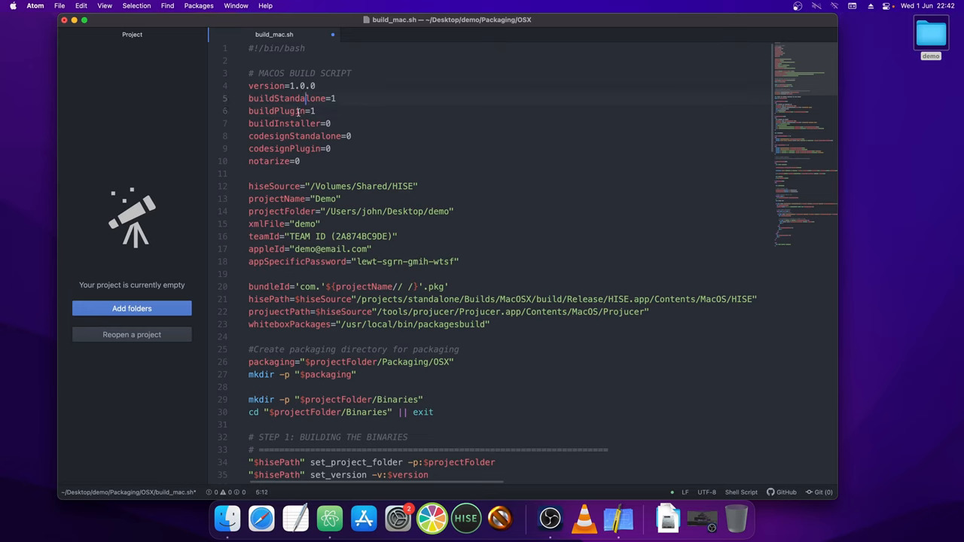
{"action": "left_click", "coordinate": [286, 123]}
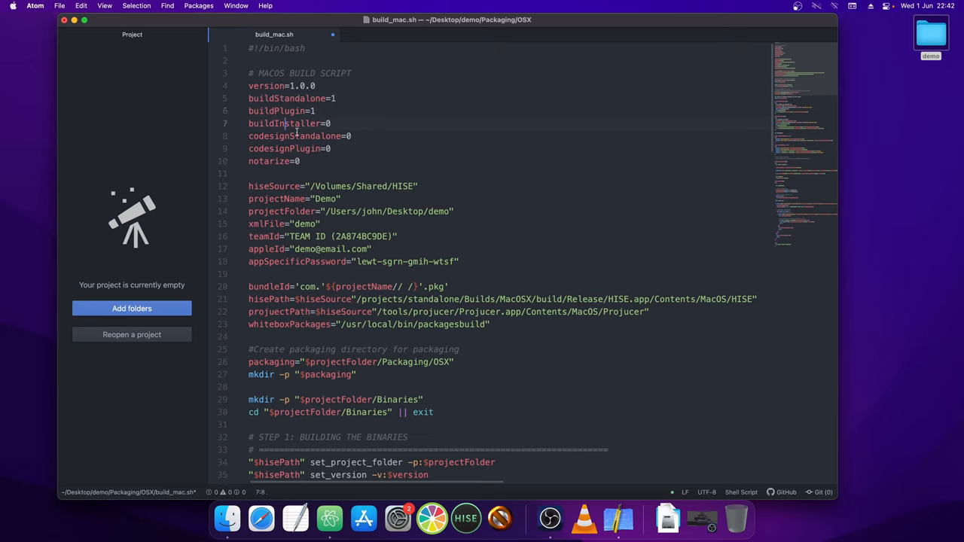
{"action": "left_click", "coordinate": [280, 162]}
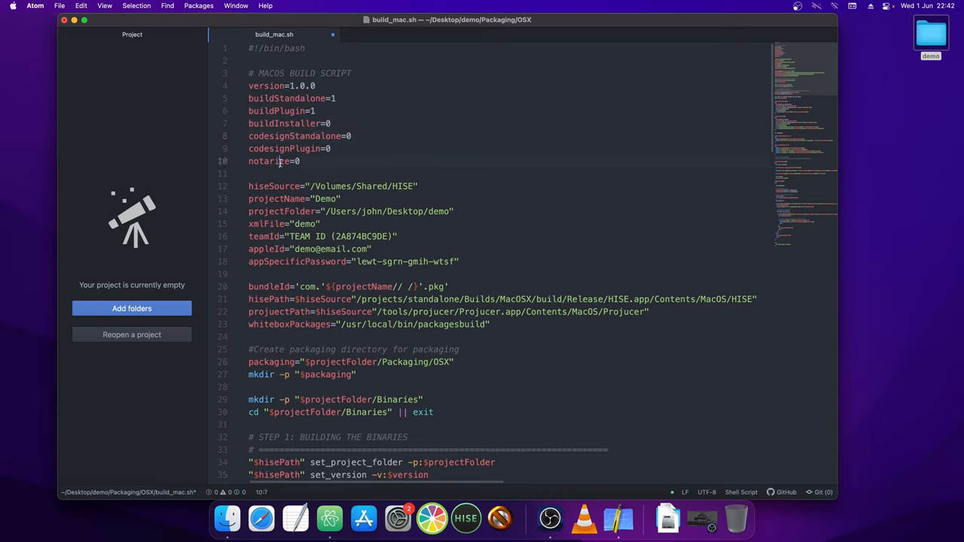
{"action": "left_click", "coordinate": [327, 111]}
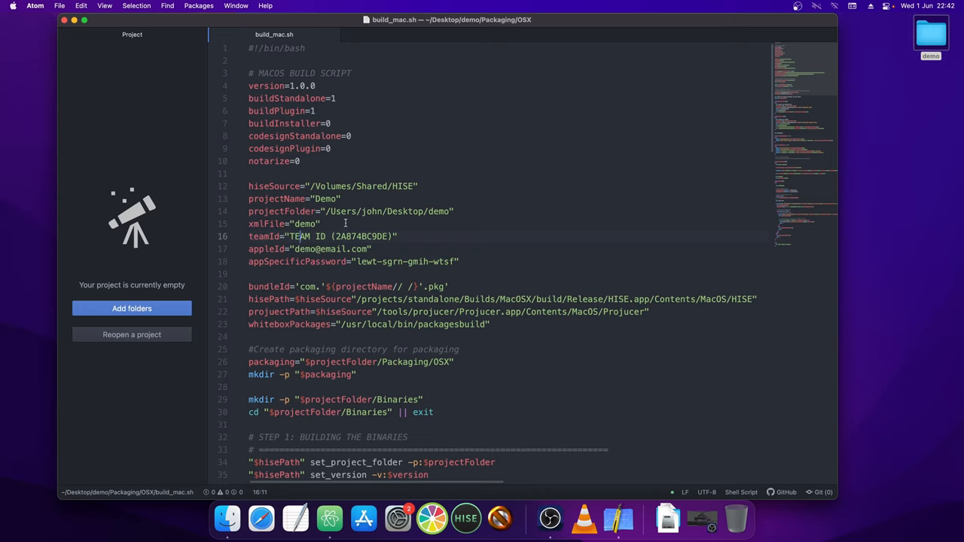
{"action": "left_click", "coordinate": [209, 518]}
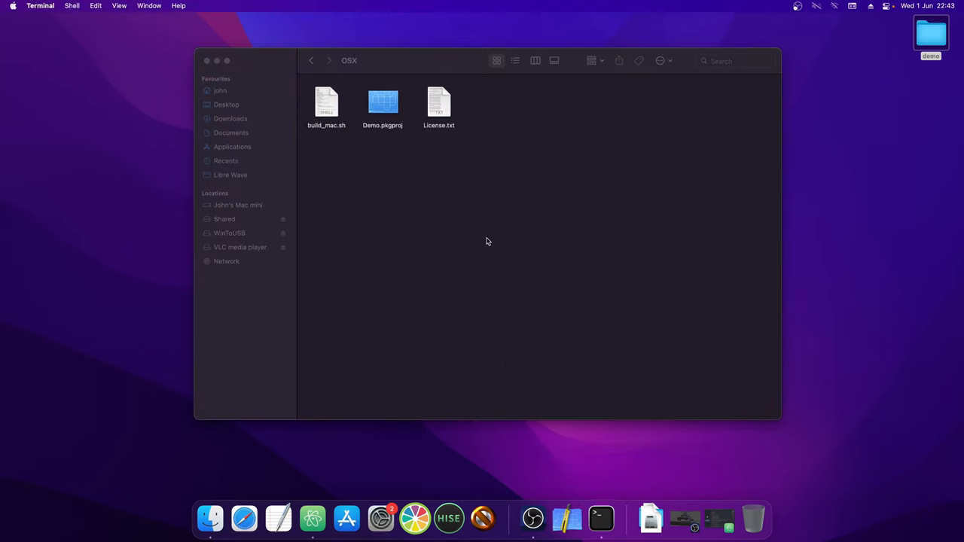
Run build_mac.sh in a new Terminal window to compile the Demo app and plugins.
{"action": "left_click", "coordinate": [600, 518]}
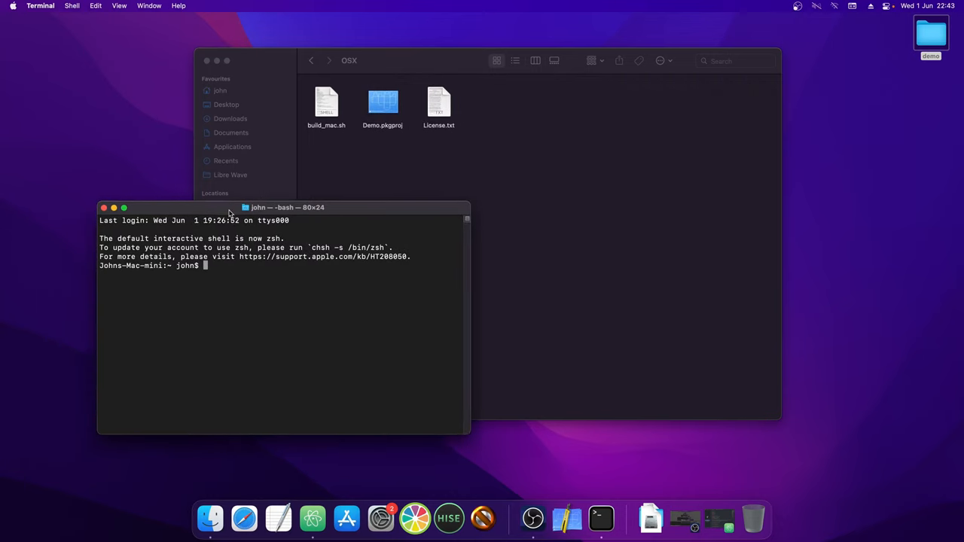
{"action": "left_click_drag", "start_coordinate": [326, 101], "coordinate": [324, 253]}
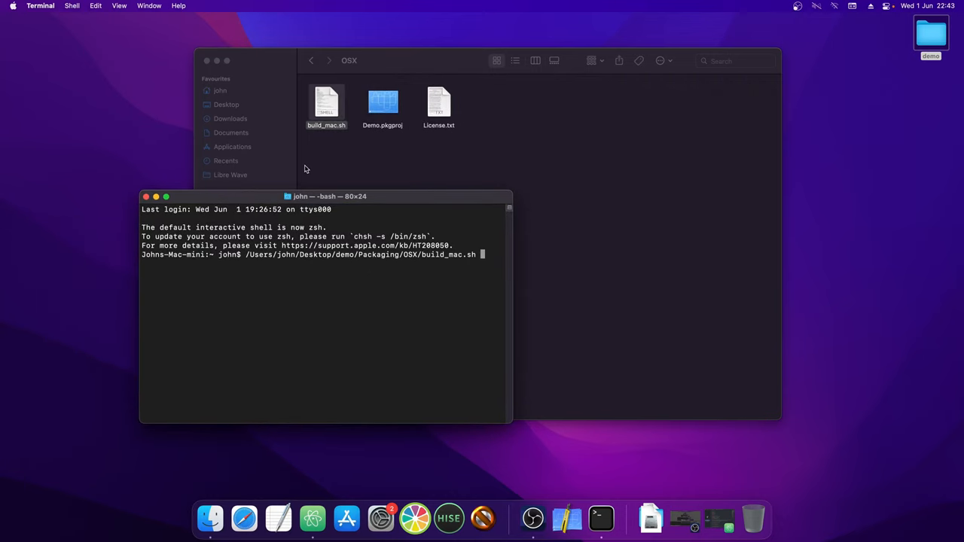
{"action": "left_click_drag", "start_coordinate": [329, 196], "coordinate": [395, 134]}
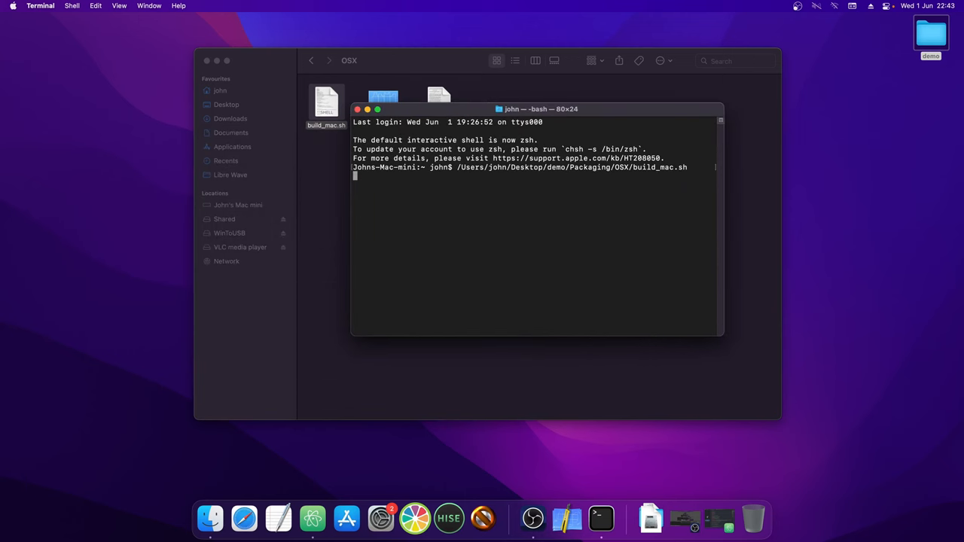
{"action": "key", "text": "Return"}
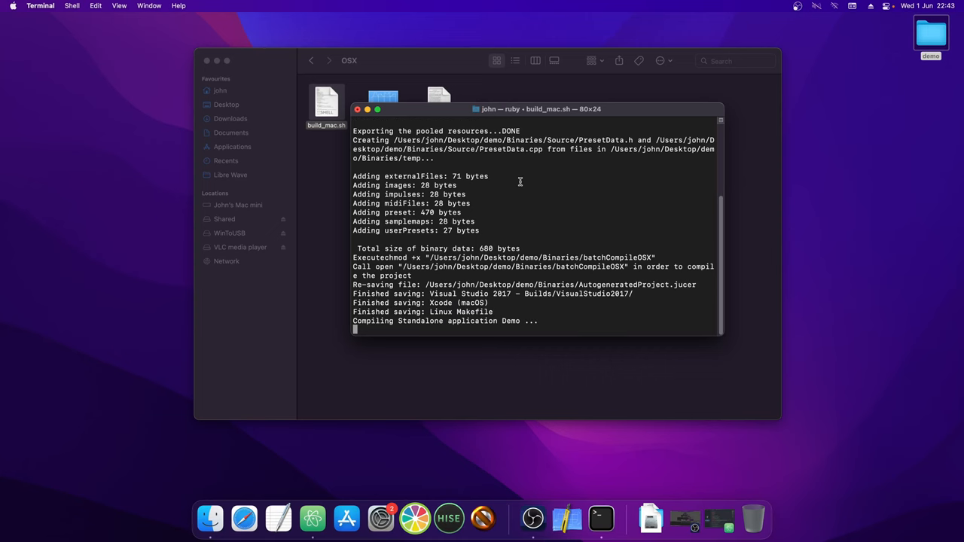
{"action": "scroll", "scroll_direction": "up", "scroll_amount": 3}
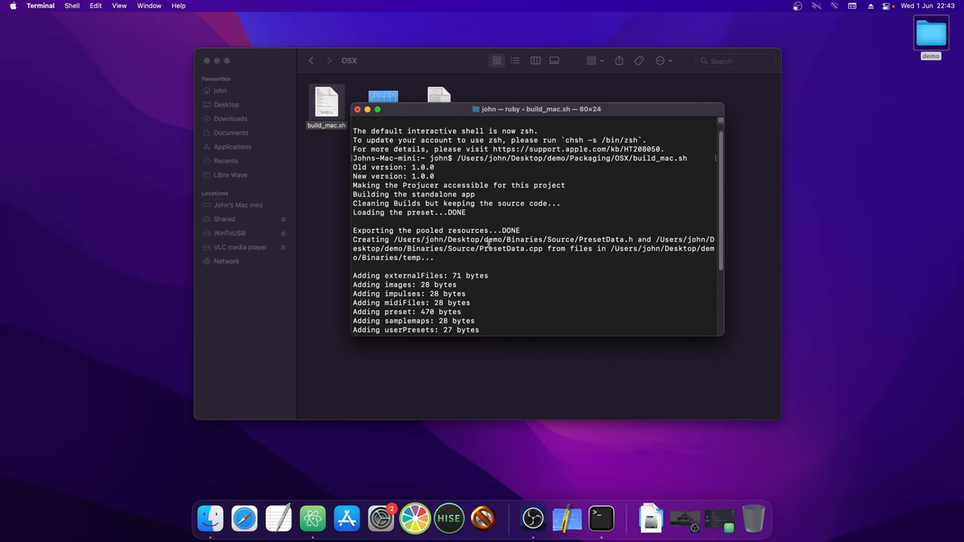
{"action": "scroll", "scroll_direction": "down", "scroll_amount": 3}
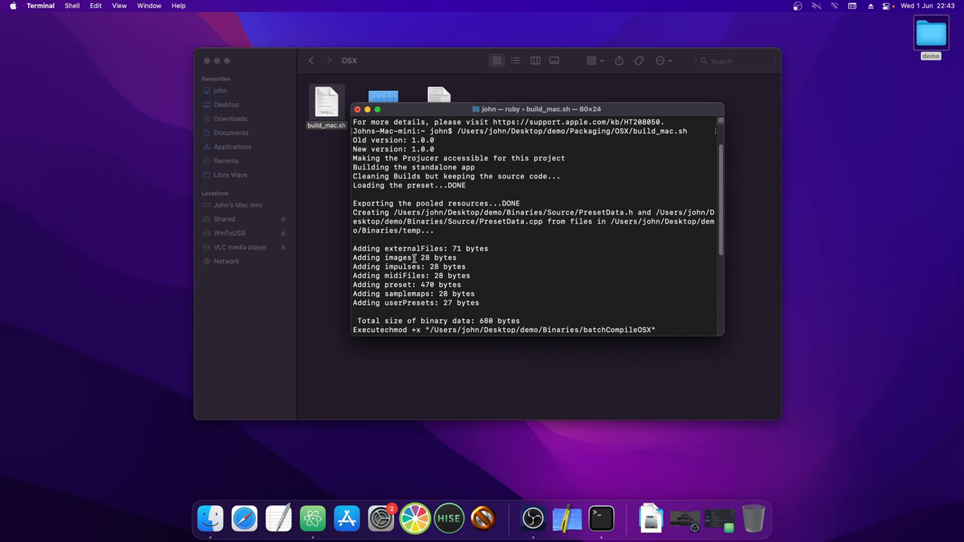
{"action": "mouse_move", "coordinate": [390, 172]}
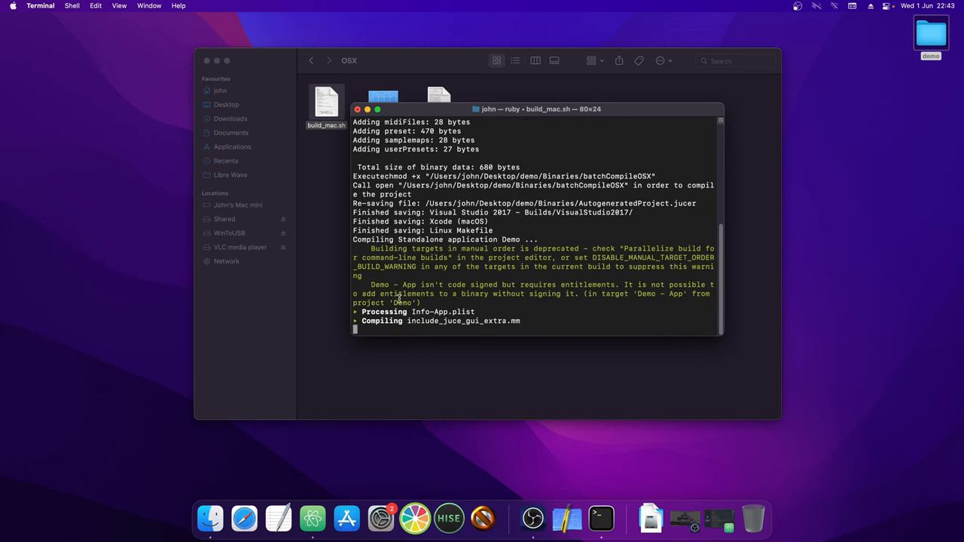
{"action": "mouse_move", "coordinate": [524, 229]}
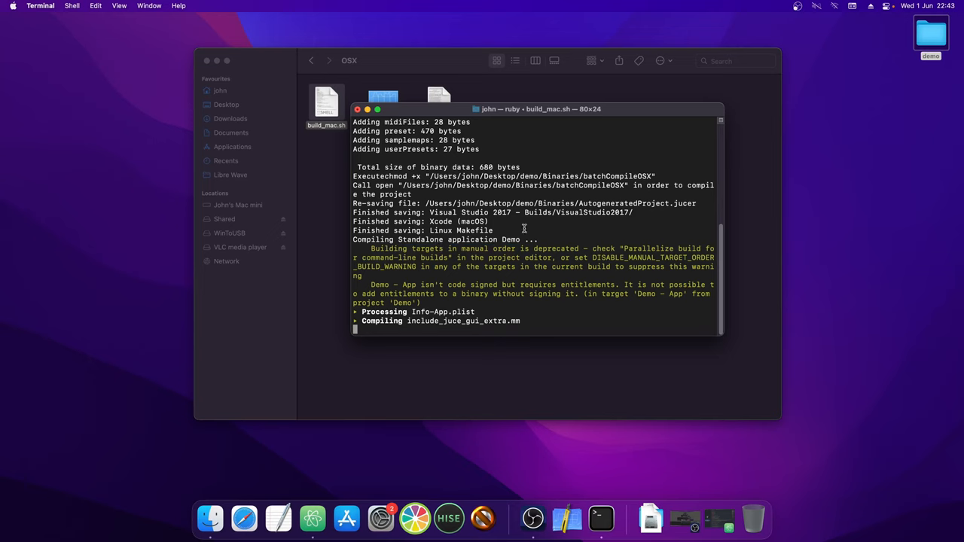
{"action": "mouse_move", "coordinate": [500, 222]}
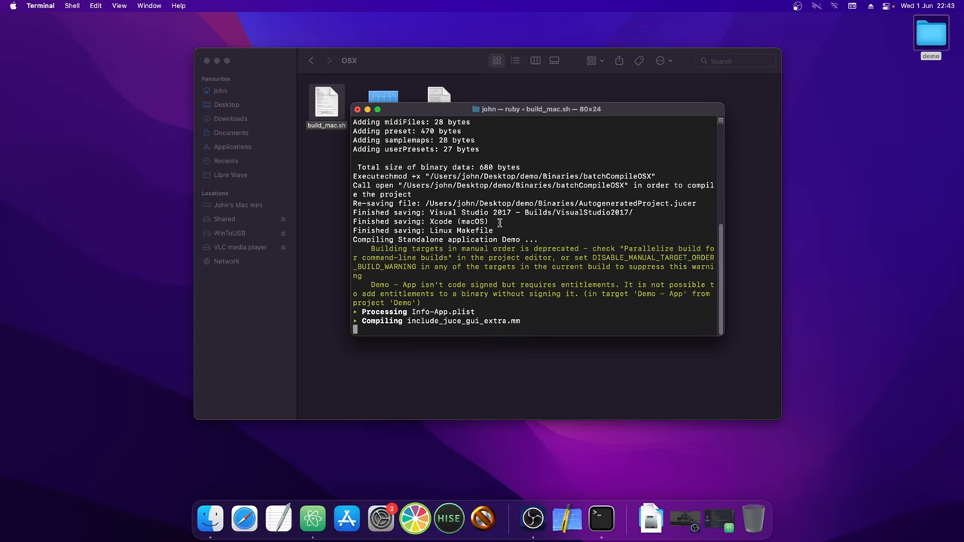
{"action": "mouse_move", "coordinate": [454, 271]}
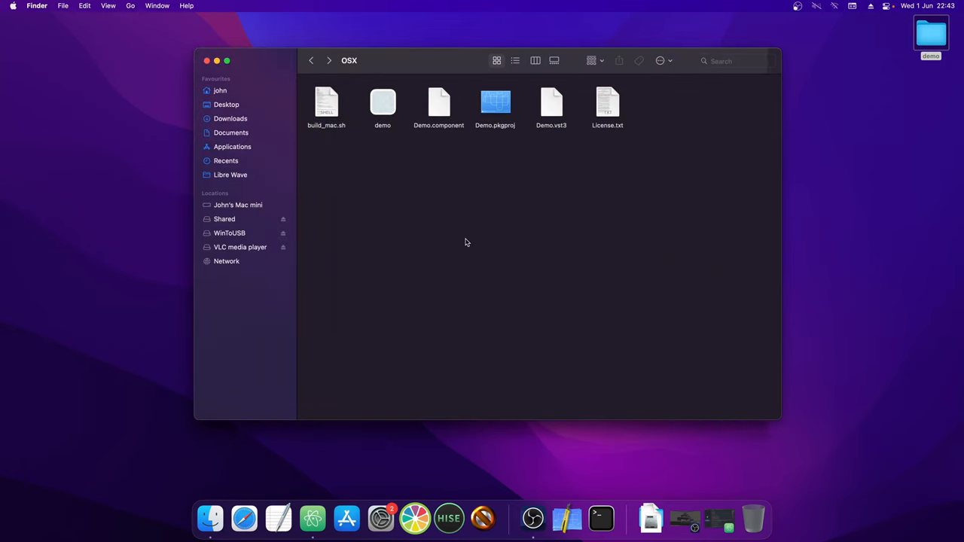
{"action": "mouse_move", "coordinate": [369, 145]}
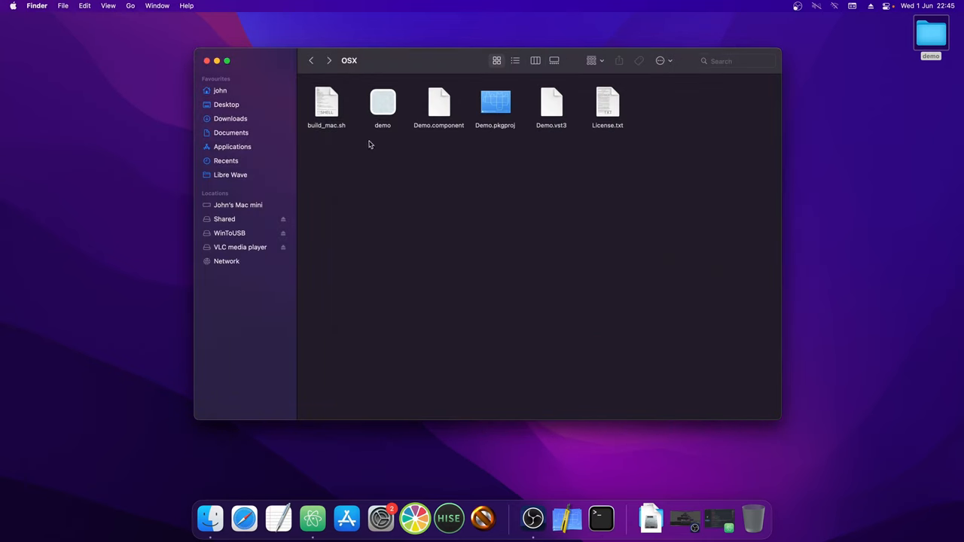
{"action": "mouse_move", "coordinate": [400, 146]}
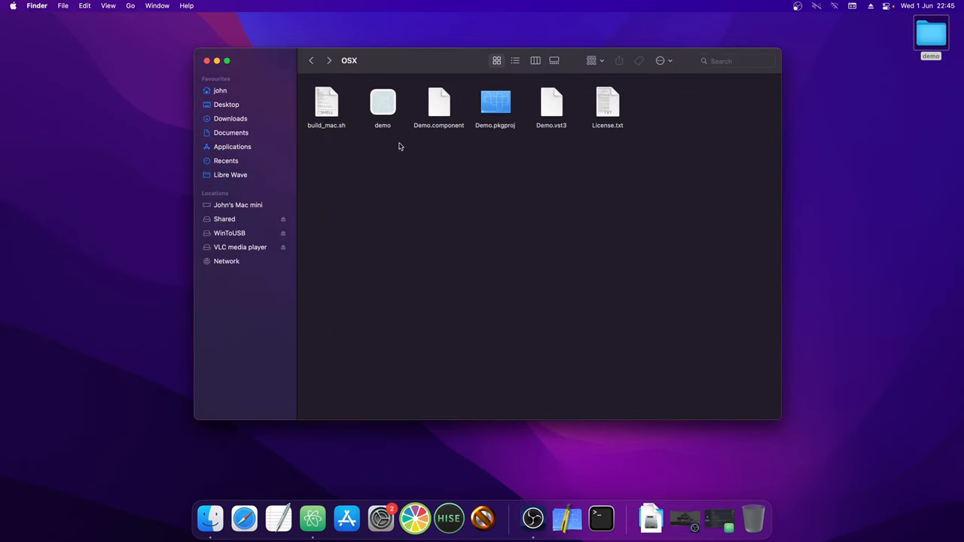
{"action": "mouse_move", "coordinate": [388, 155]}
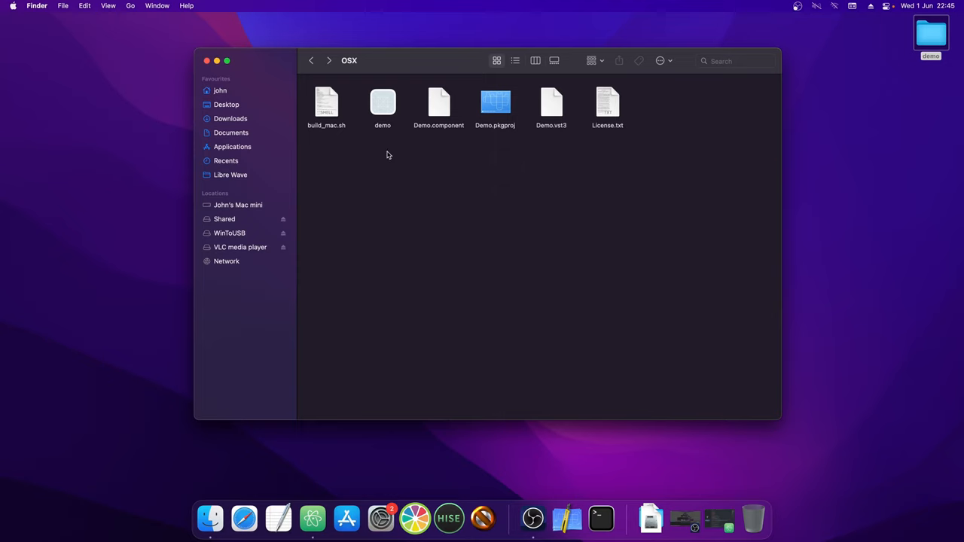
{"action": "mouse_move", "coordinate": [475, 199]}
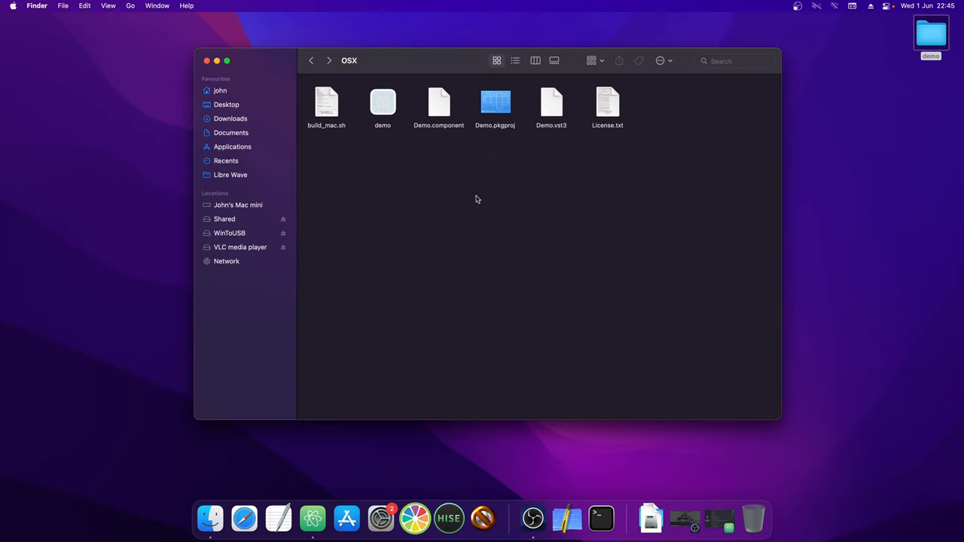
{"action": "mouse_move", "coordinate": [390, 119]}
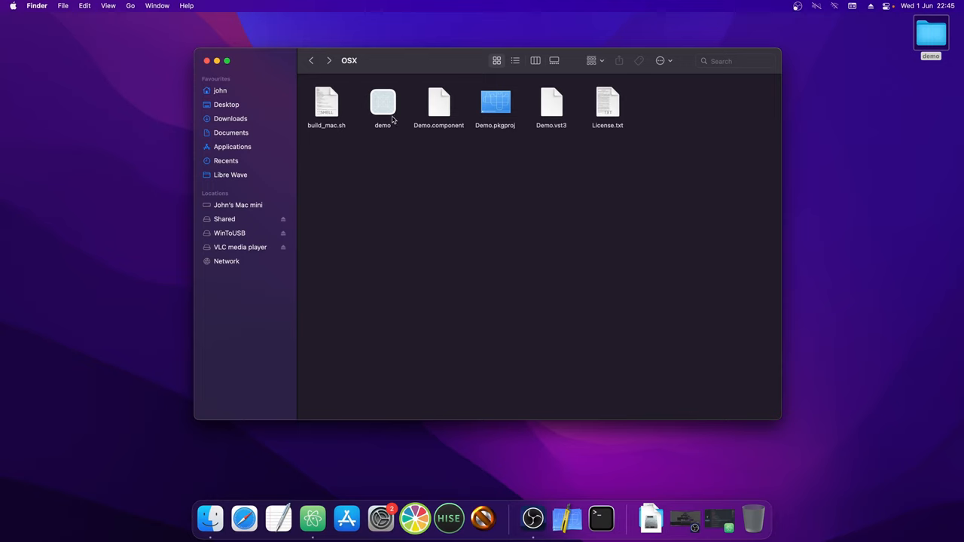
{"action": "left_click", "coordinate": [383, 105]}
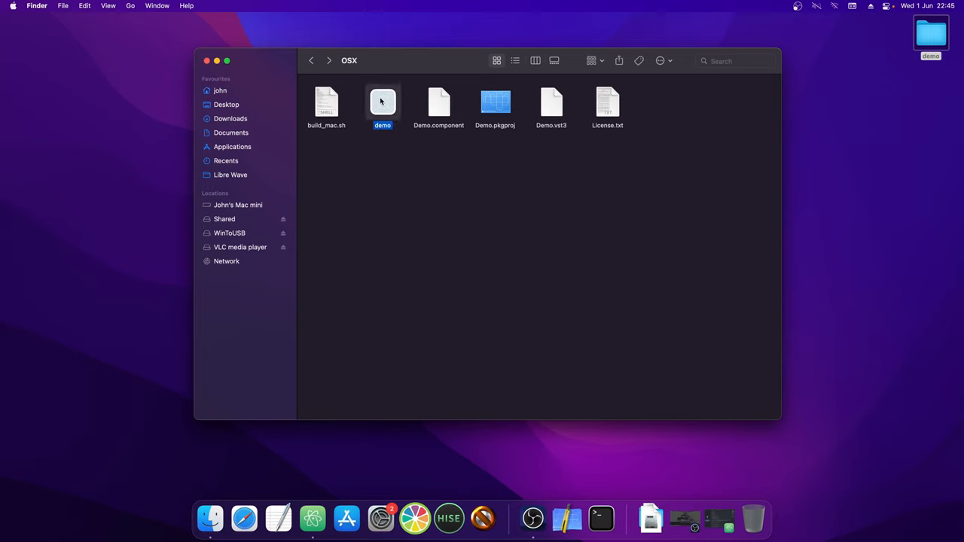
{"action": "left_click", "coordinate": [438, 105]}
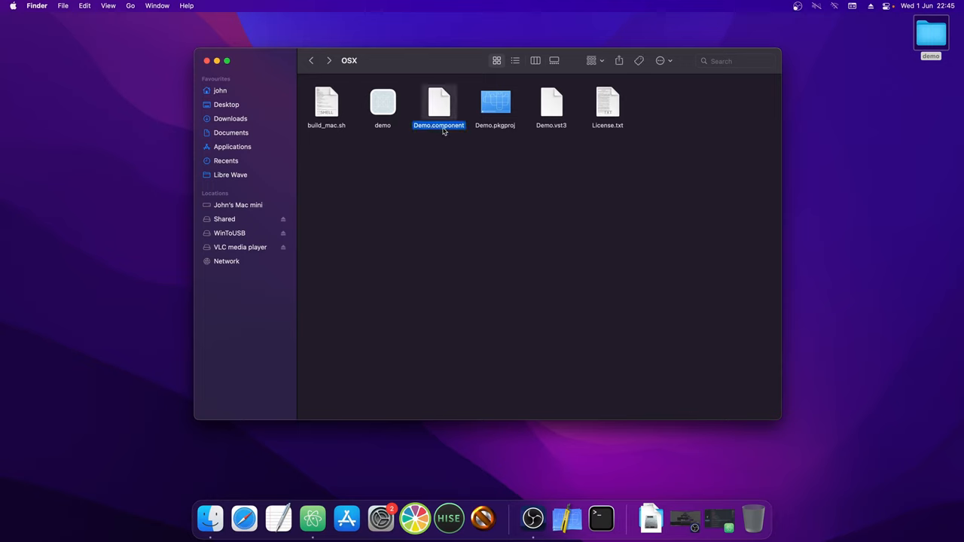
{"action": "left_click", "coordinate": [550, 106]}
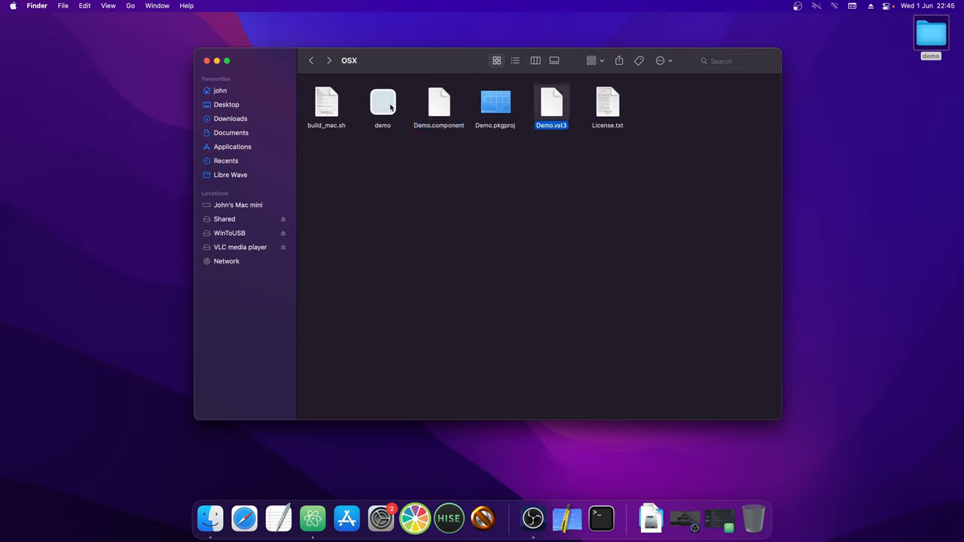
{"action": "left_click", "coordinate": [486, 158]}
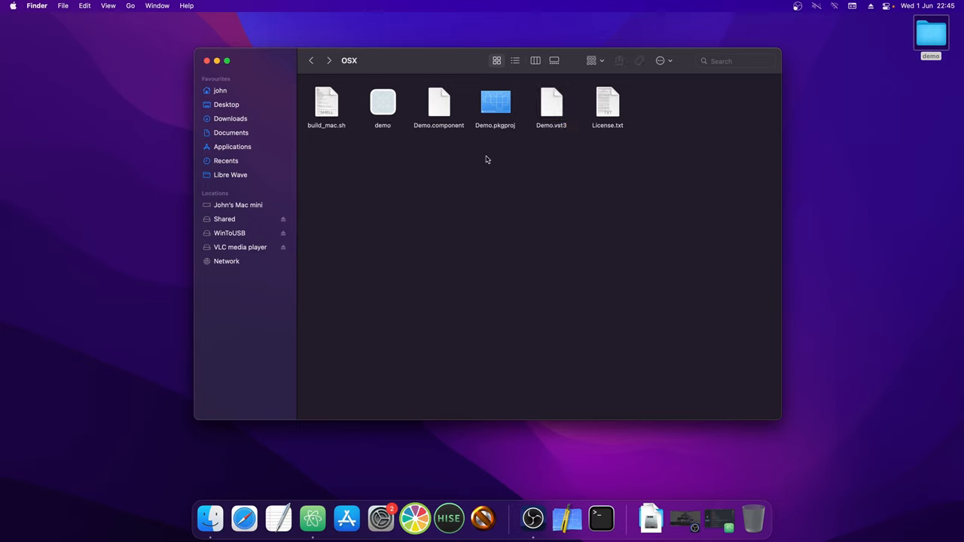
{"action": "mouse_move", "coordinate": [450, 232]}
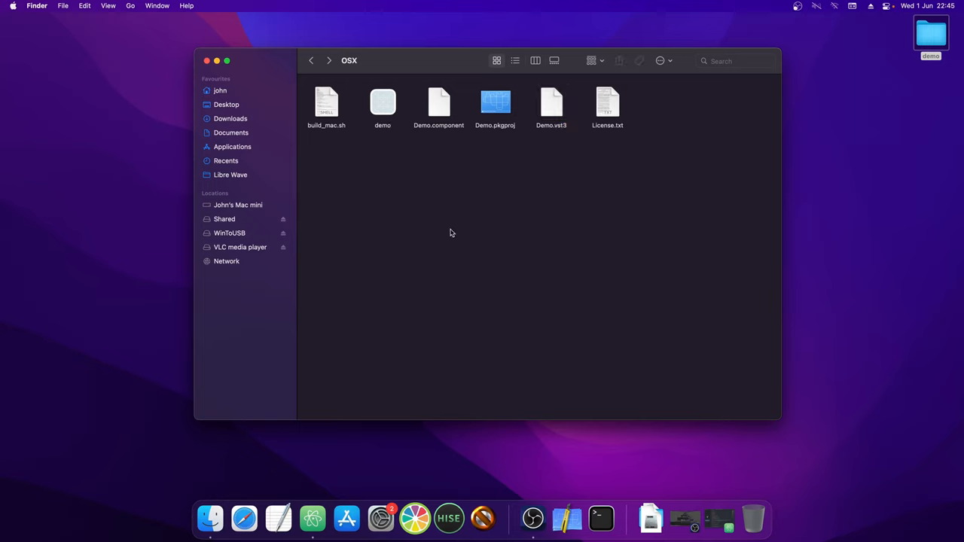
{"action": "mouse_move", "coordinate": [504, 199]}
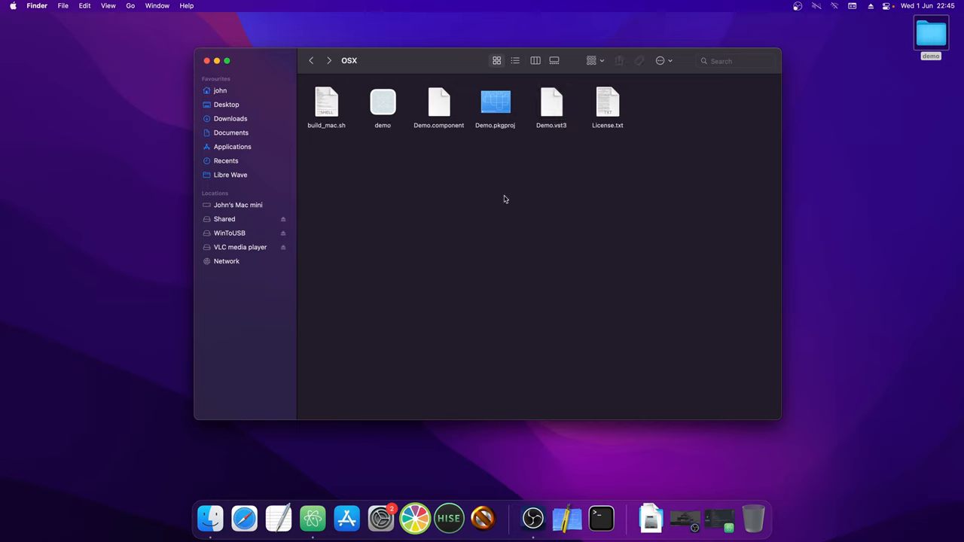
{"action": "mouse_move", "coordinate": [424, 193]}
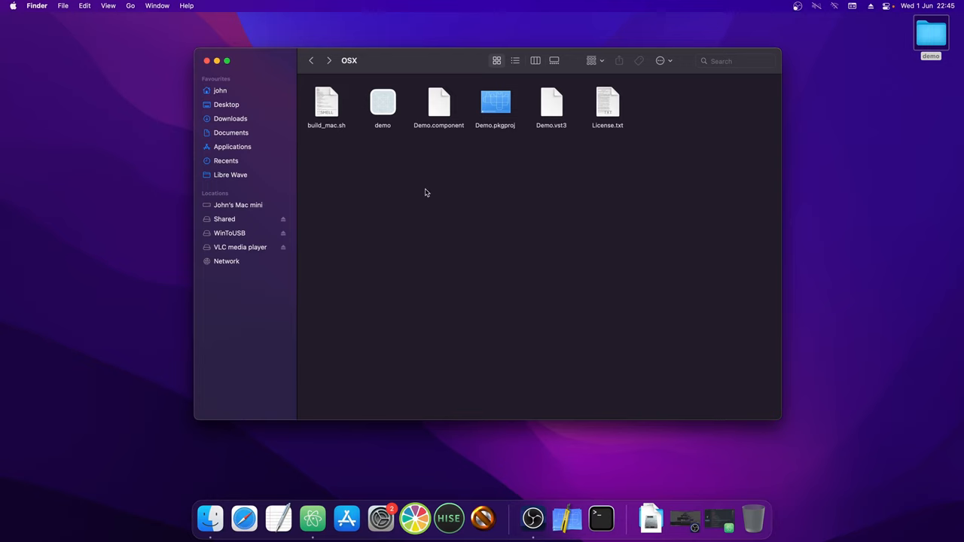
{"action": "mouse_move", "coordinate": [312, 518]}
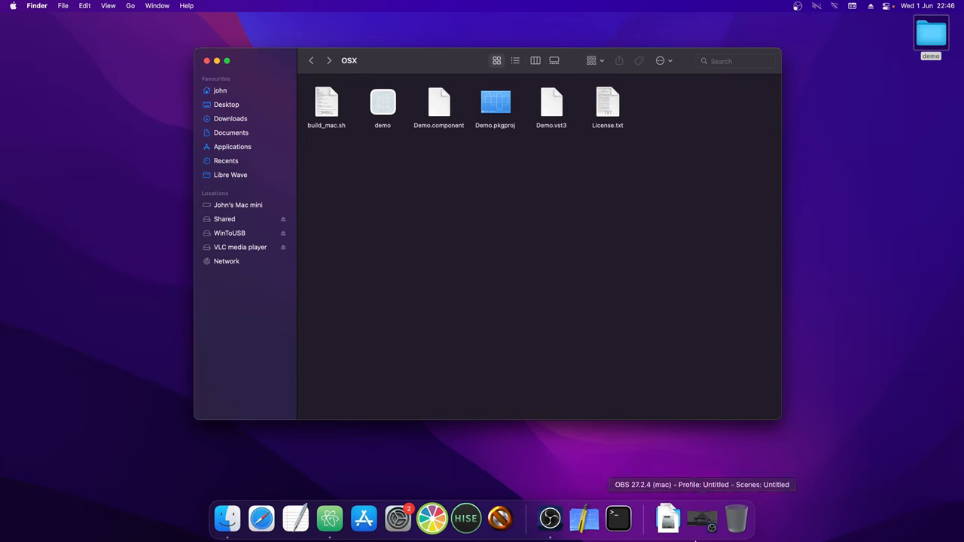
Rerun build_mac.sh in a new Terminal, allowing the installer certificate for signing.
{"action": "left_click", "coordinate": [618, 517]}
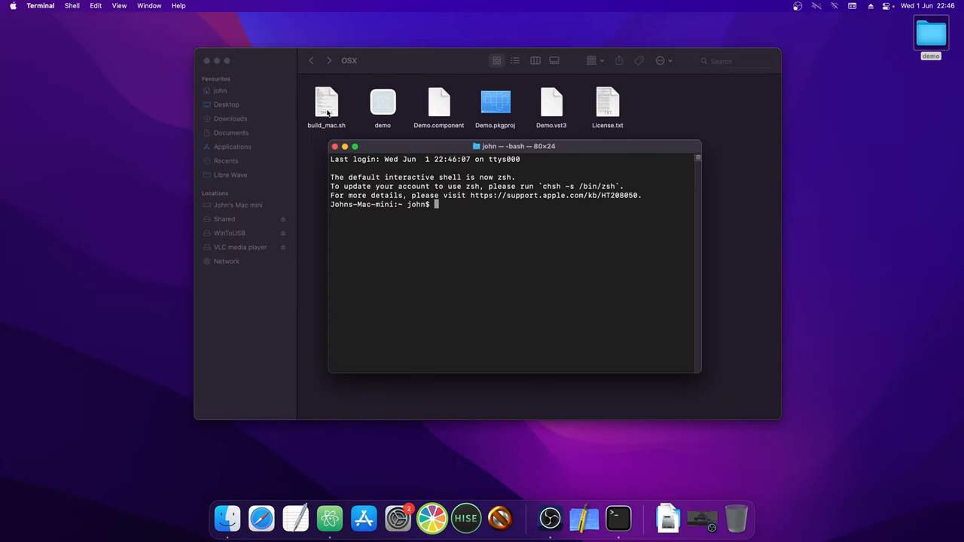
{"action": "left_click_drag", "start_coordinate": [326, 105], "coordinate": [509, 204]}
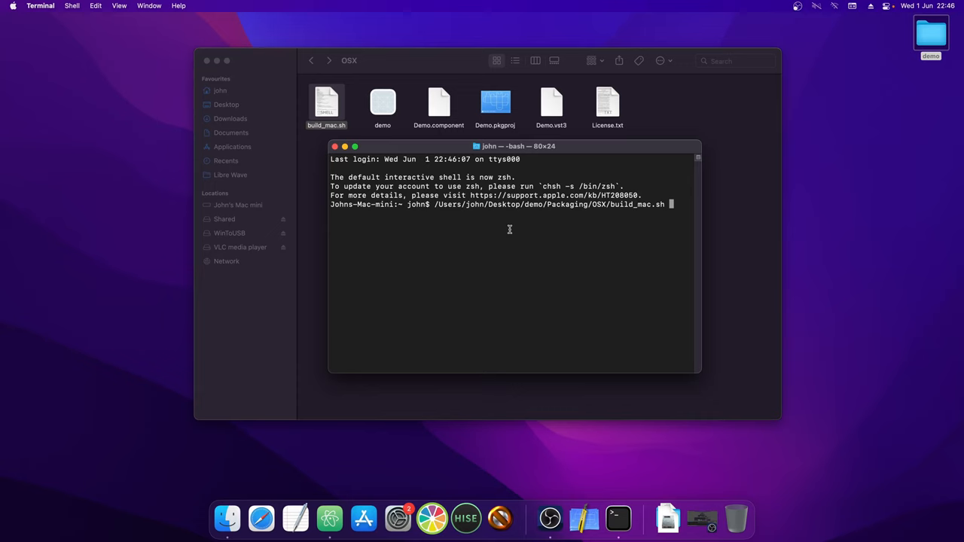
{"action": "key", "text": "Return"}
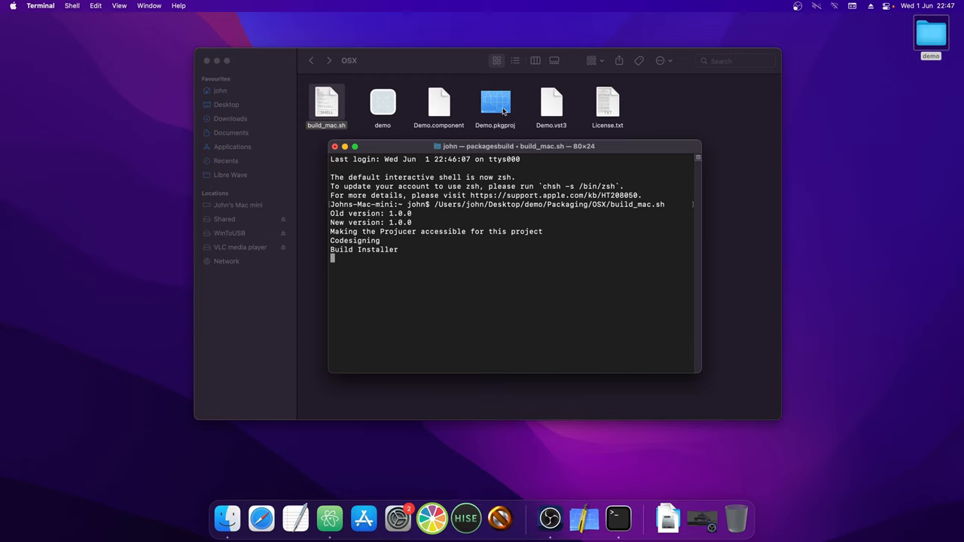
{"action": "mouse_move", "coordinate": [502, 263]}
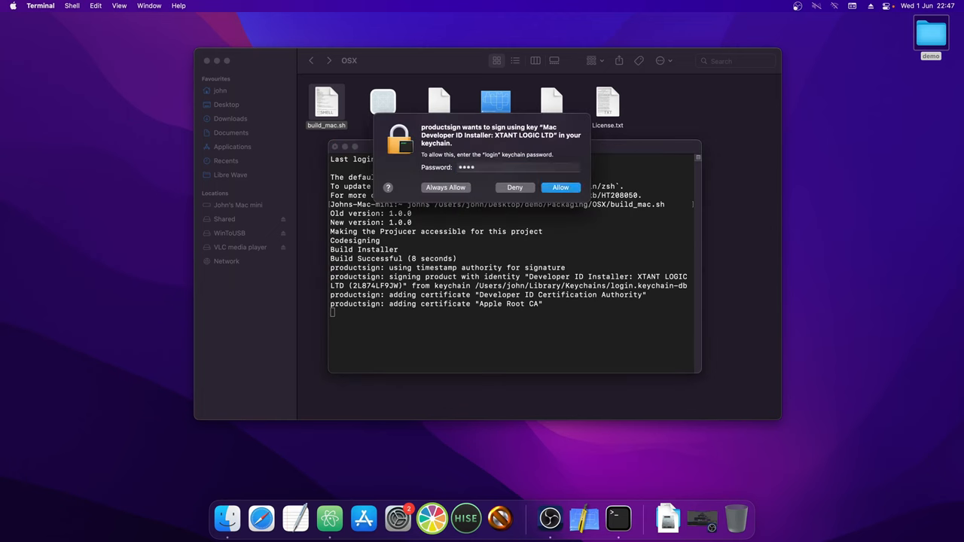
{"action": "left_click", "coordinate": [561, 187]}
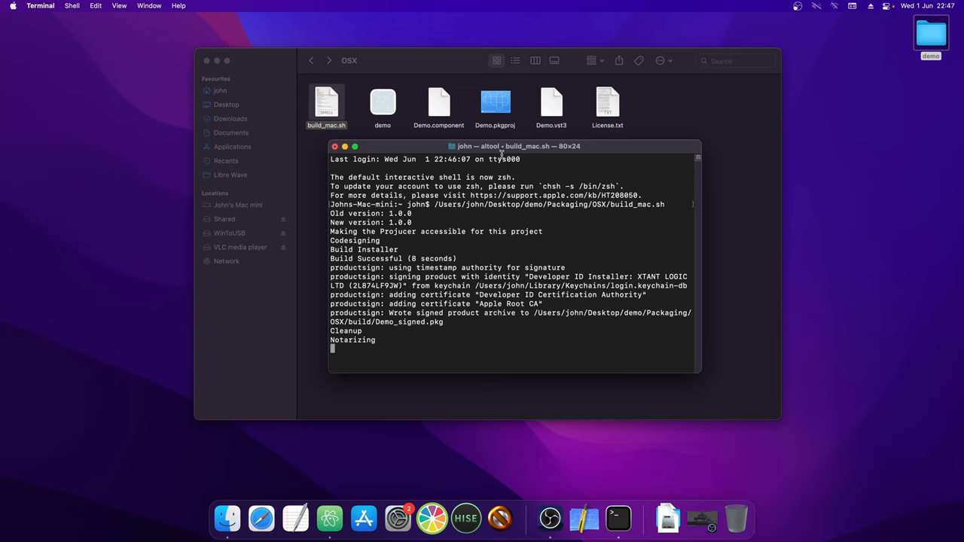
{"action": "left_click_drag", "start_coordinate": [518, 146], "coordinate": [685, 161]}
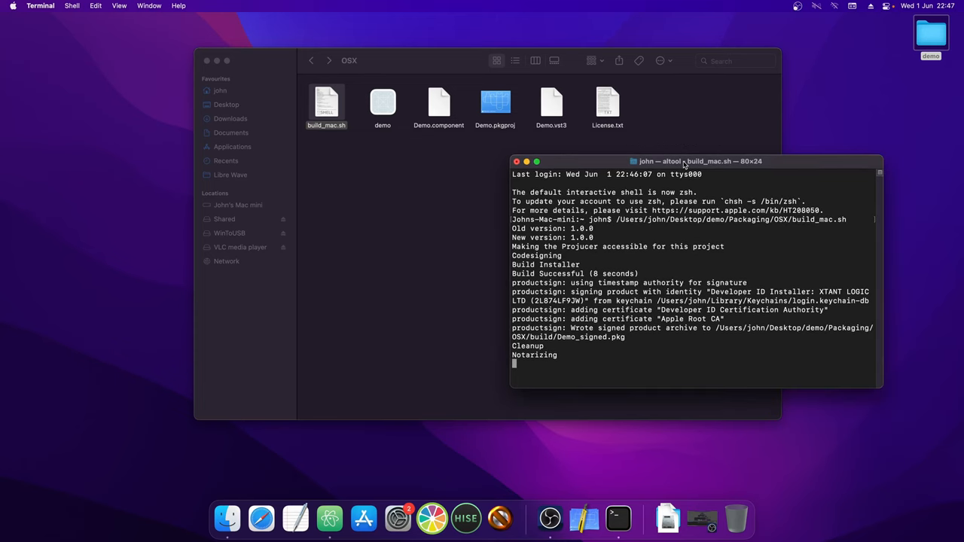
Keep build_mac.sh running while it signs Demo_signed.pkg and uploads it for notarization.
{"action": "left_click", "coordinate": [310, 60]}
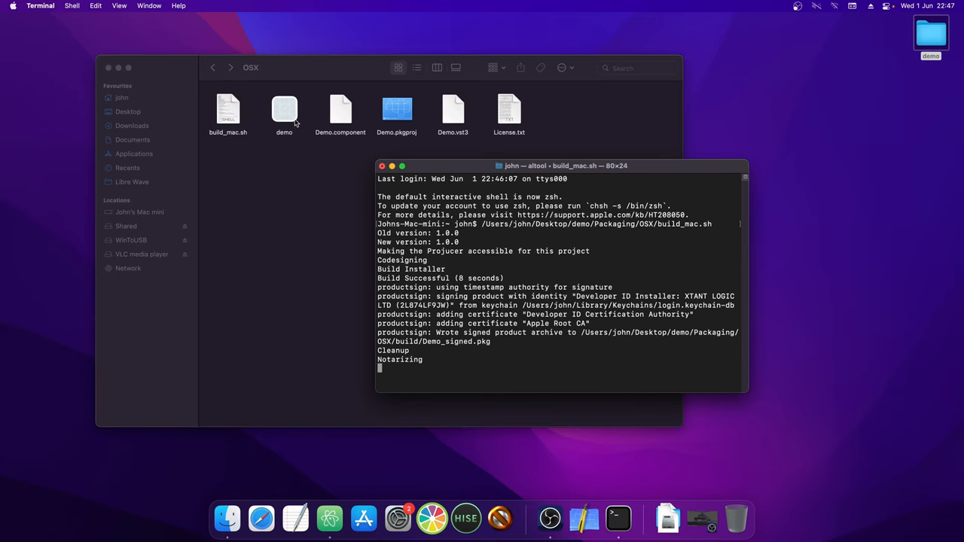
{"action": "mouse_move", "coordinate": [311, 142]}
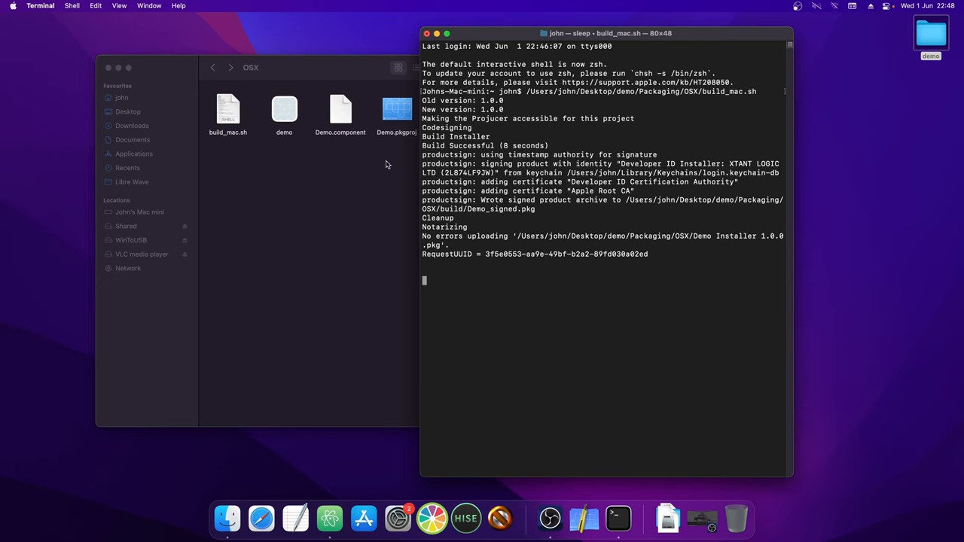
{"action": "mouse_move", "coordinate": [518, 247]}
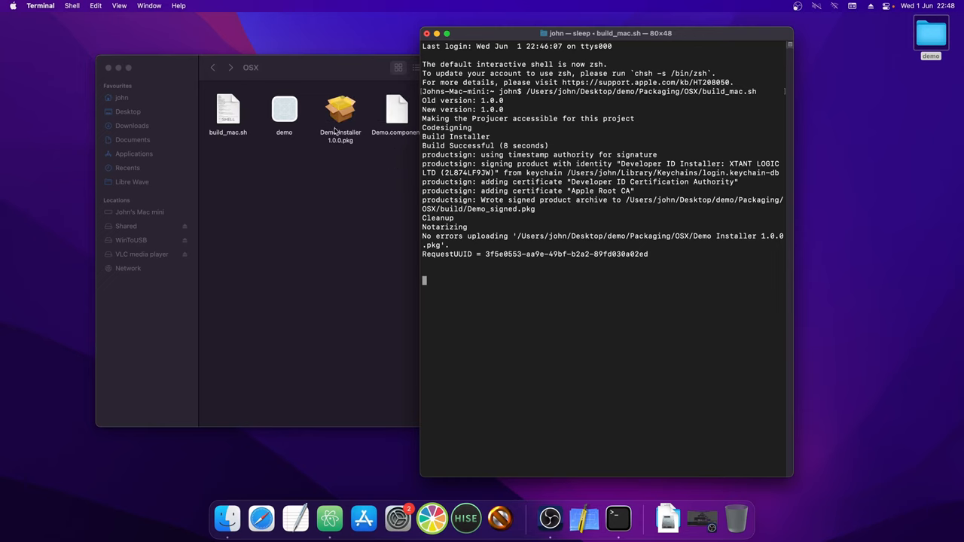
{"action": "mouse_move", "coordinate": [340, 109]}
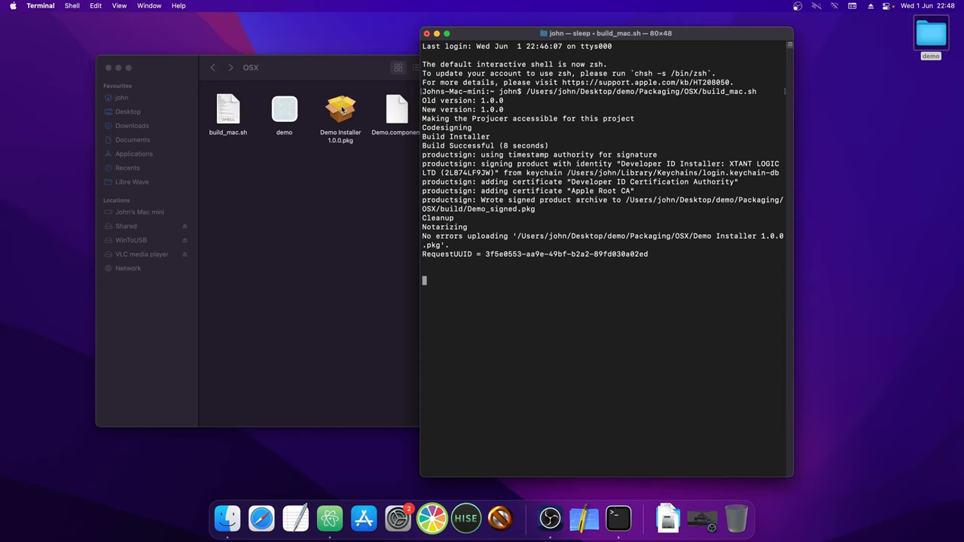
{"action": "mouse_move", "coordinate": [492, 228]}
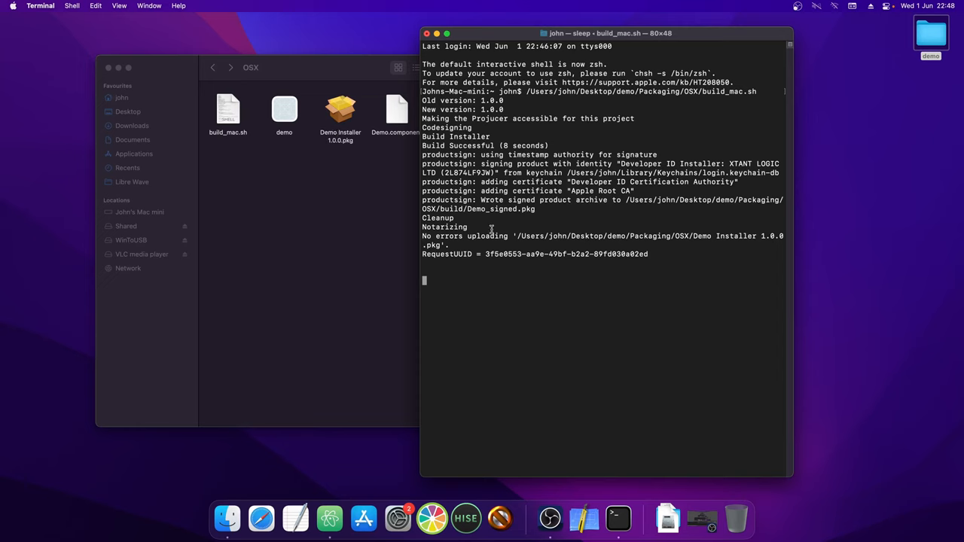
{"action": "mouse_move", "coordinate": [516, 277]}
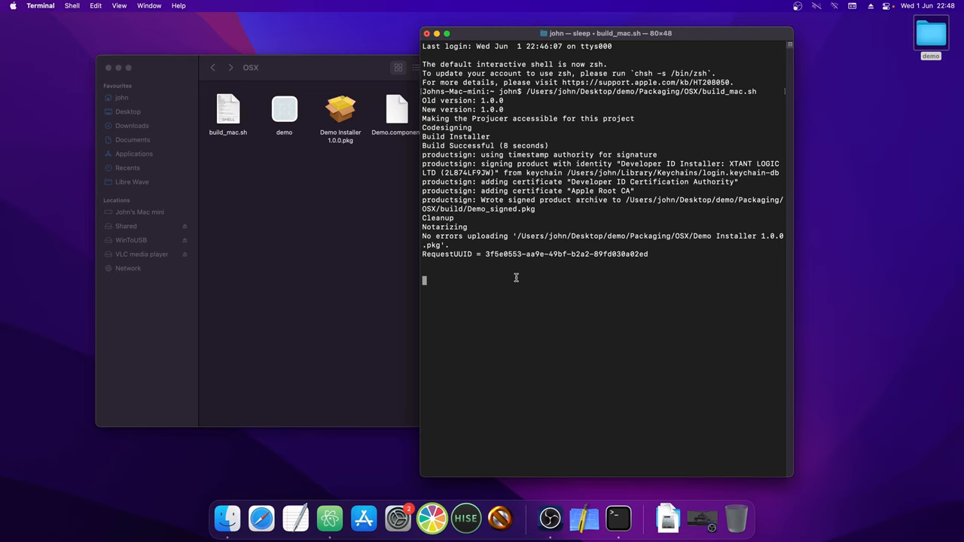
{"action": "mouse_move", "coordinate": [691, 226]}
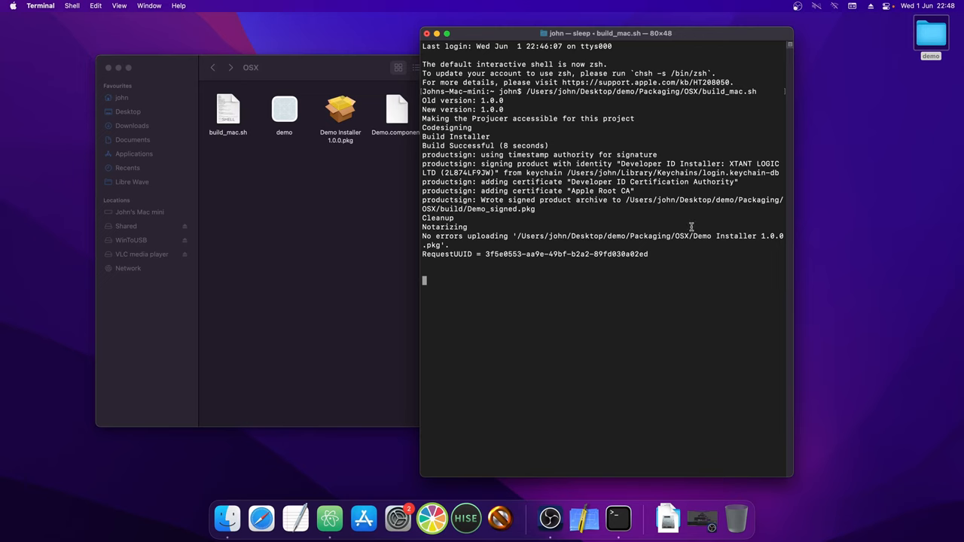
{"action": "mouse_move", "coordinate": [695, 219]}
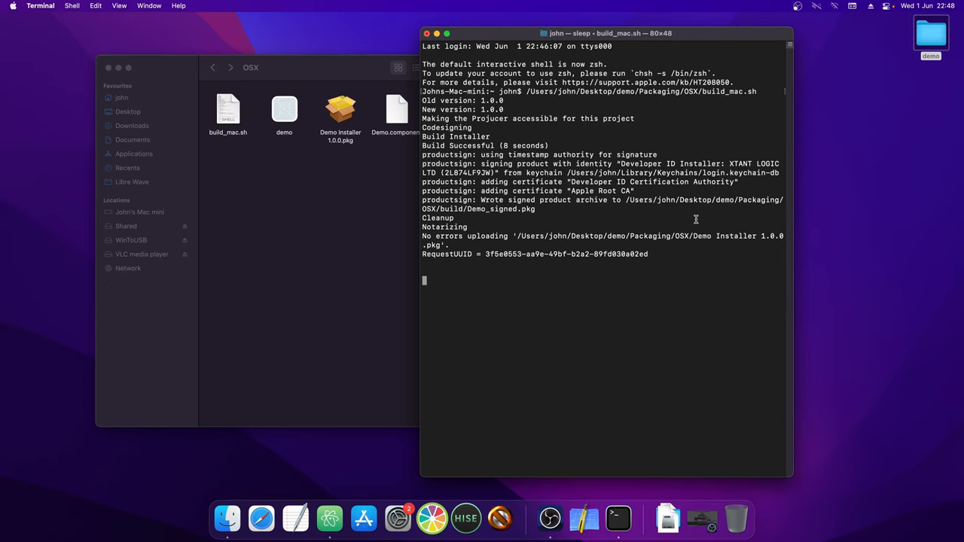
{"action": "mouse_move", "coordinate": [626, 213]}
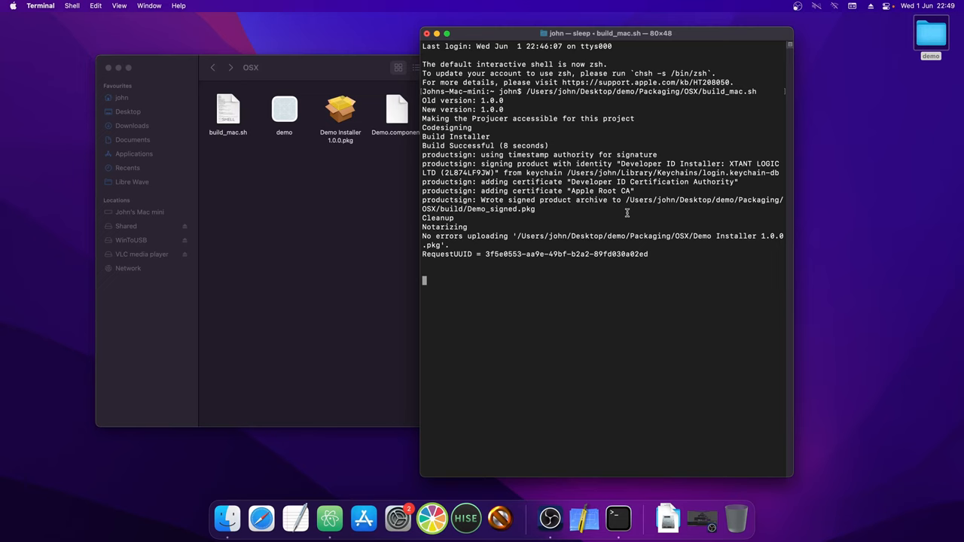
Let the script poll until notarization shows Package Approved and stapling validates.
{"action": "key", "text": "Return"}
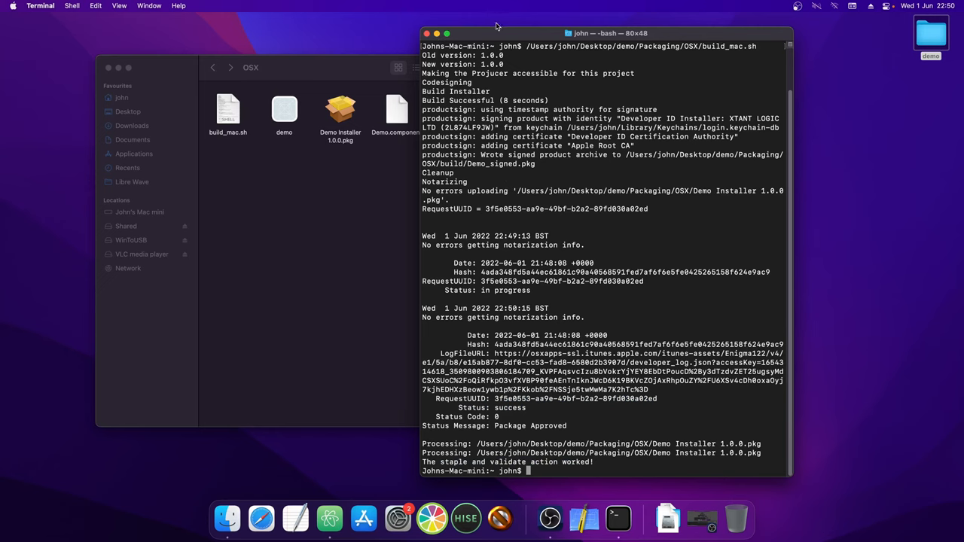
Move the Terminal window aside to reveal the OSX folder with Demo Installer 1.0.0.pkg.
{"action": "left_click_drag", "start_coordinate": [610, 32], "coordinate": [610, 177]}
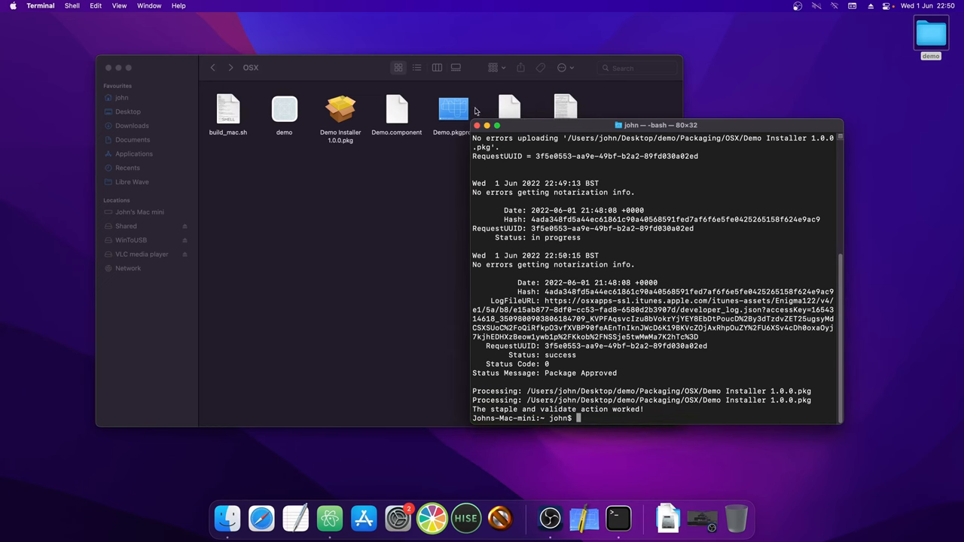
{"action": "mouse_move", "coordinate": [487, 136]}
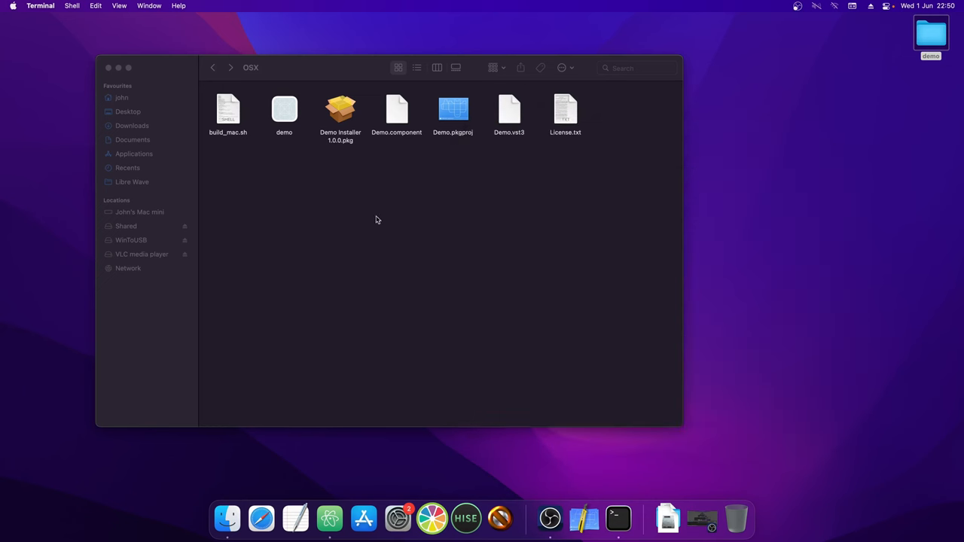
Launch Demo Installer 1.0.0.pkg and get past the Introduction screen.
{"action": "double_click", "coordinate": [340, 113]}
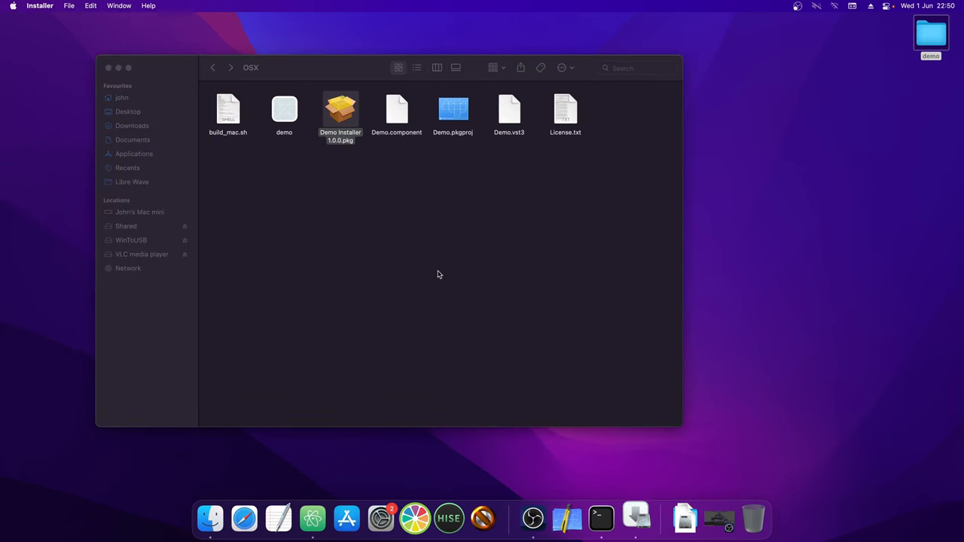
{"action": "double_click", "coordinate": [340, 109]}
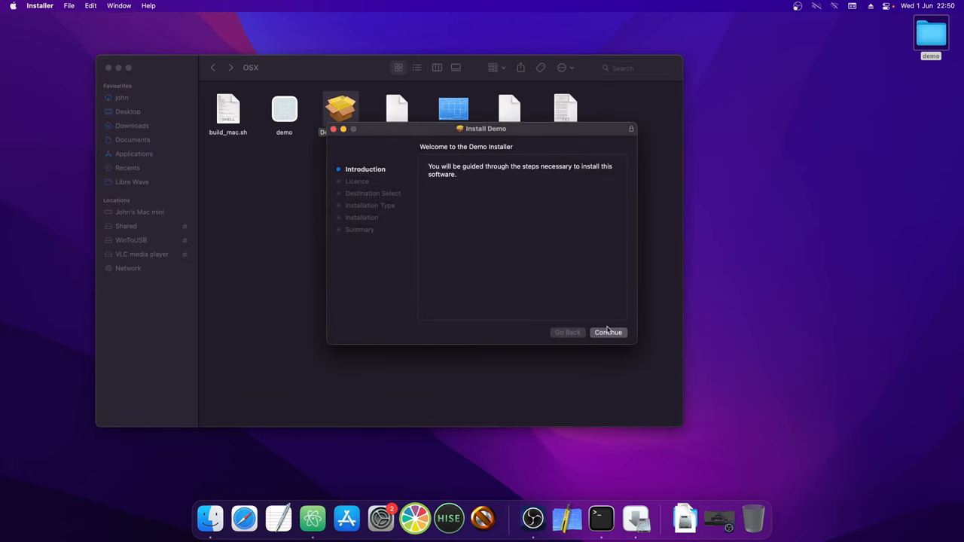
{"action": "left_click", "coordinate": [608, 332]}
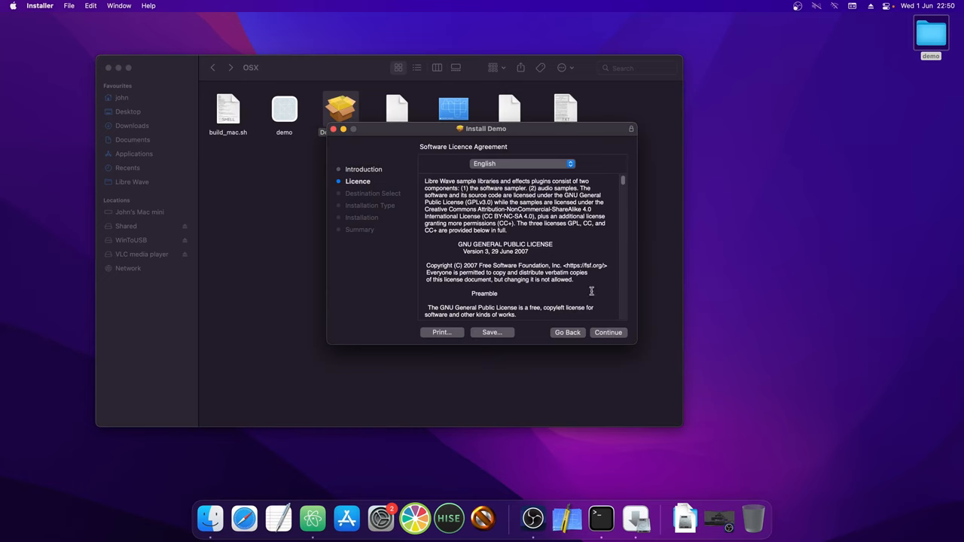
{"action": "left_click_drag", "start_coordinate": [485, 128], "coordinate": [467, 179]}
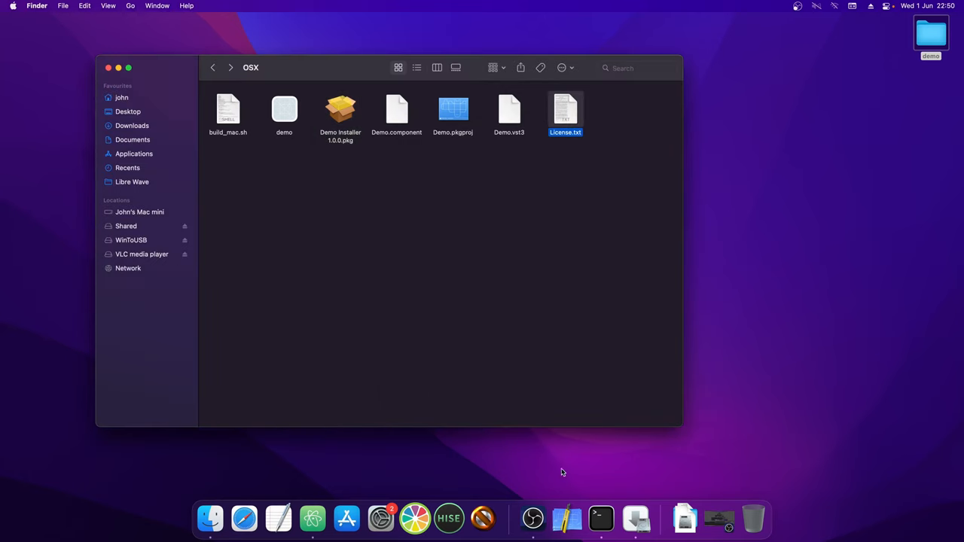
{"action": "double_click", "coordinate": [340, 109]}
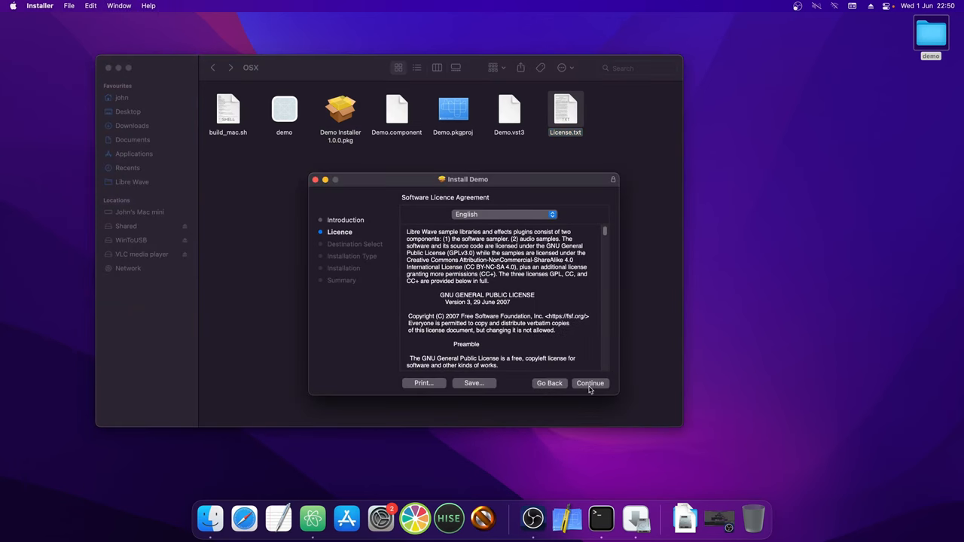
Accept the licence, install with the account password, and close the finished installer.
{"action": "left_click", "coordinate": [589, 383]}
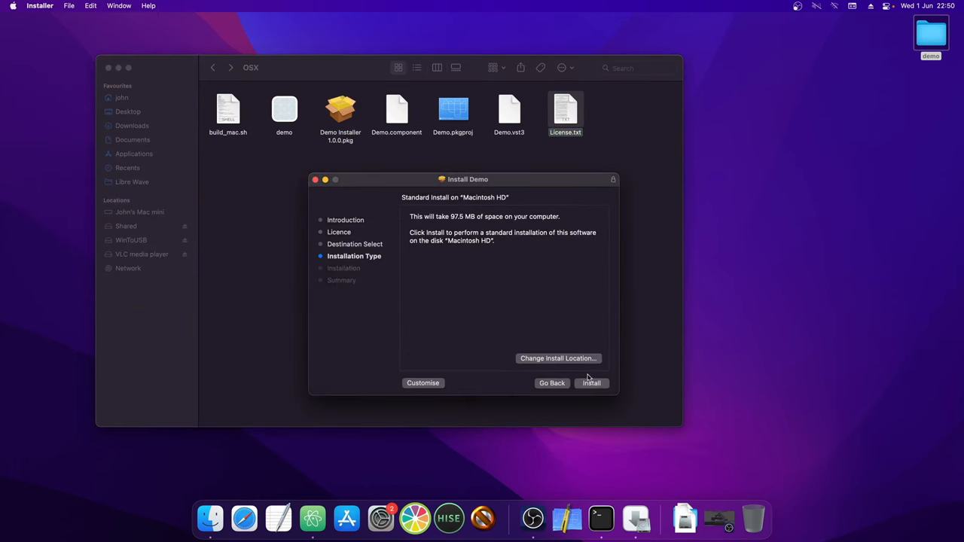
{"action": "left_click", "coordinate": [591, 383]}
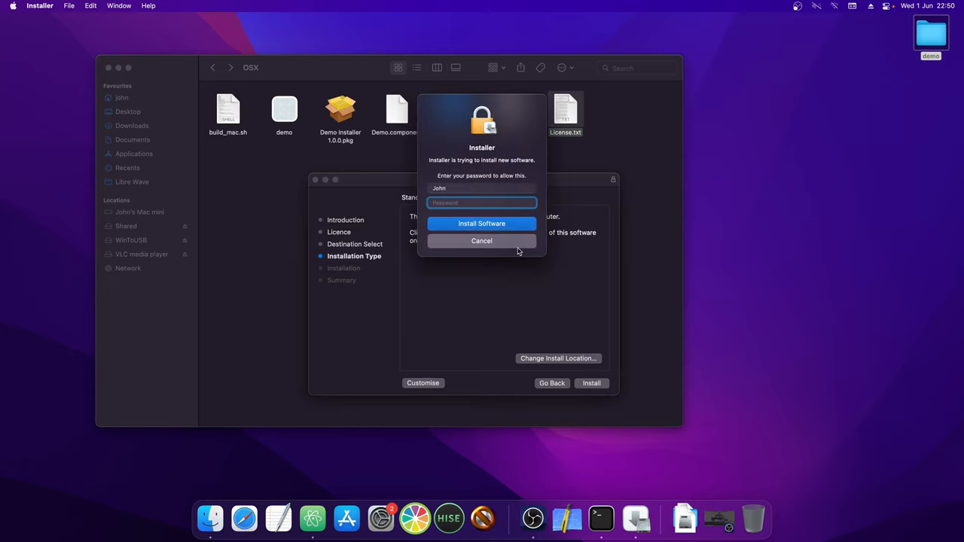
{"action": "left_click", "coordinate": [481, 223]}
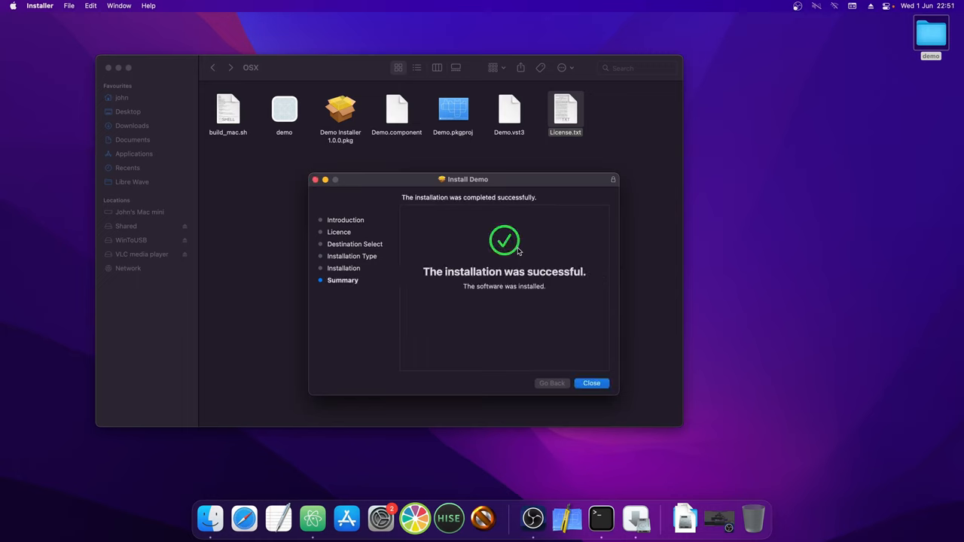
{"action": "left_click", "coordinate": [591, 384]}
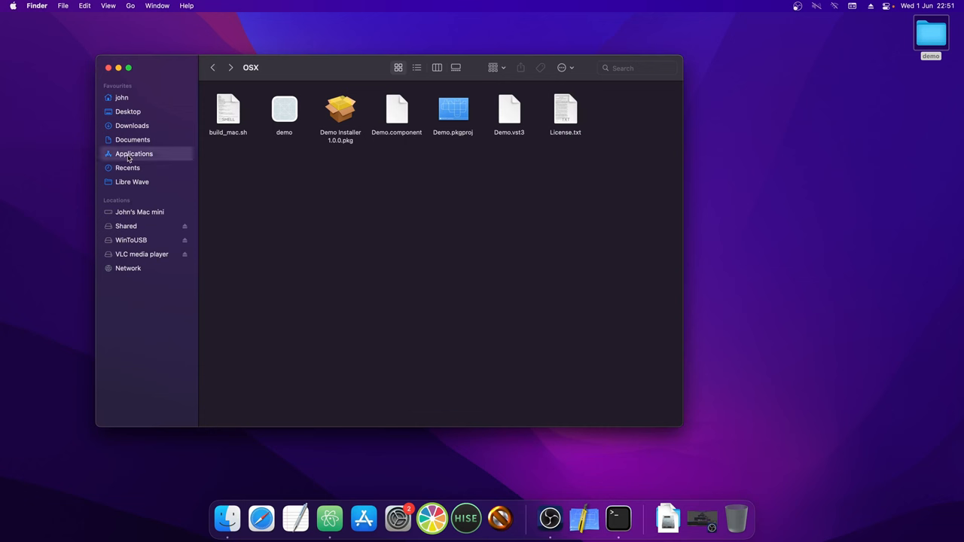
Launch the installed demo app from Applications, see its keyboard, then close it.
{"action": "left_click", "coordinate": [134, 153]}
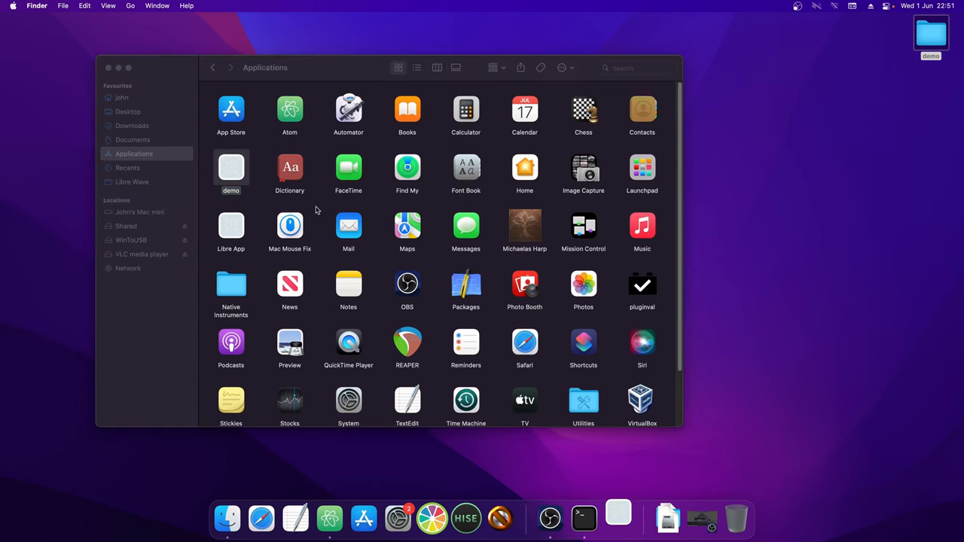
{"action": "double_click", "coordinate": [230, 169]}
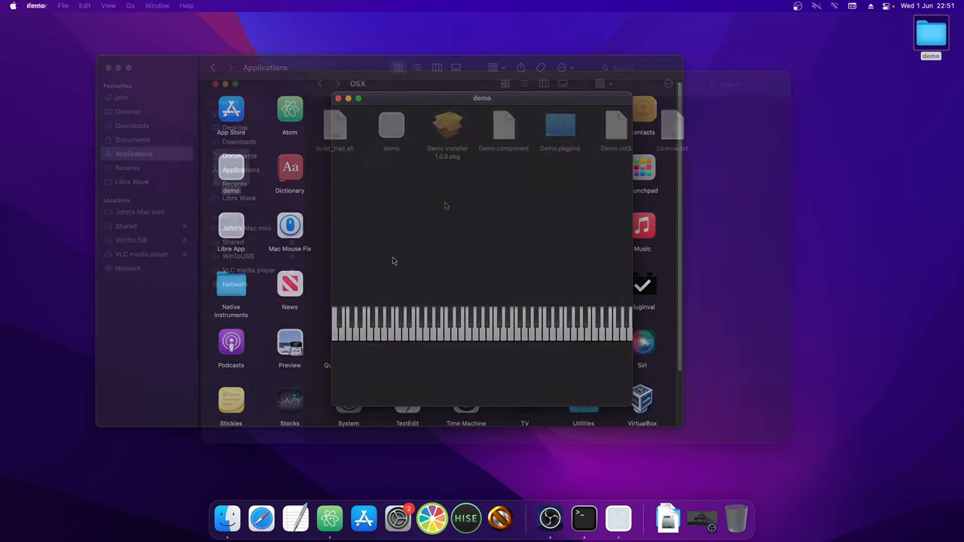
{"action": "left_click", "coordinate": [338, 97]}
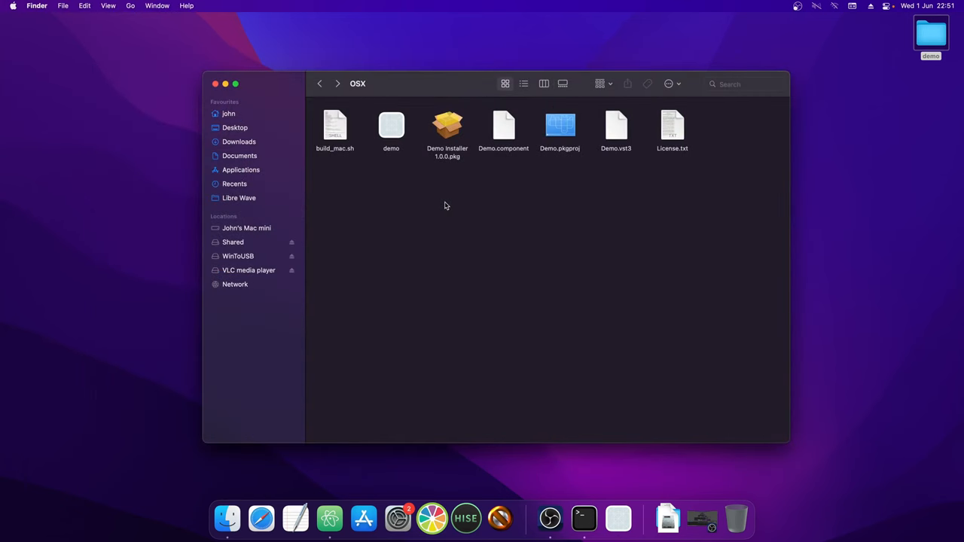
{"action": "mouse_move", "coordinate": [342, 113]}
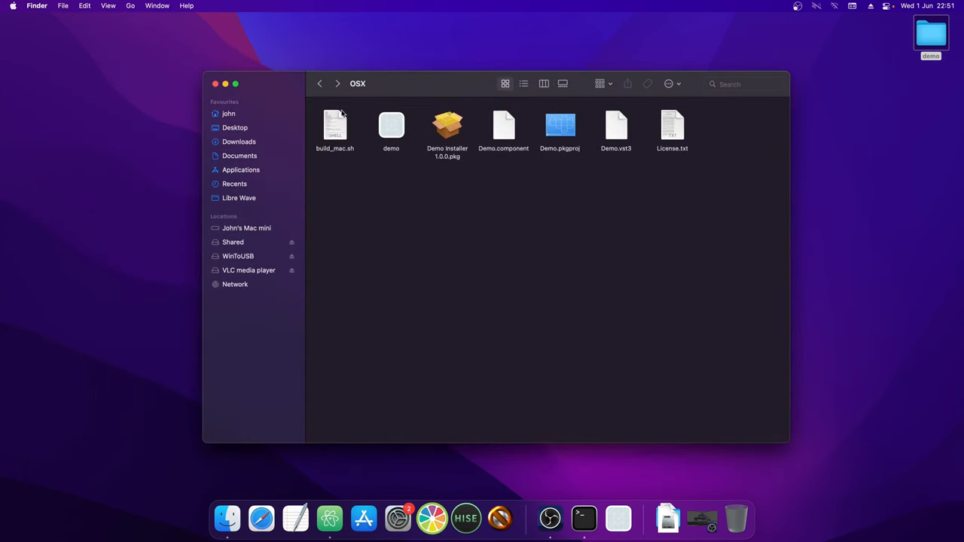
{"action": "left_click", "coordinate": [334, 128]}
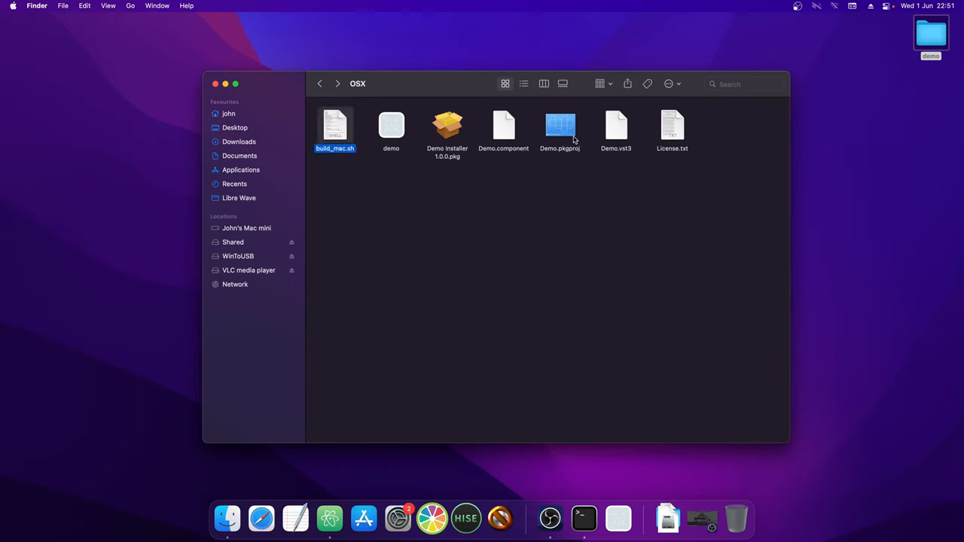
{"action": "left_click", "coordinate": [559, 128]}
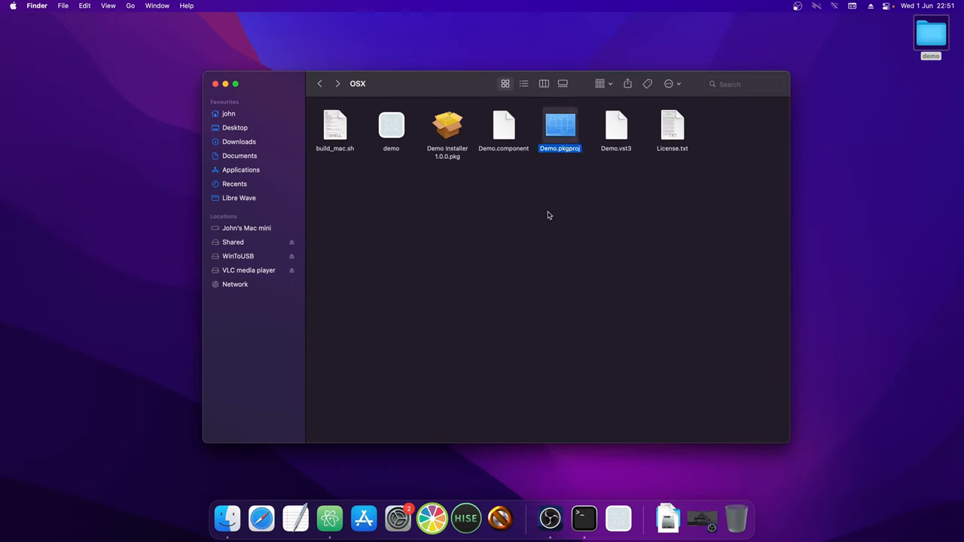
{"action": "left_click", "coordinate": [548, 215]}
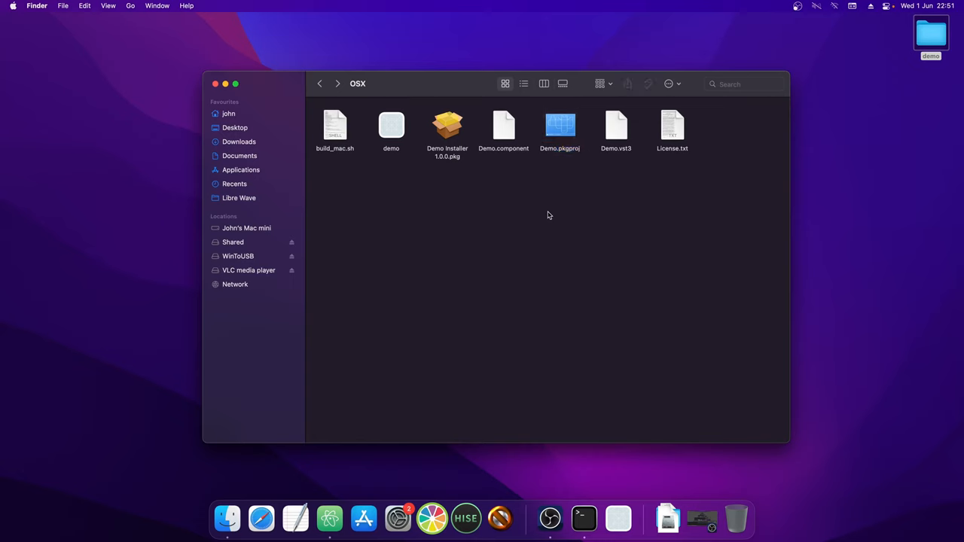